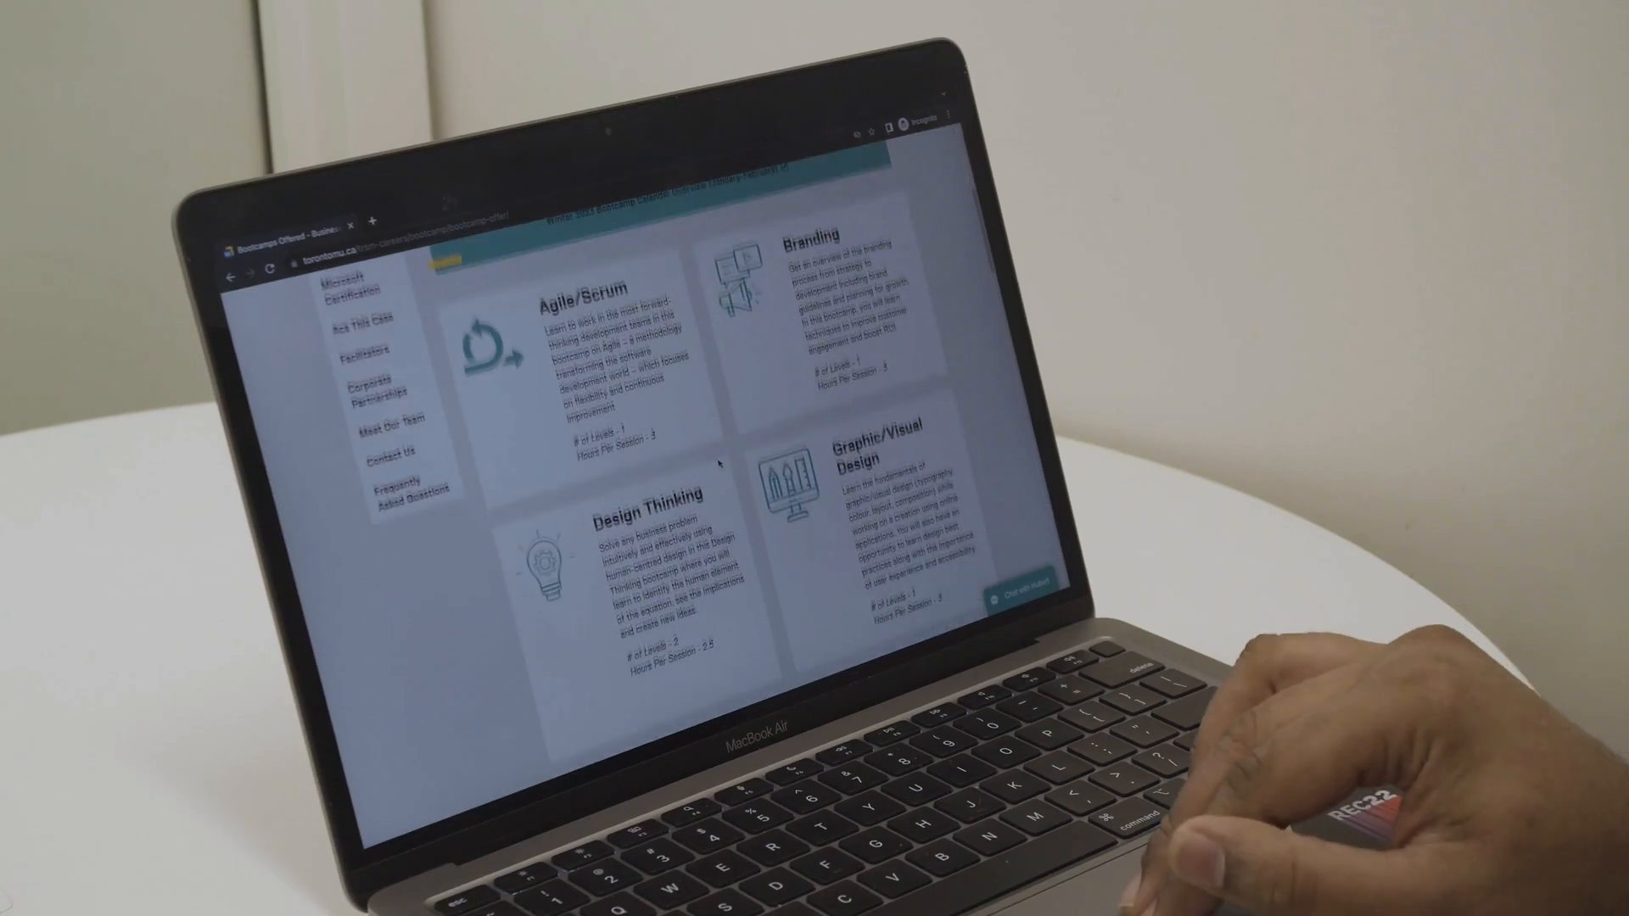
Step: Scroll down the Bootcamps Offered page toward the Bootcamp Schedule link
scroll("down", 3)
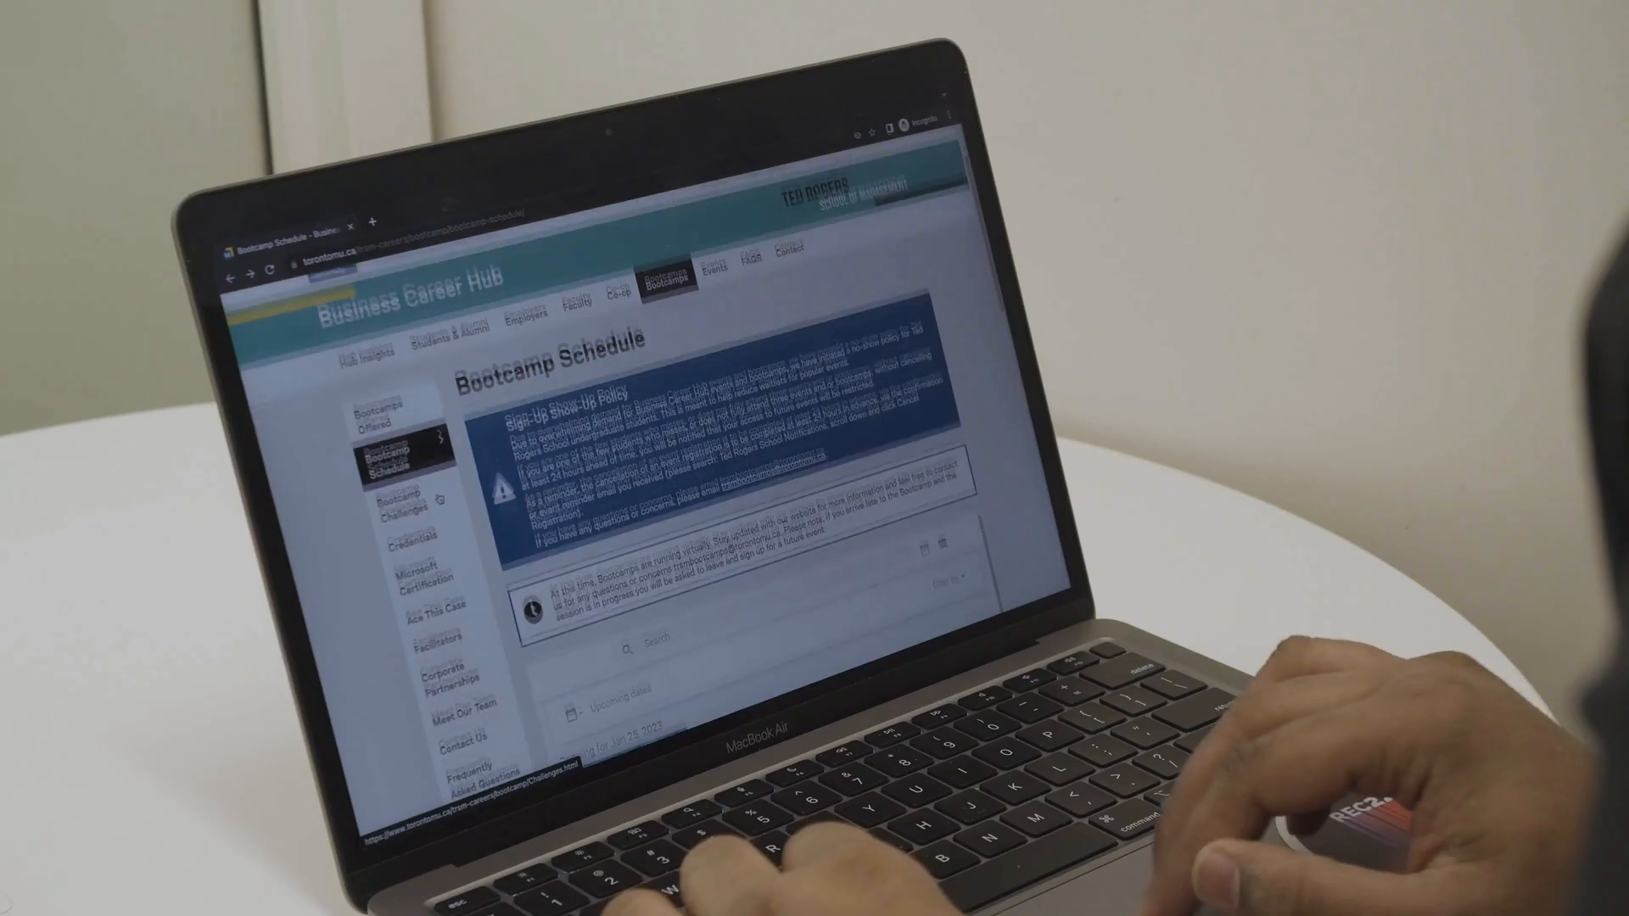
scroll("down", 3)
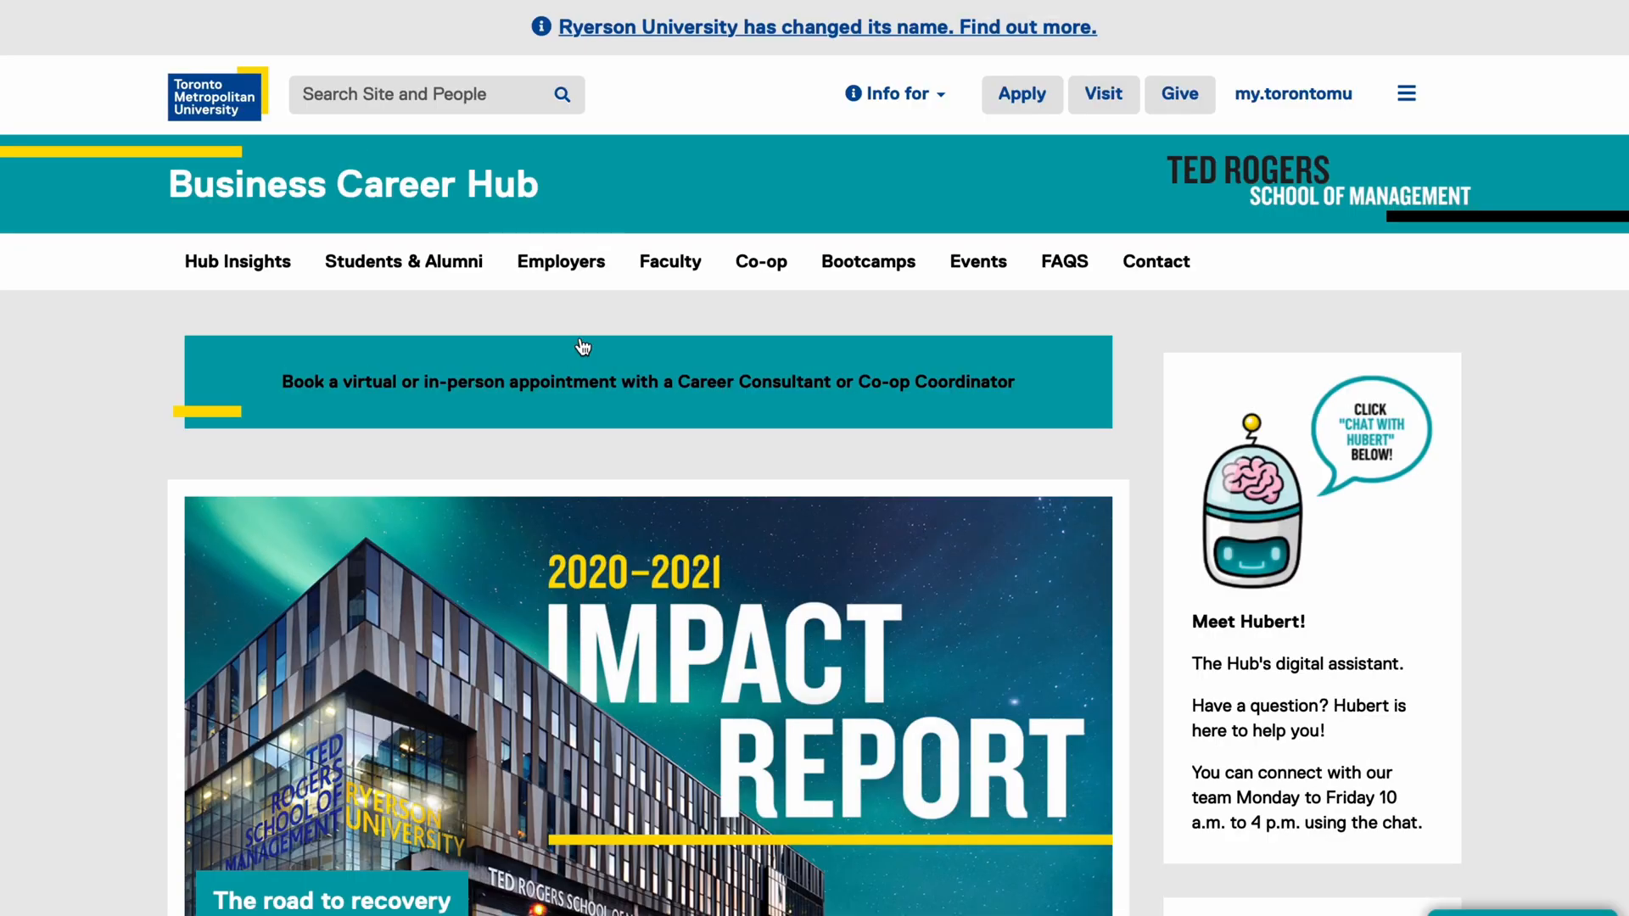
Step: Open the Power of Excel Level 1 (Mar 1, 2023) event from the schedule and show its tickets
left_click(867, 260)
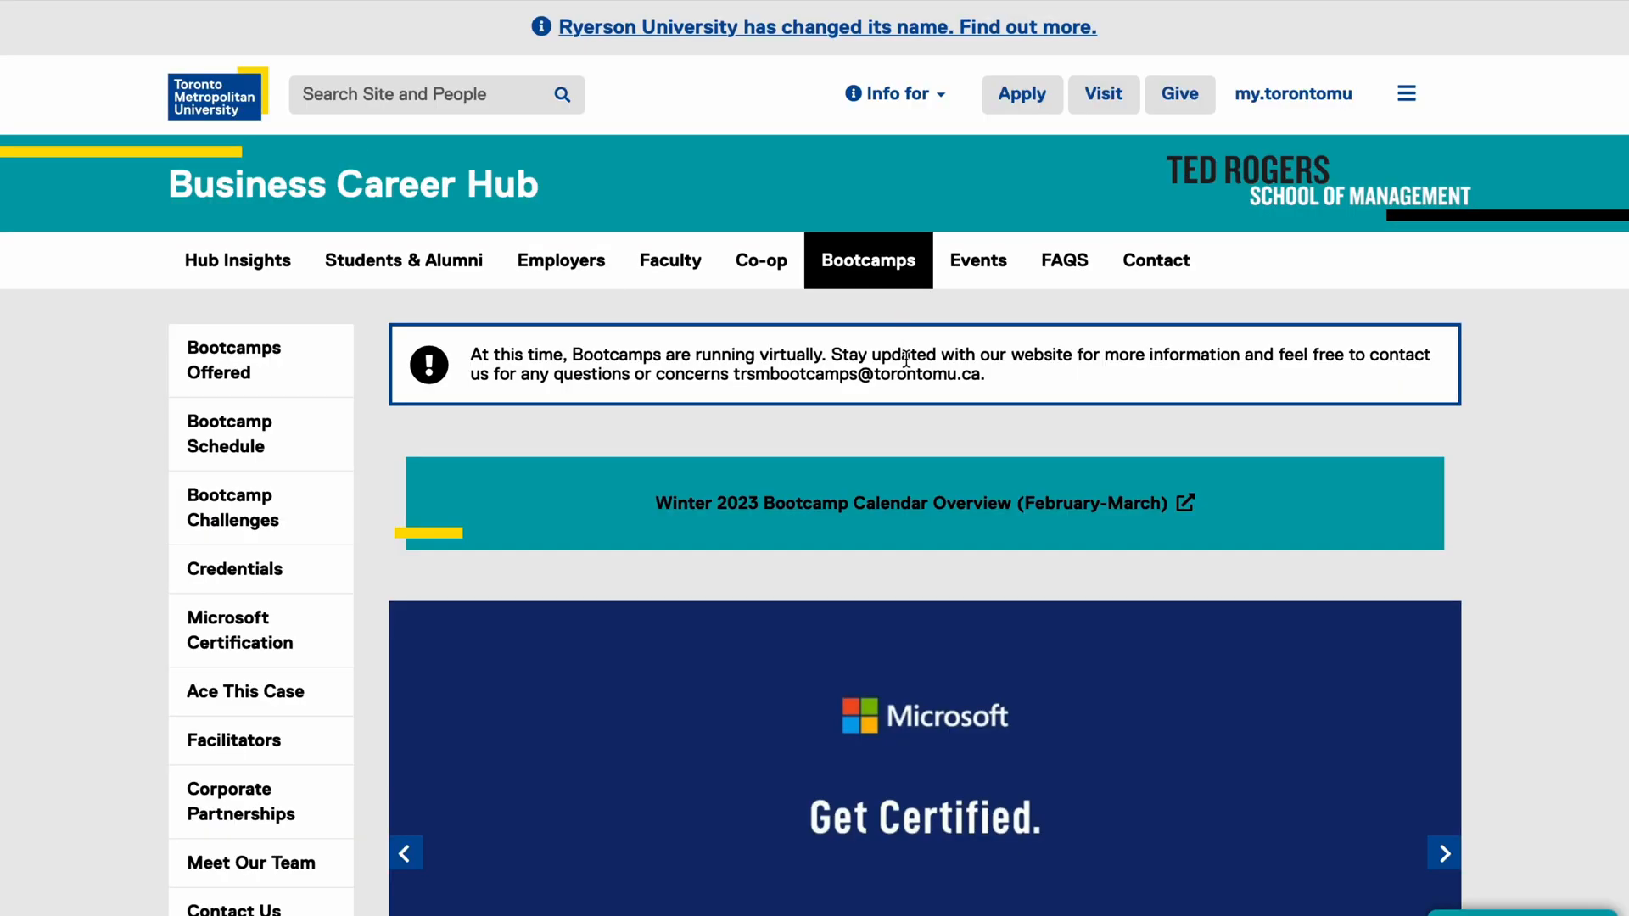
scroll("down", 3)
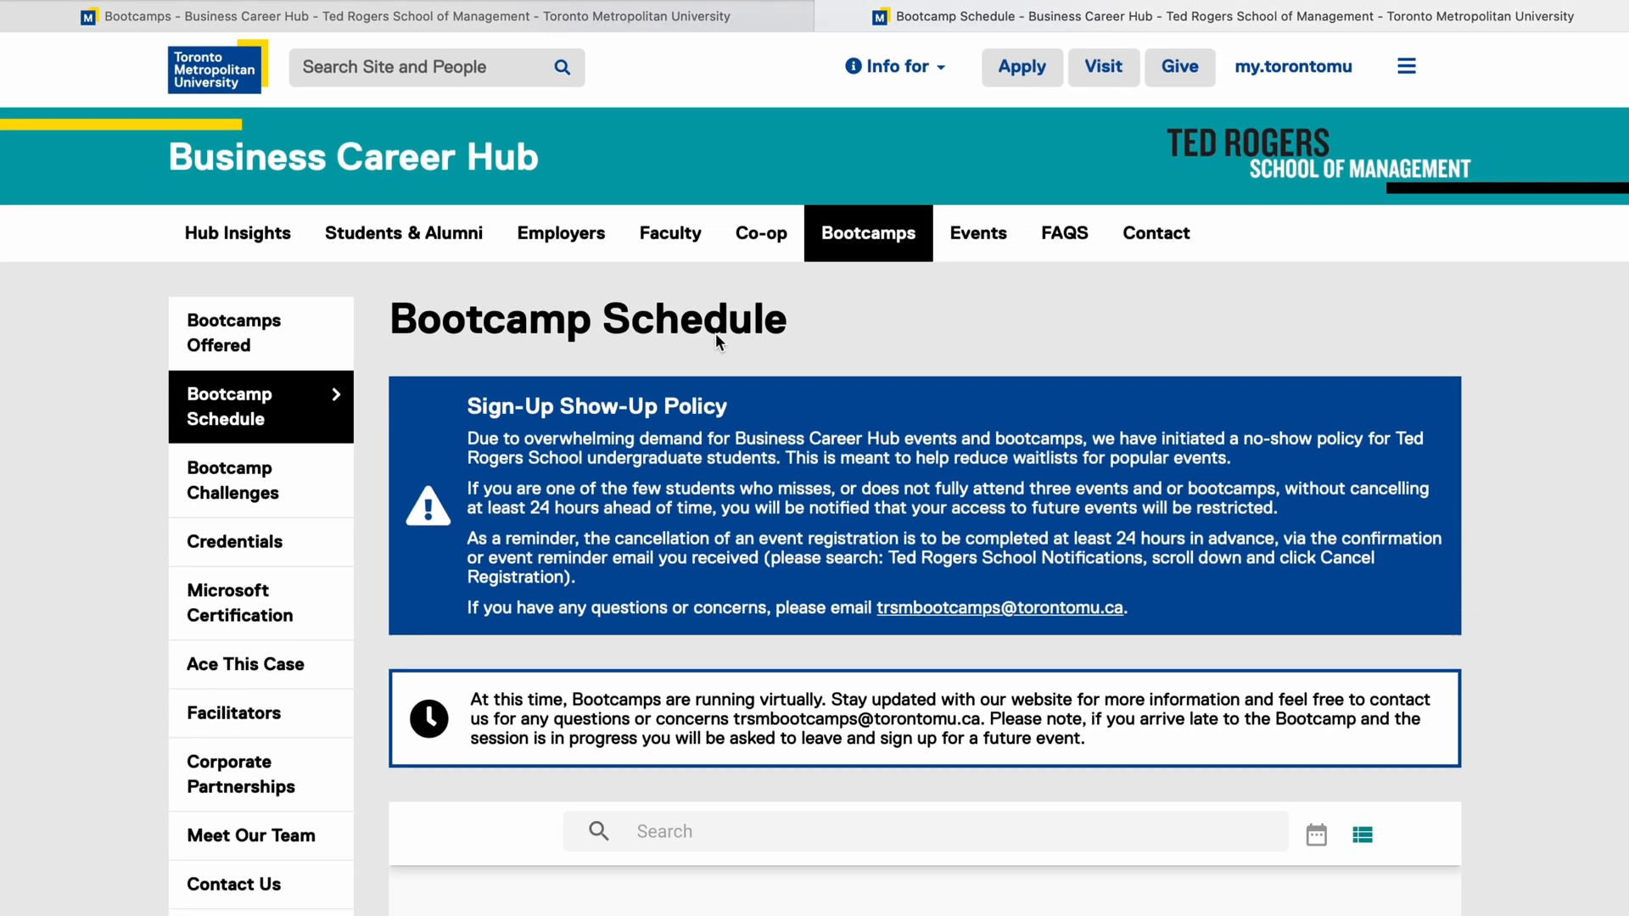
scroll("down", 3)
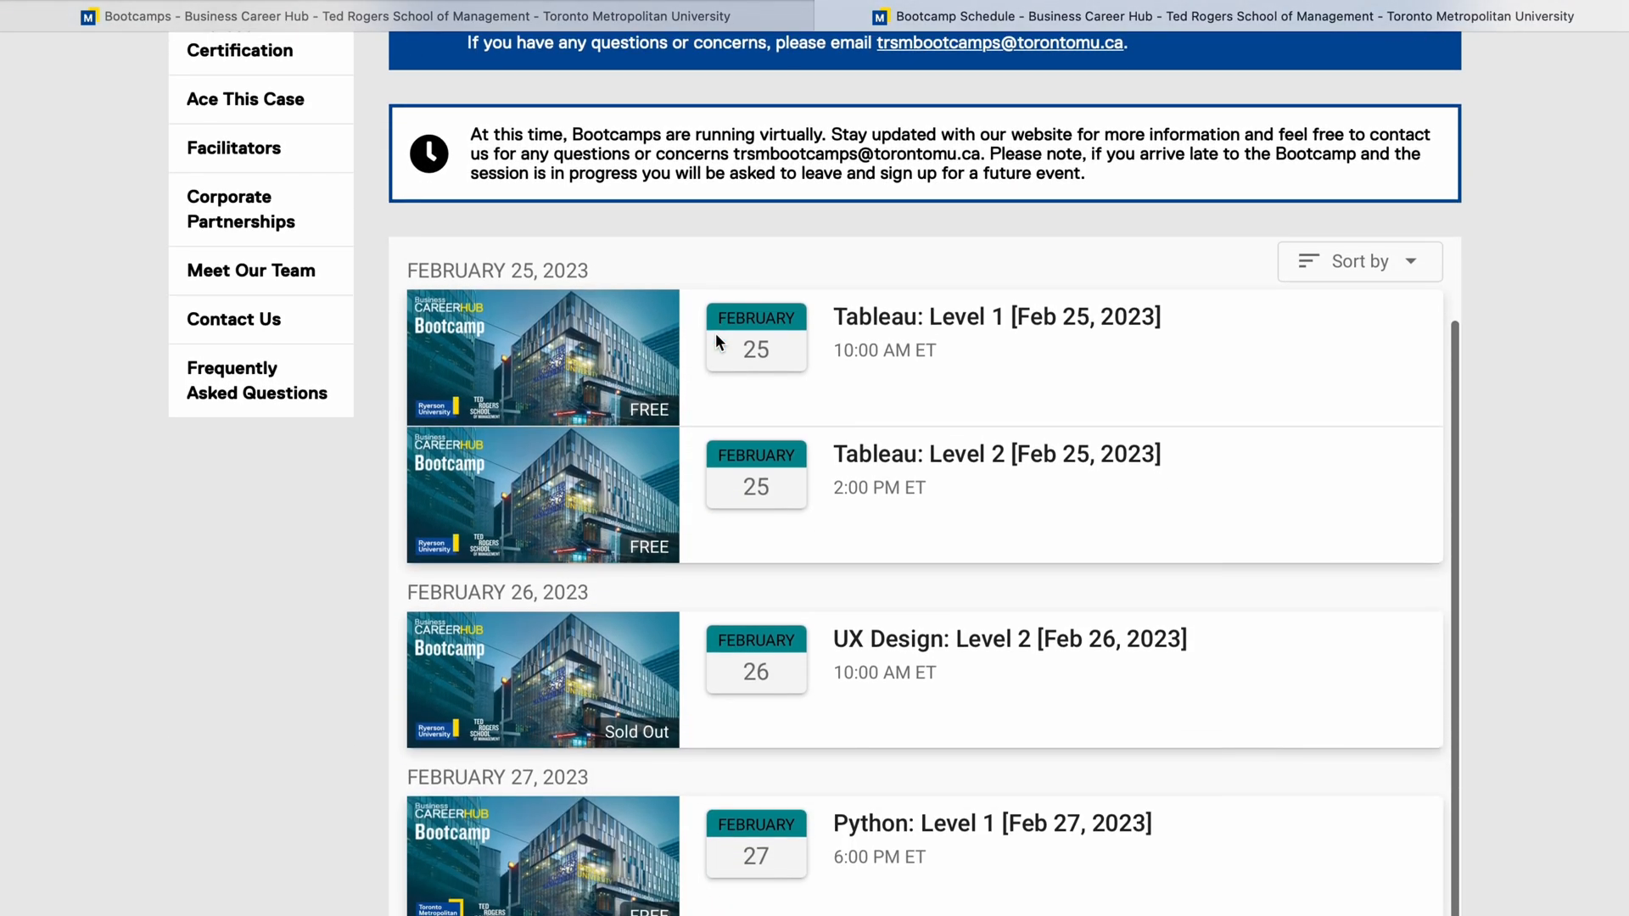
scroll("down", 3)
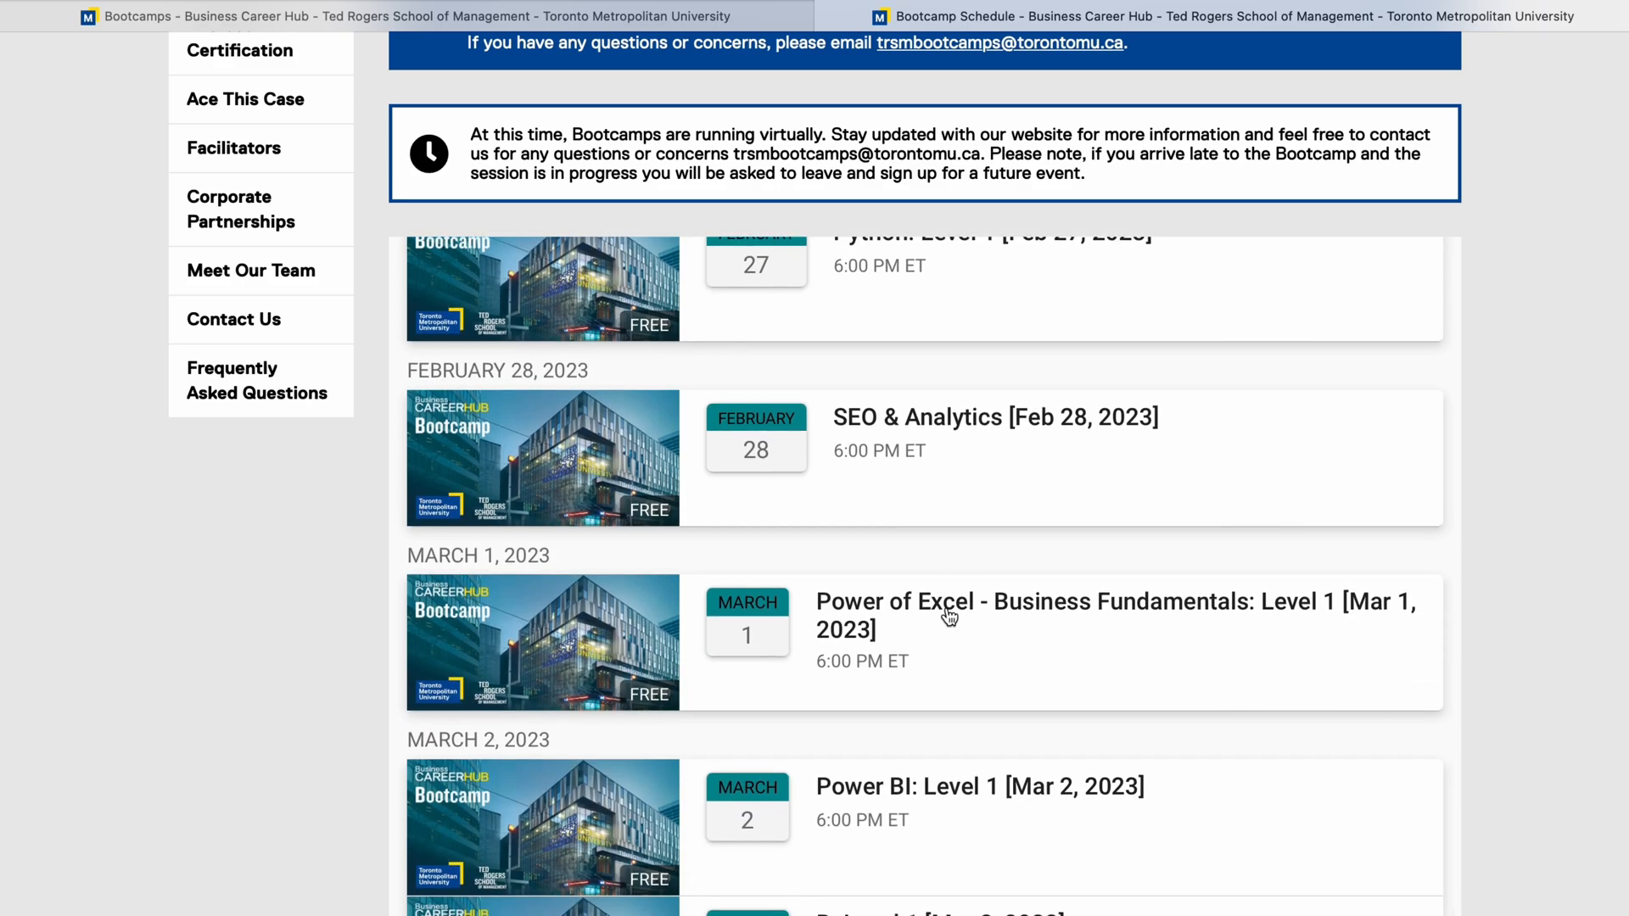
left_click(1111, 615)
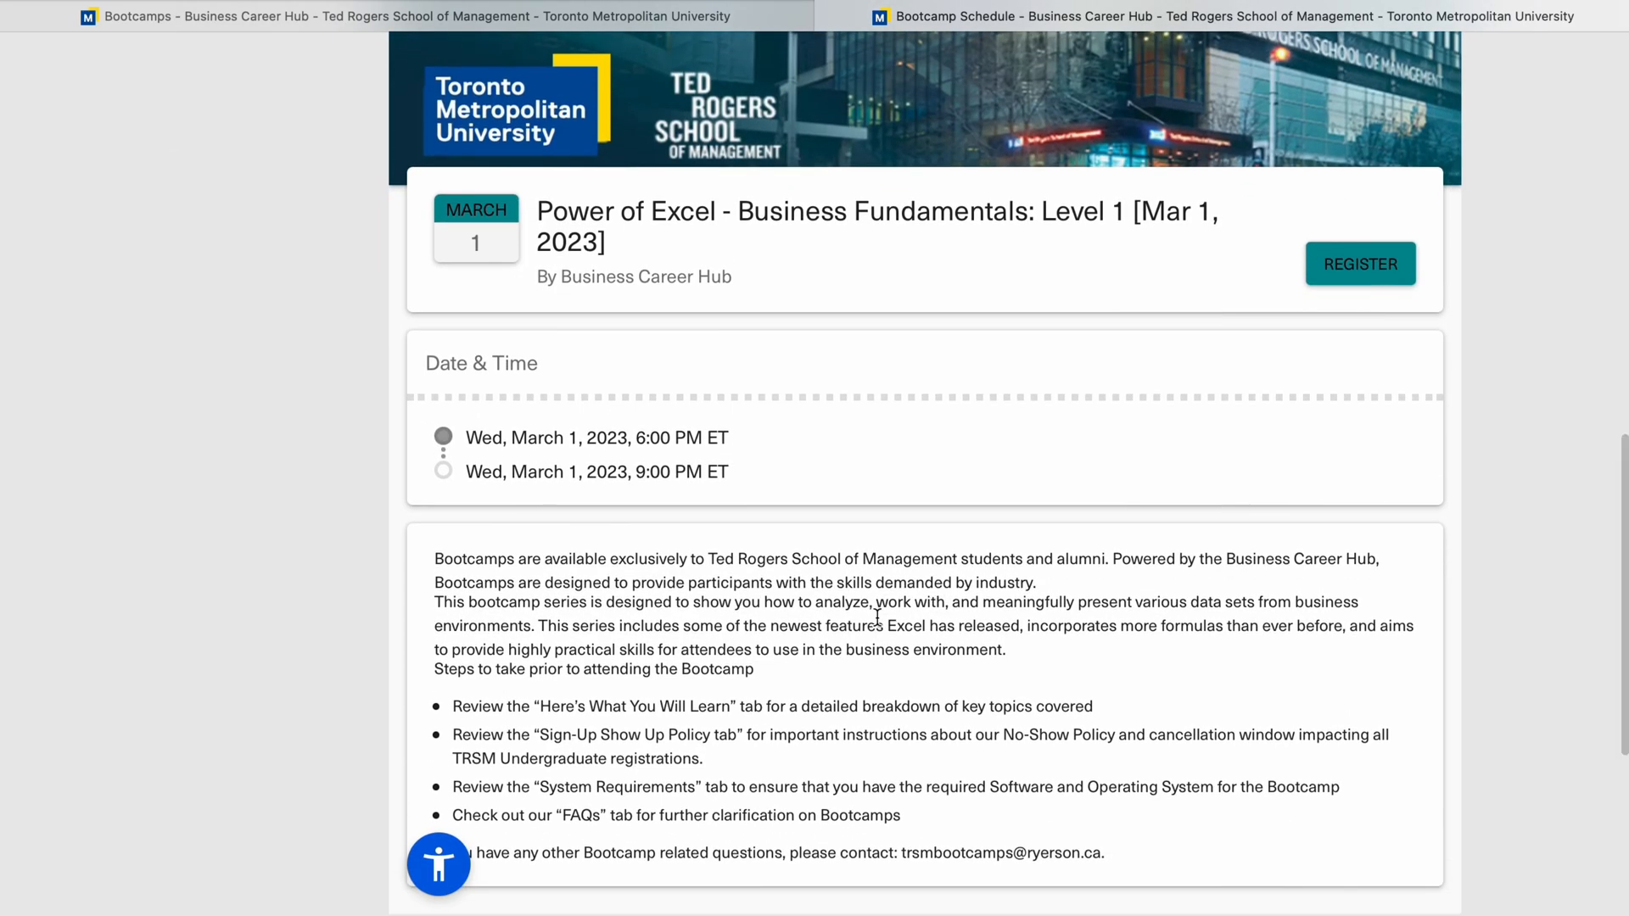
mouse_move(1229, 466)
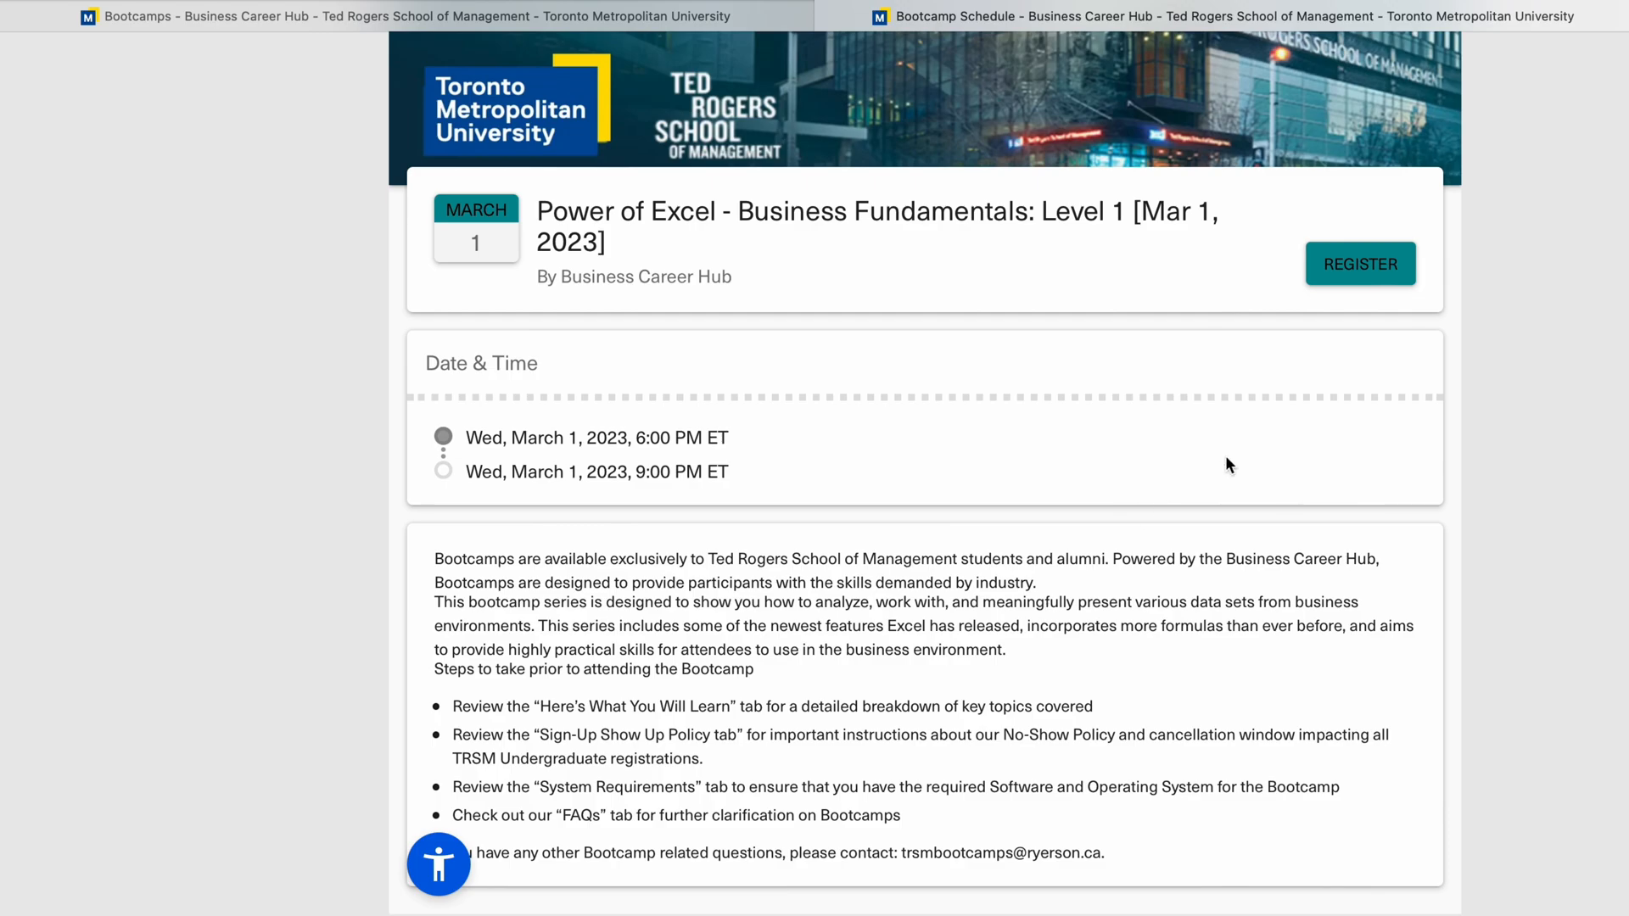
scroll("down", 3)
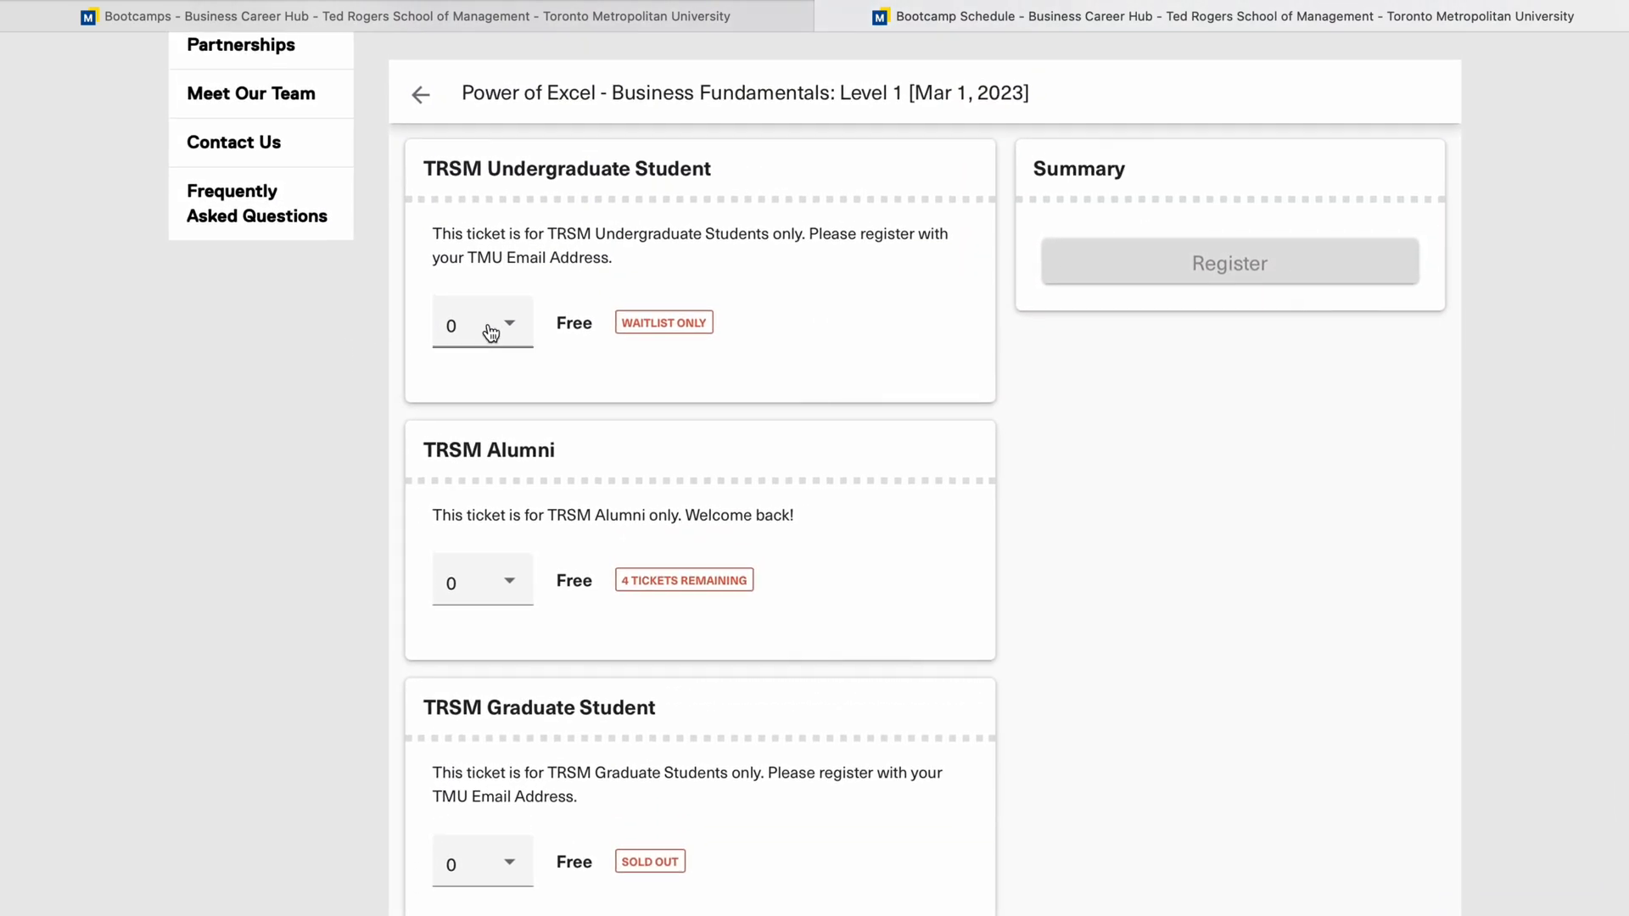
left_click(482, 324)
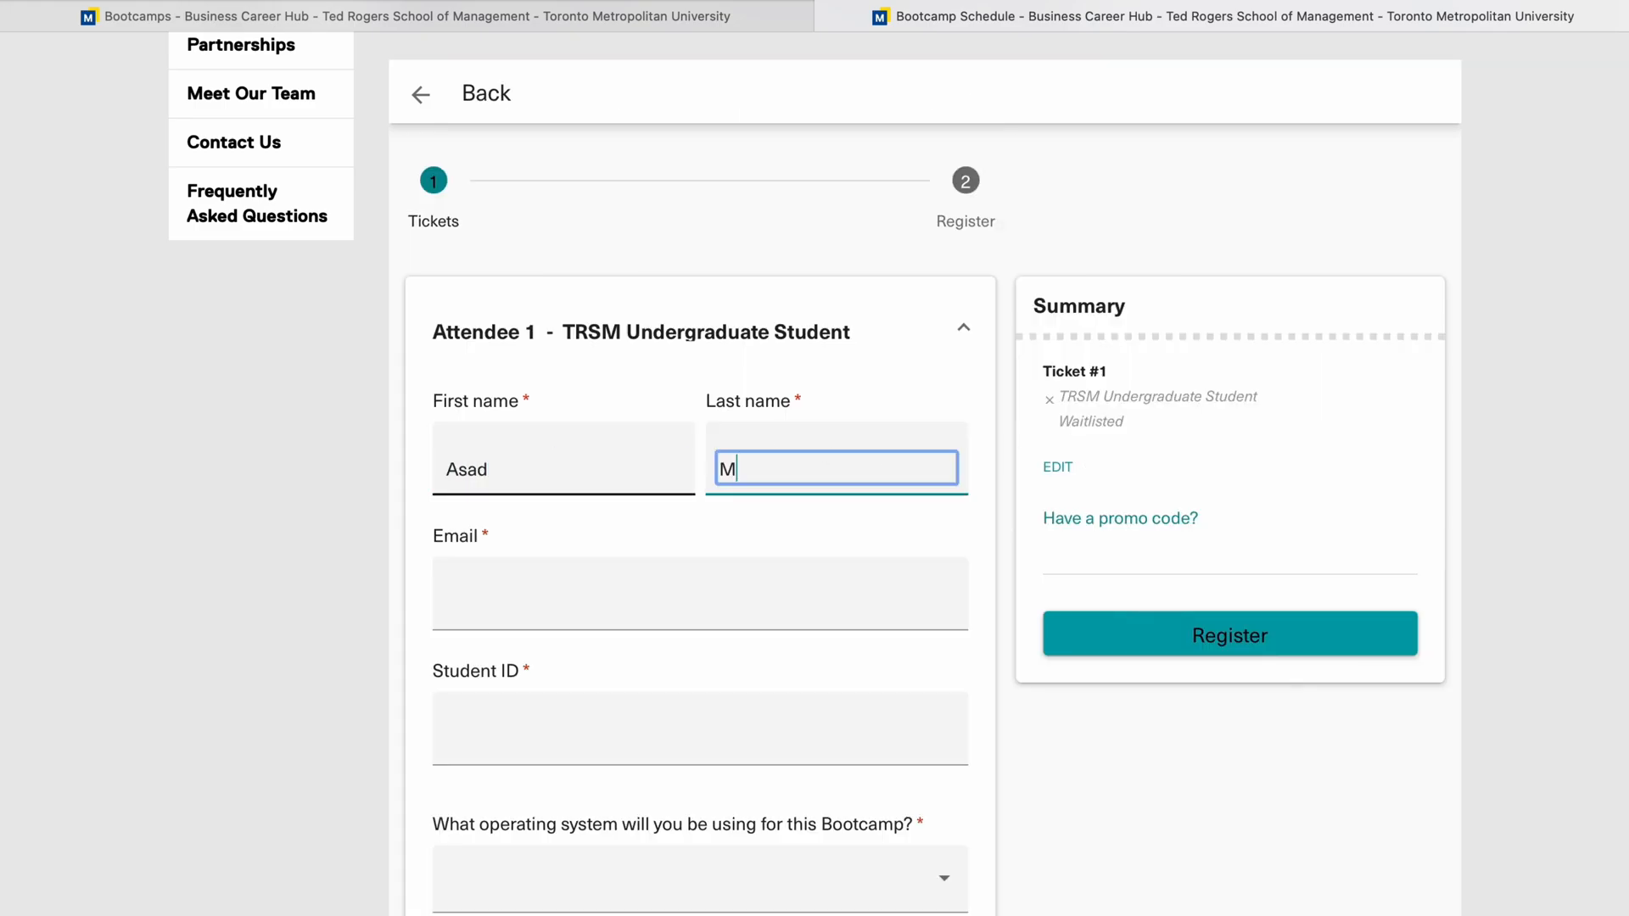
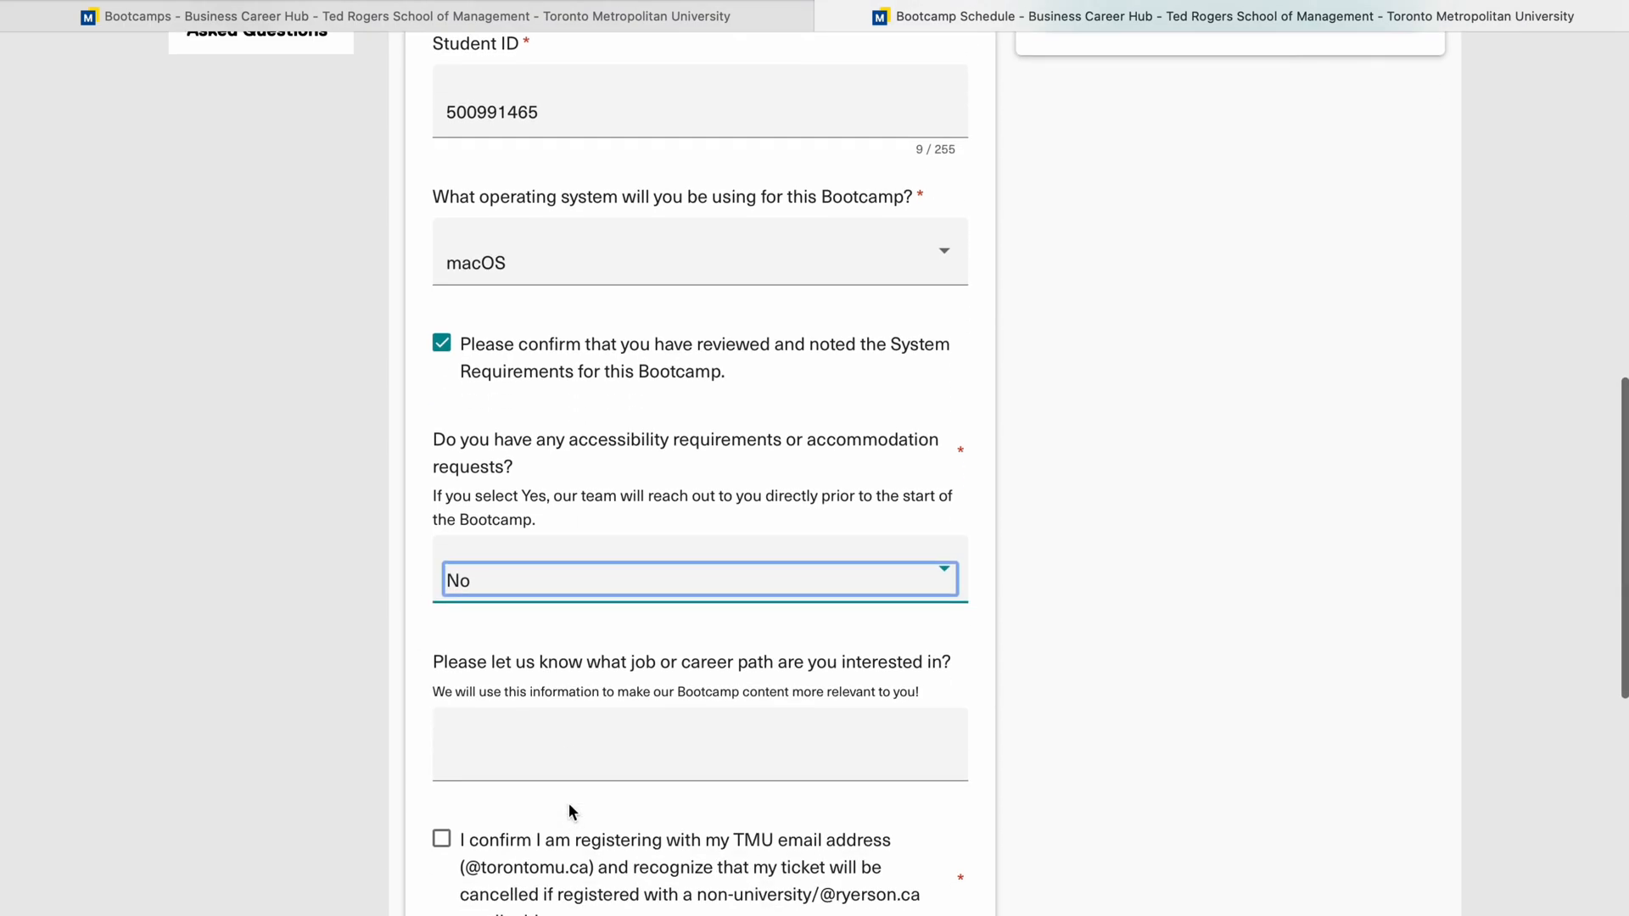
type("Markey")
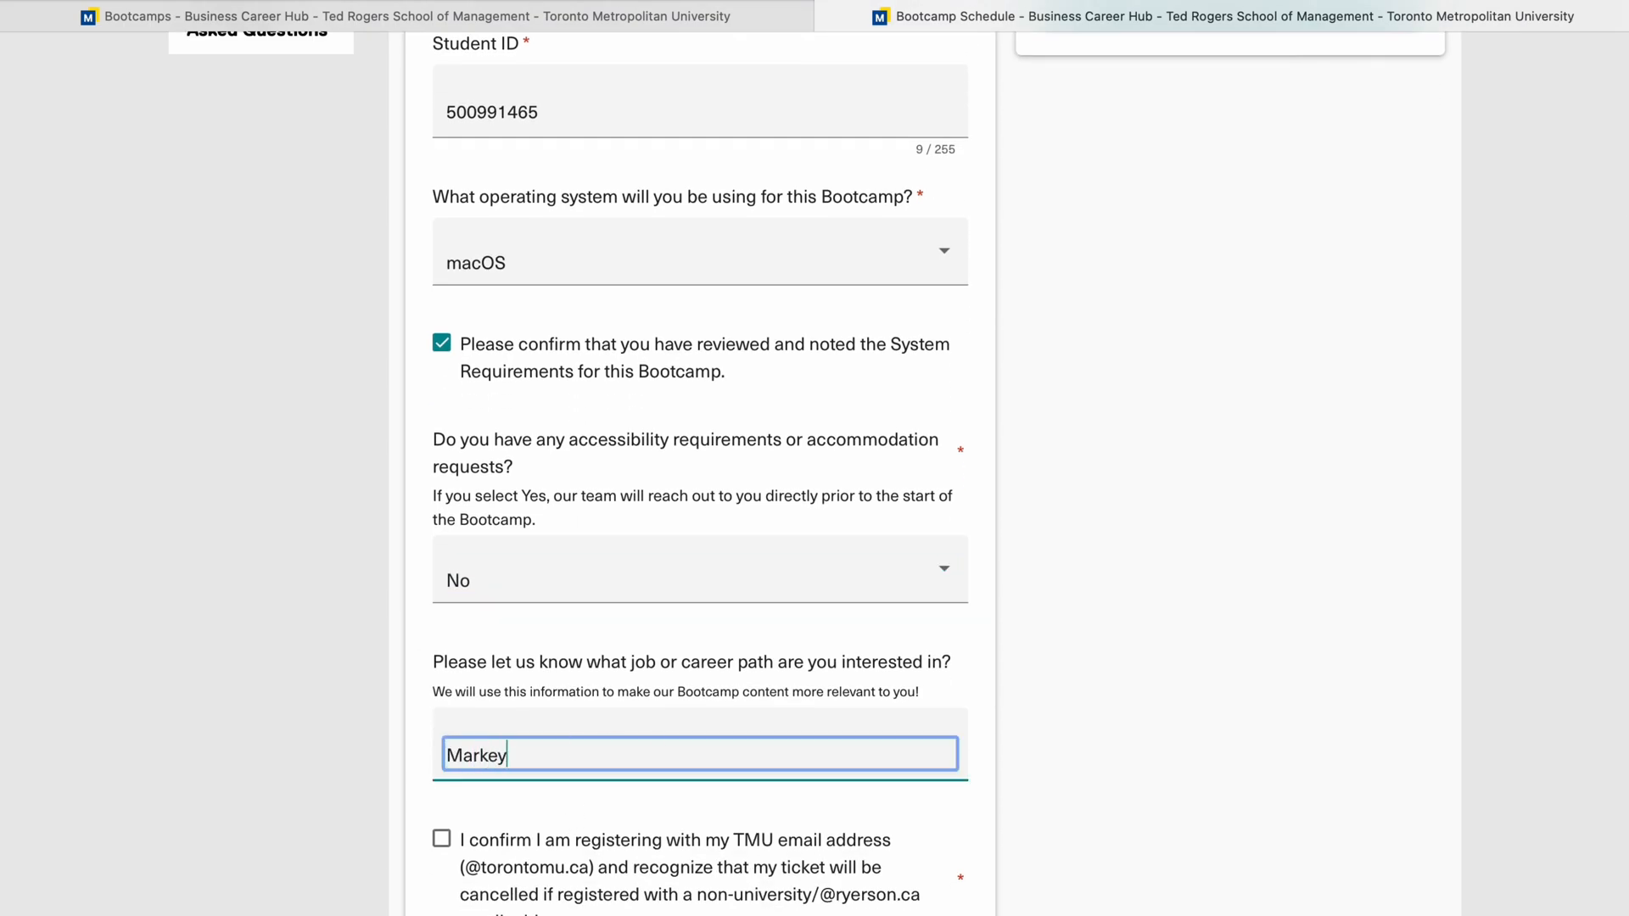
type("Market Researcher")
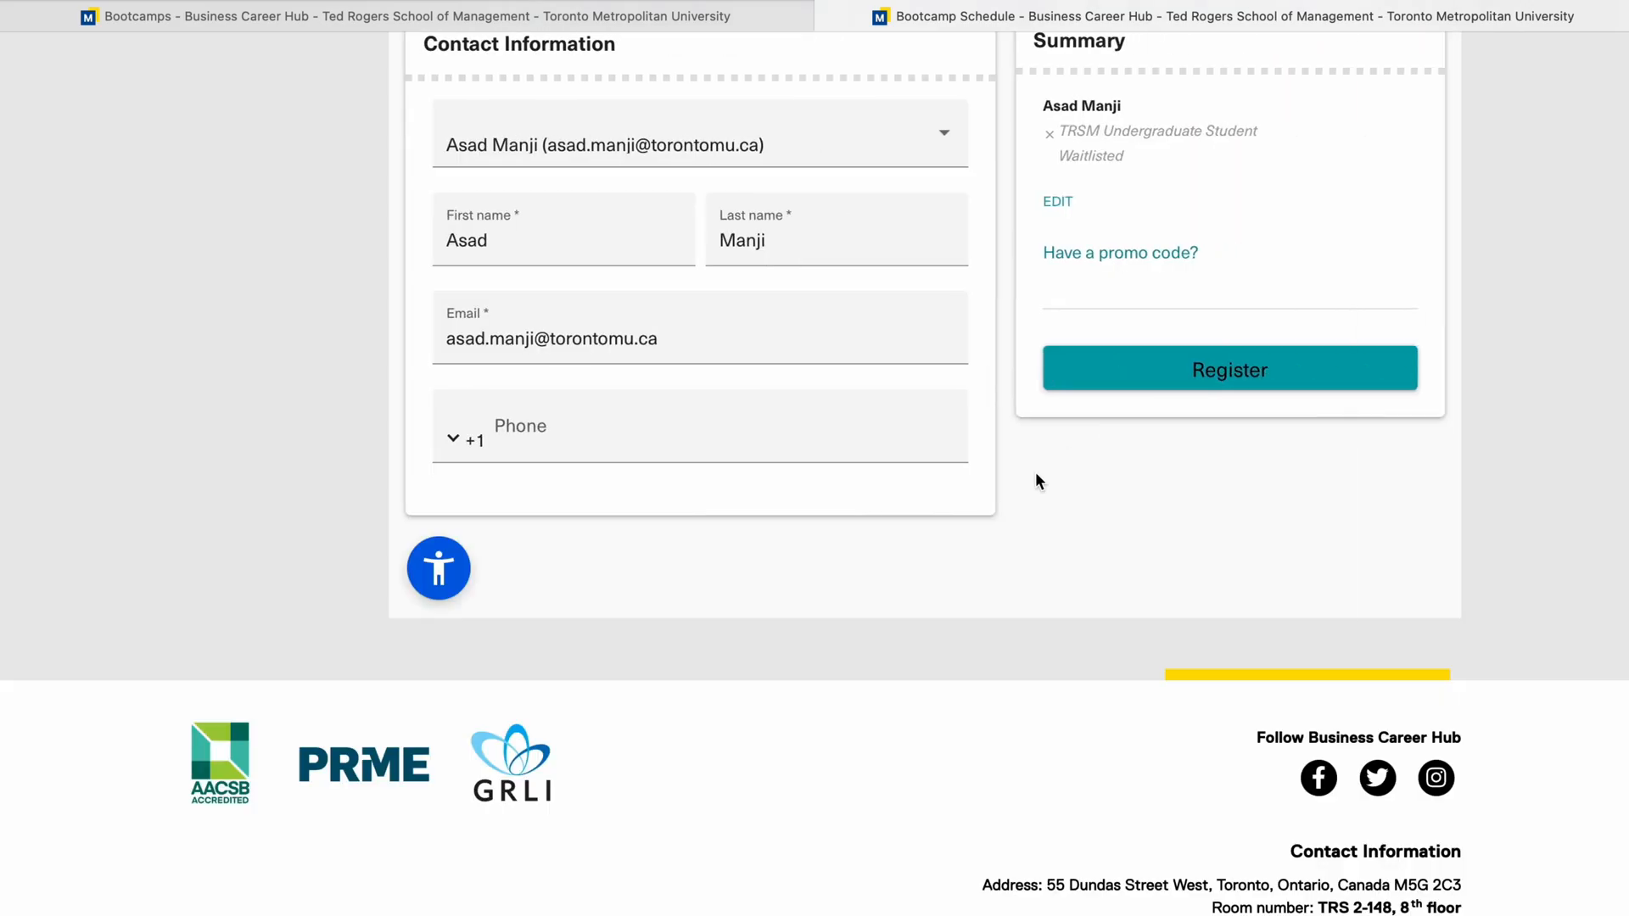
type("43728")
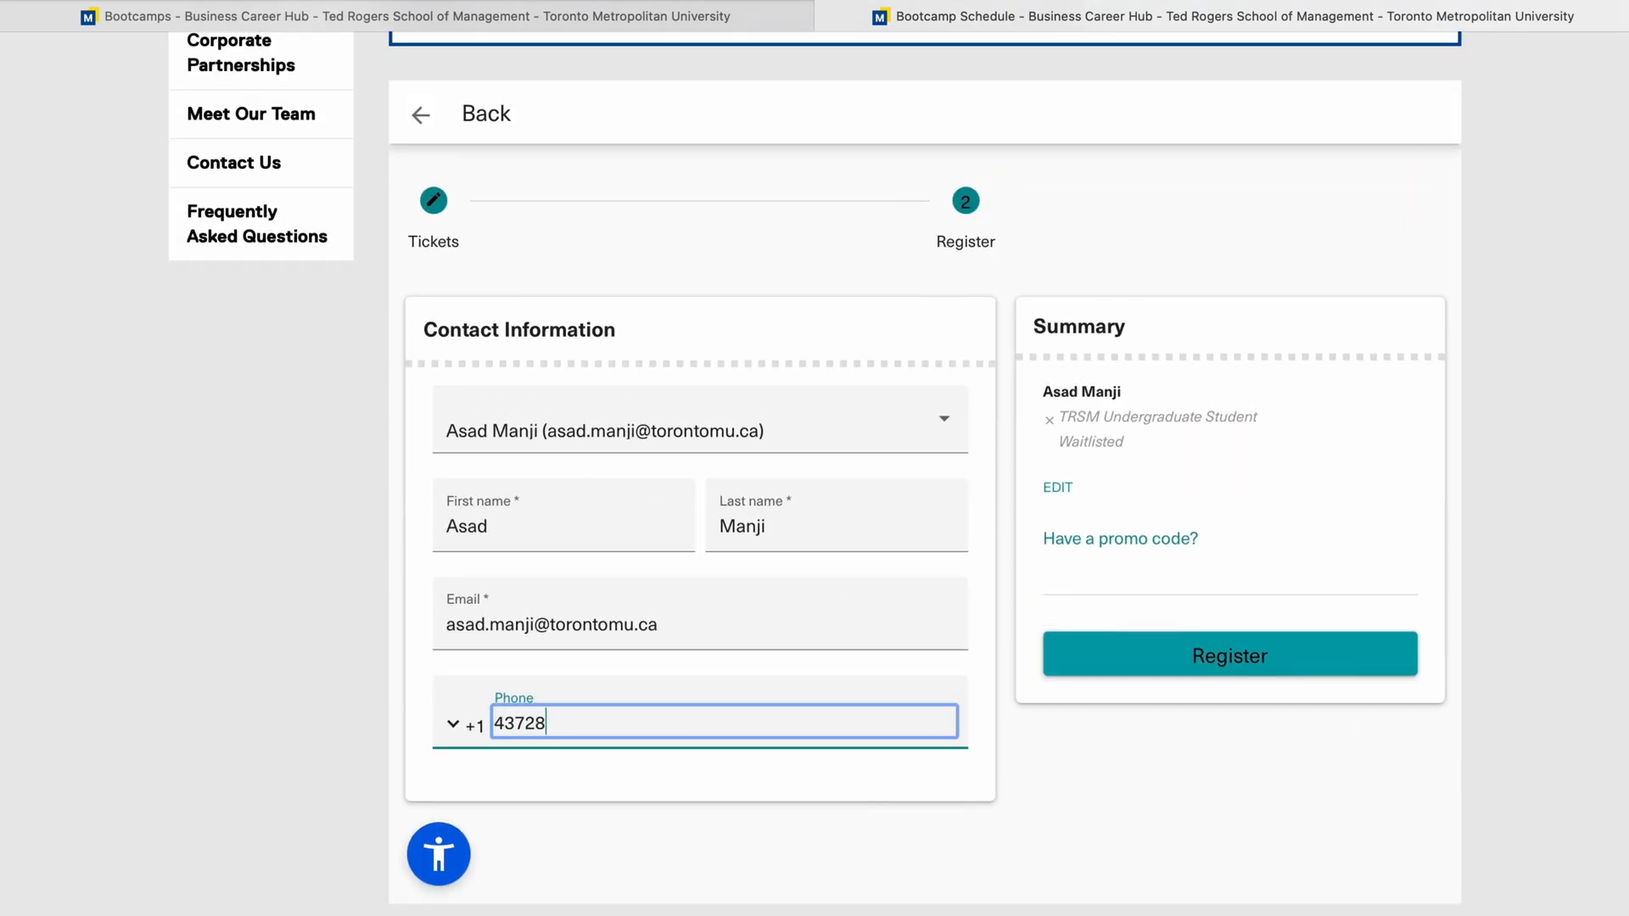
left_click(1230, 654)
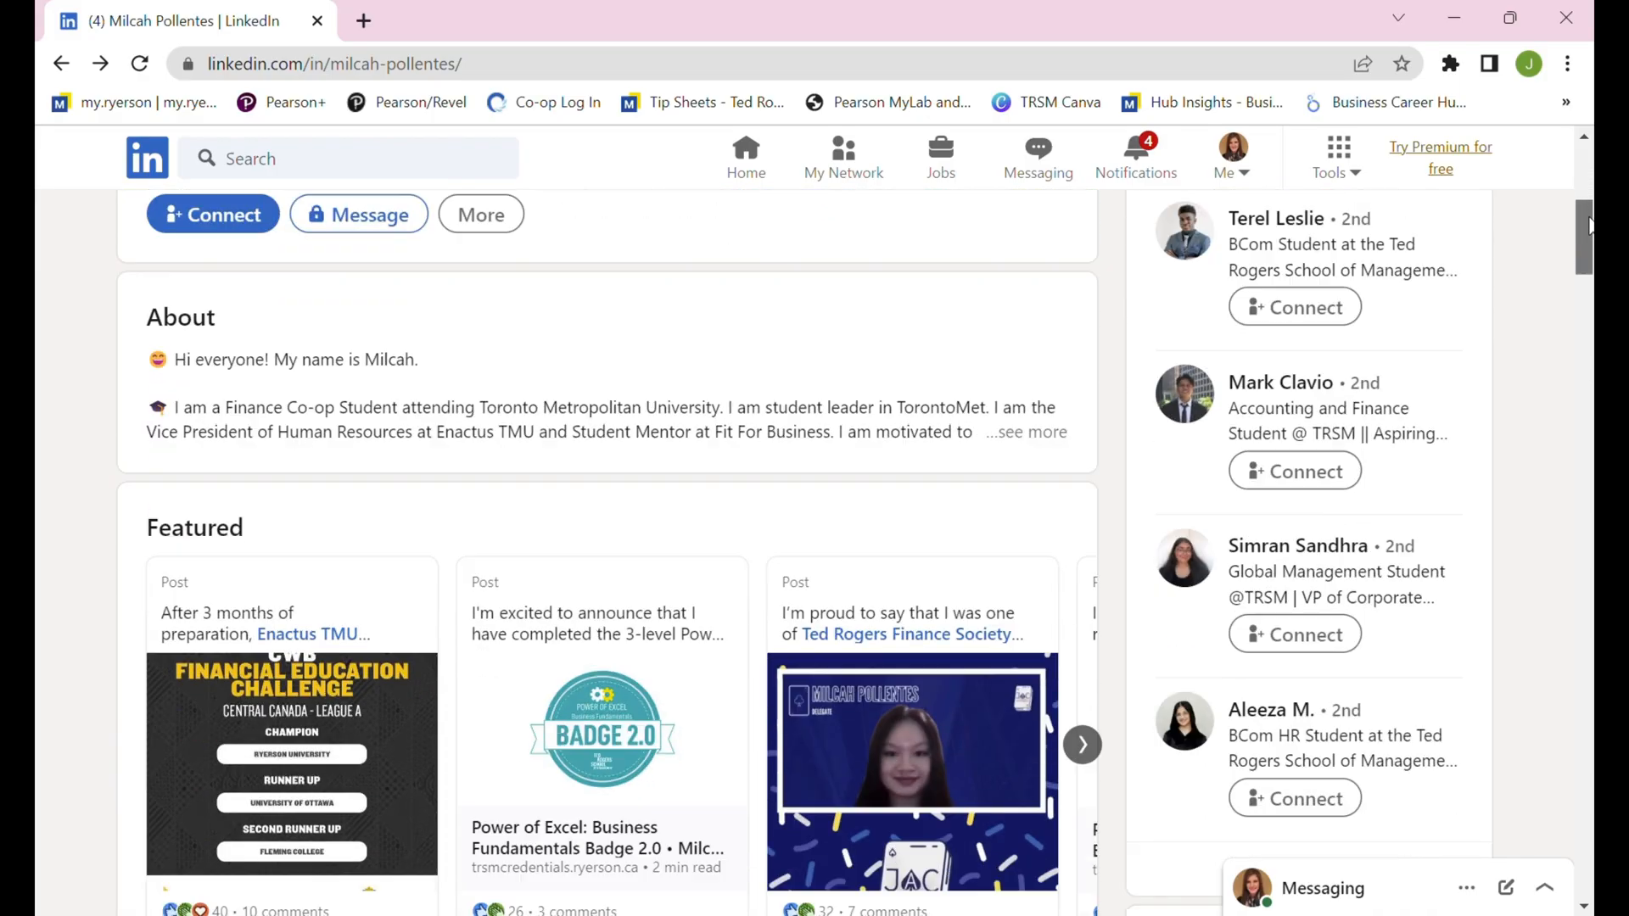
Step: Show all licenses and certifications and view the Power of Excel Badge 2.0 credential
scroll("down", 3)
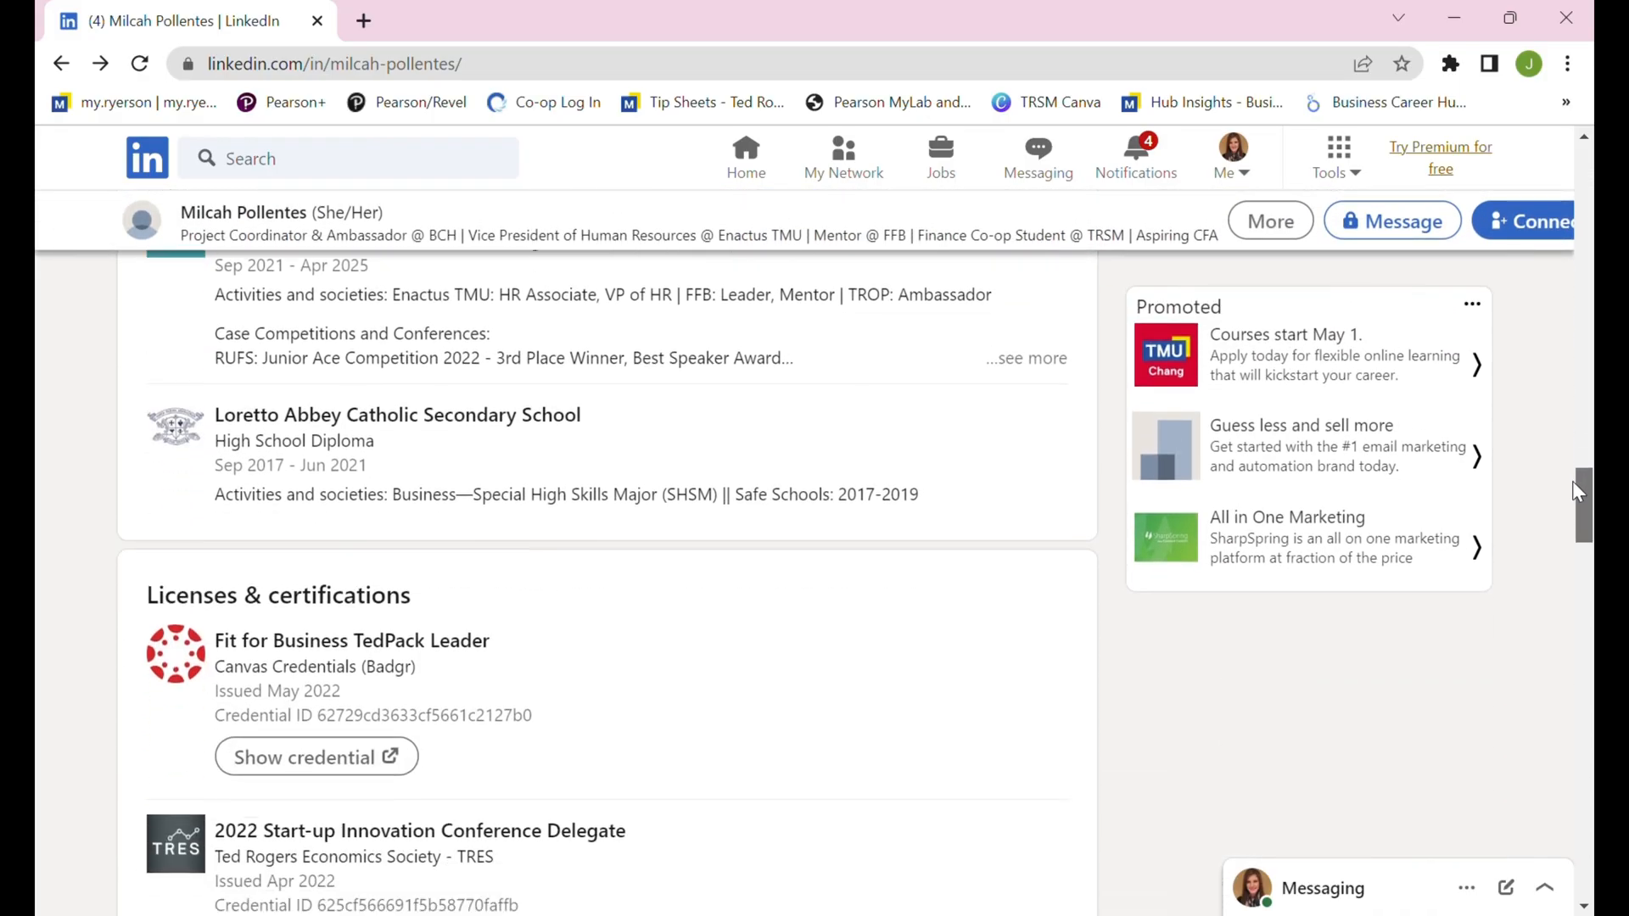
scroll("down", 3)
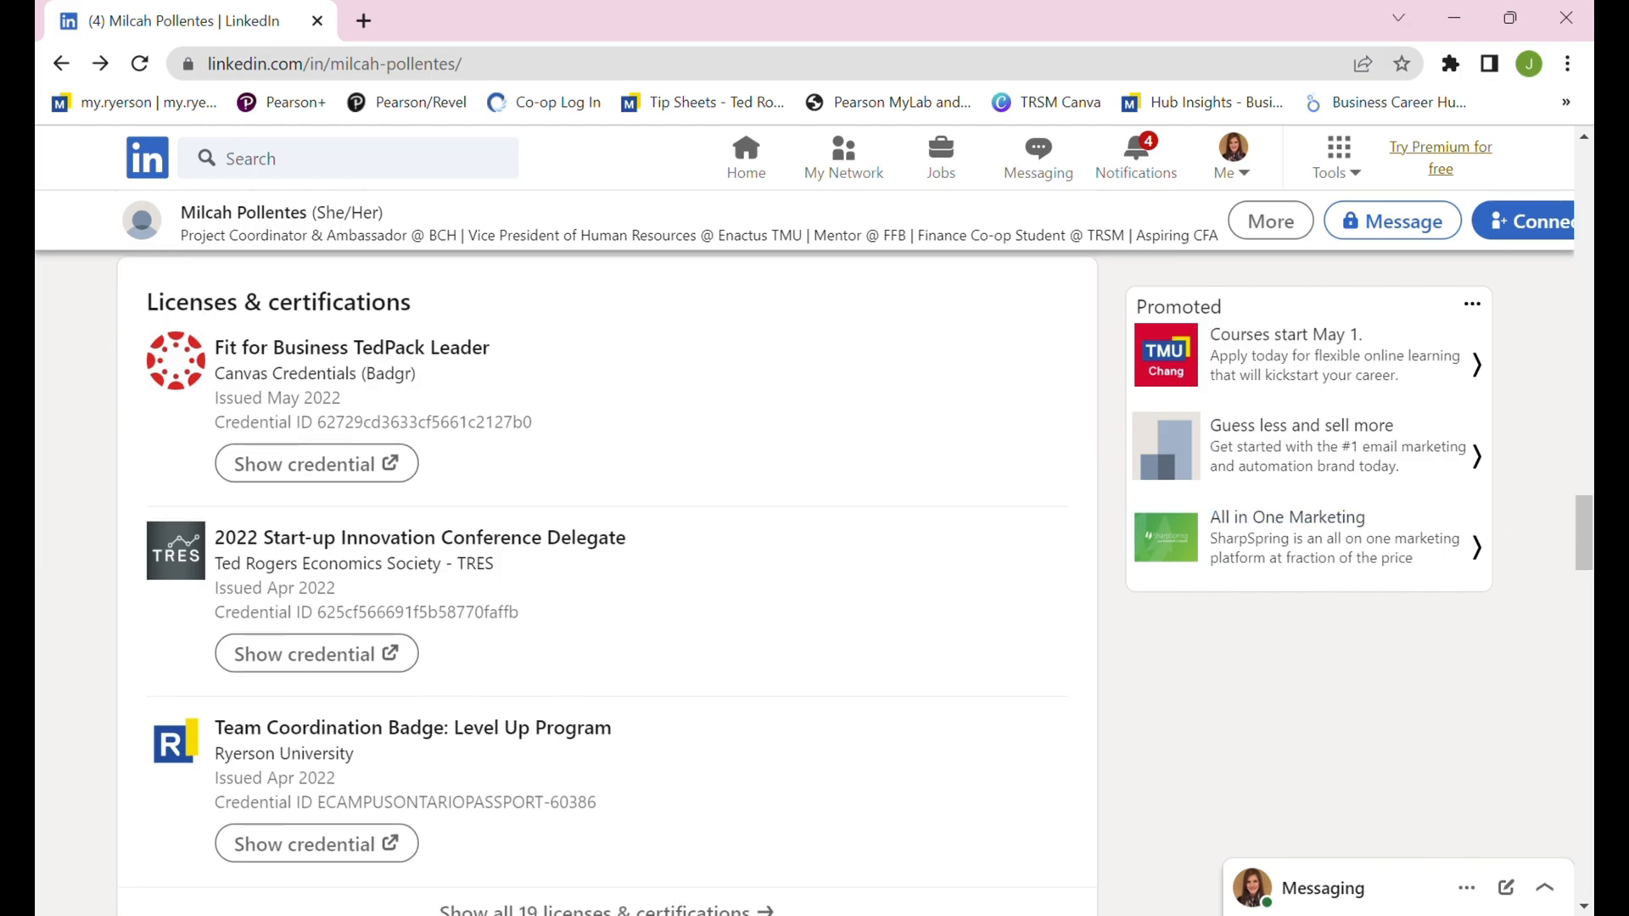
left_click(603, 911)
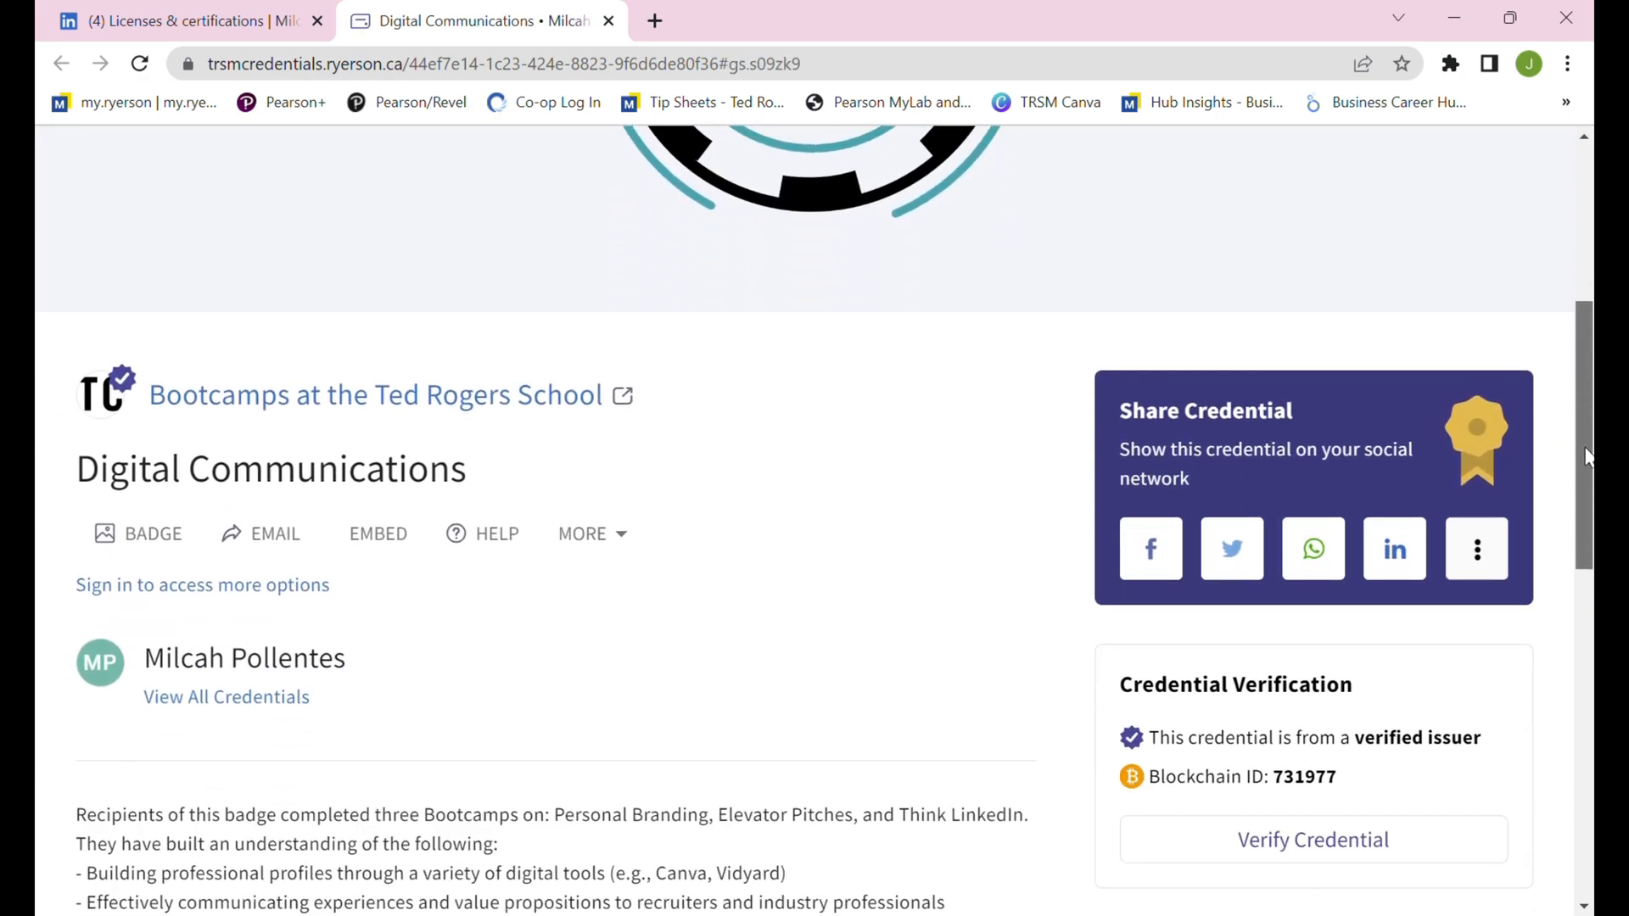
left_click(187, 20)
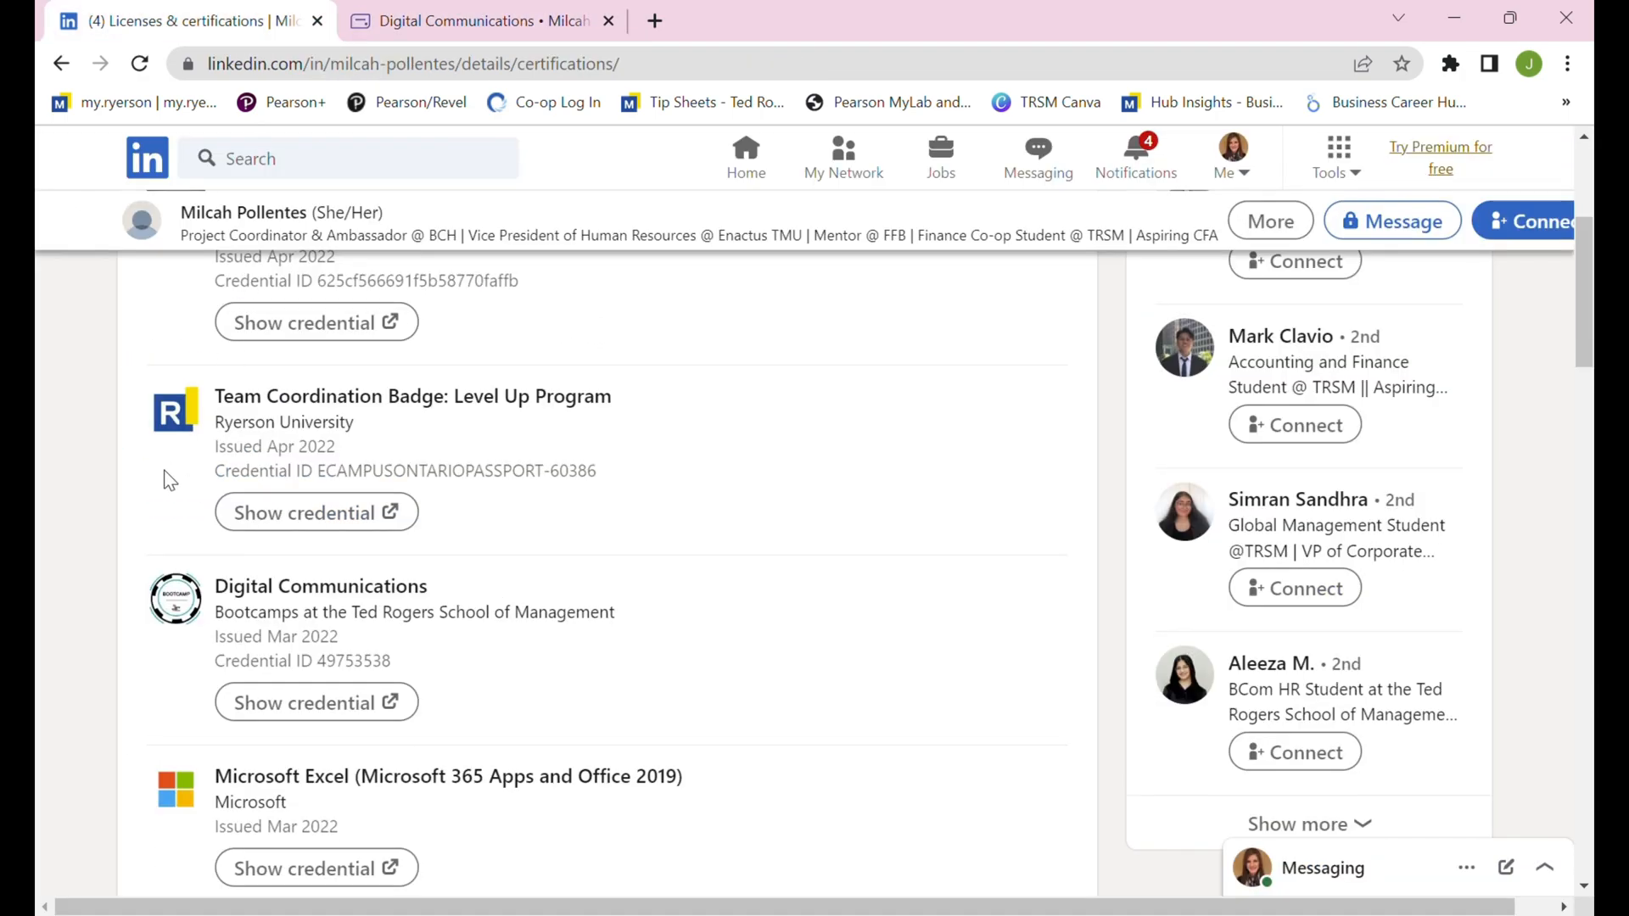
scroll("down", 3)
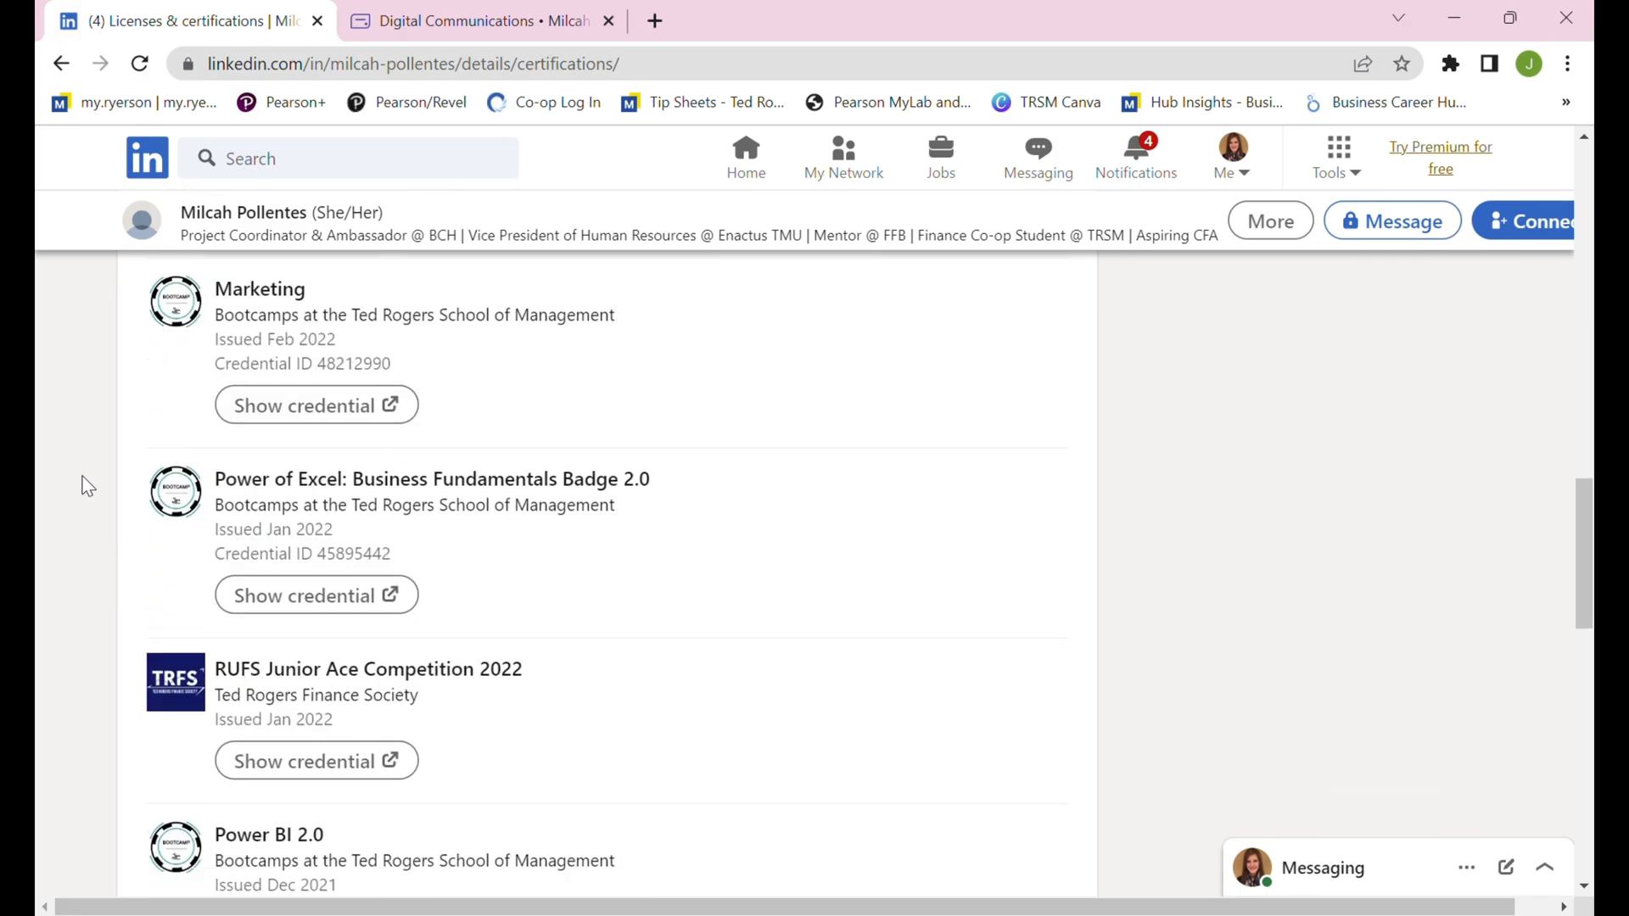
left_click(316, 595)
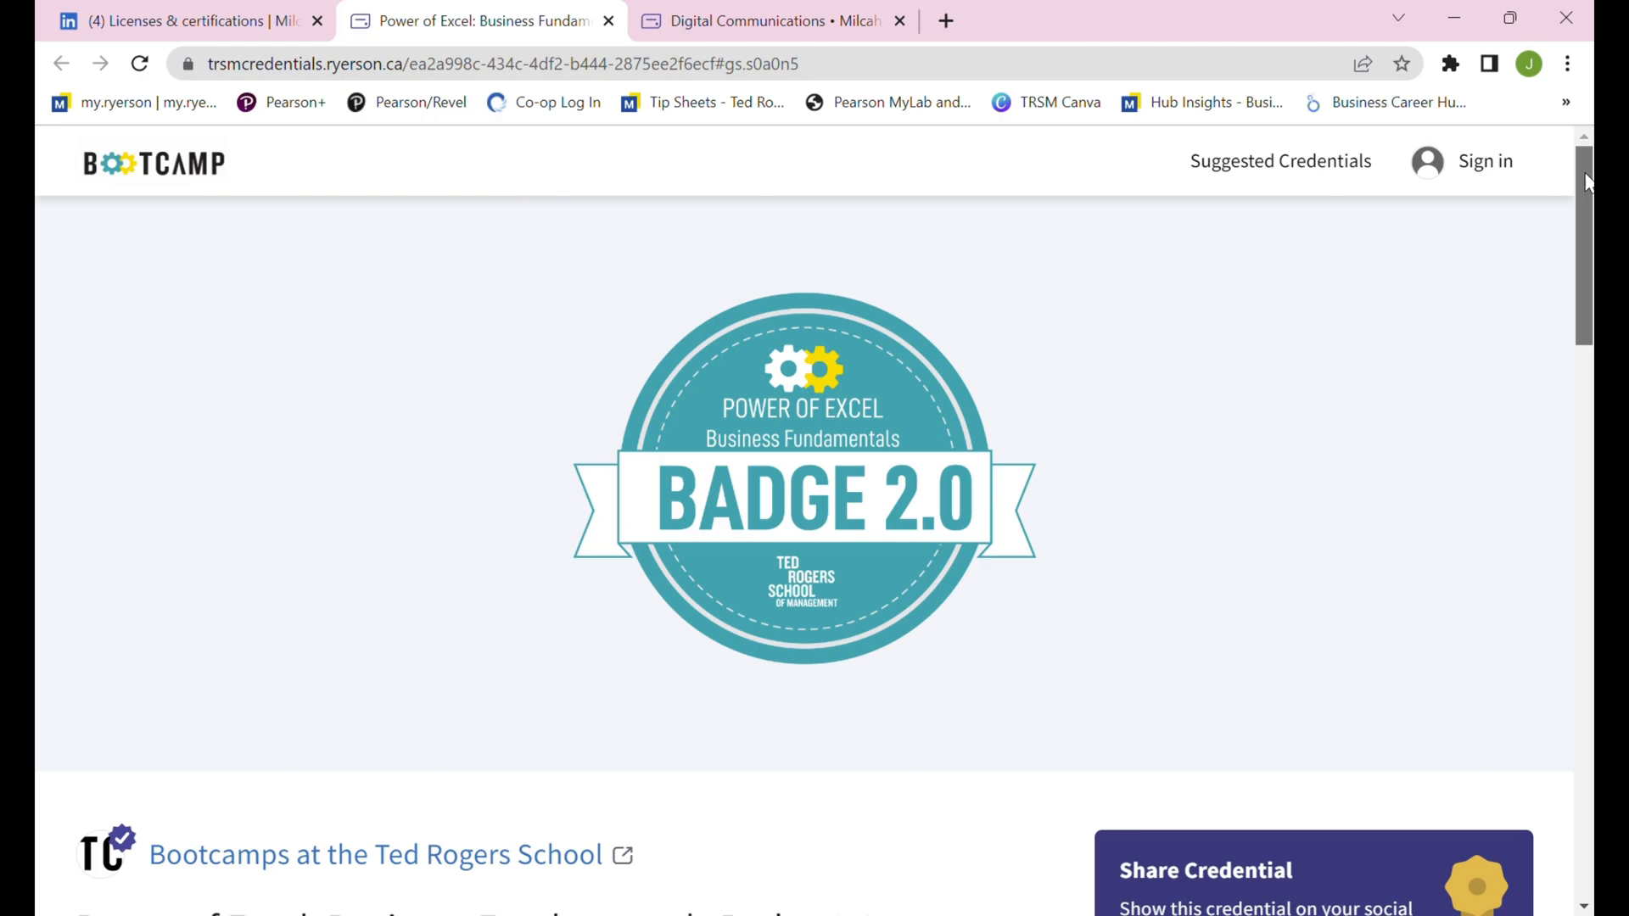
scroll("down", 3)
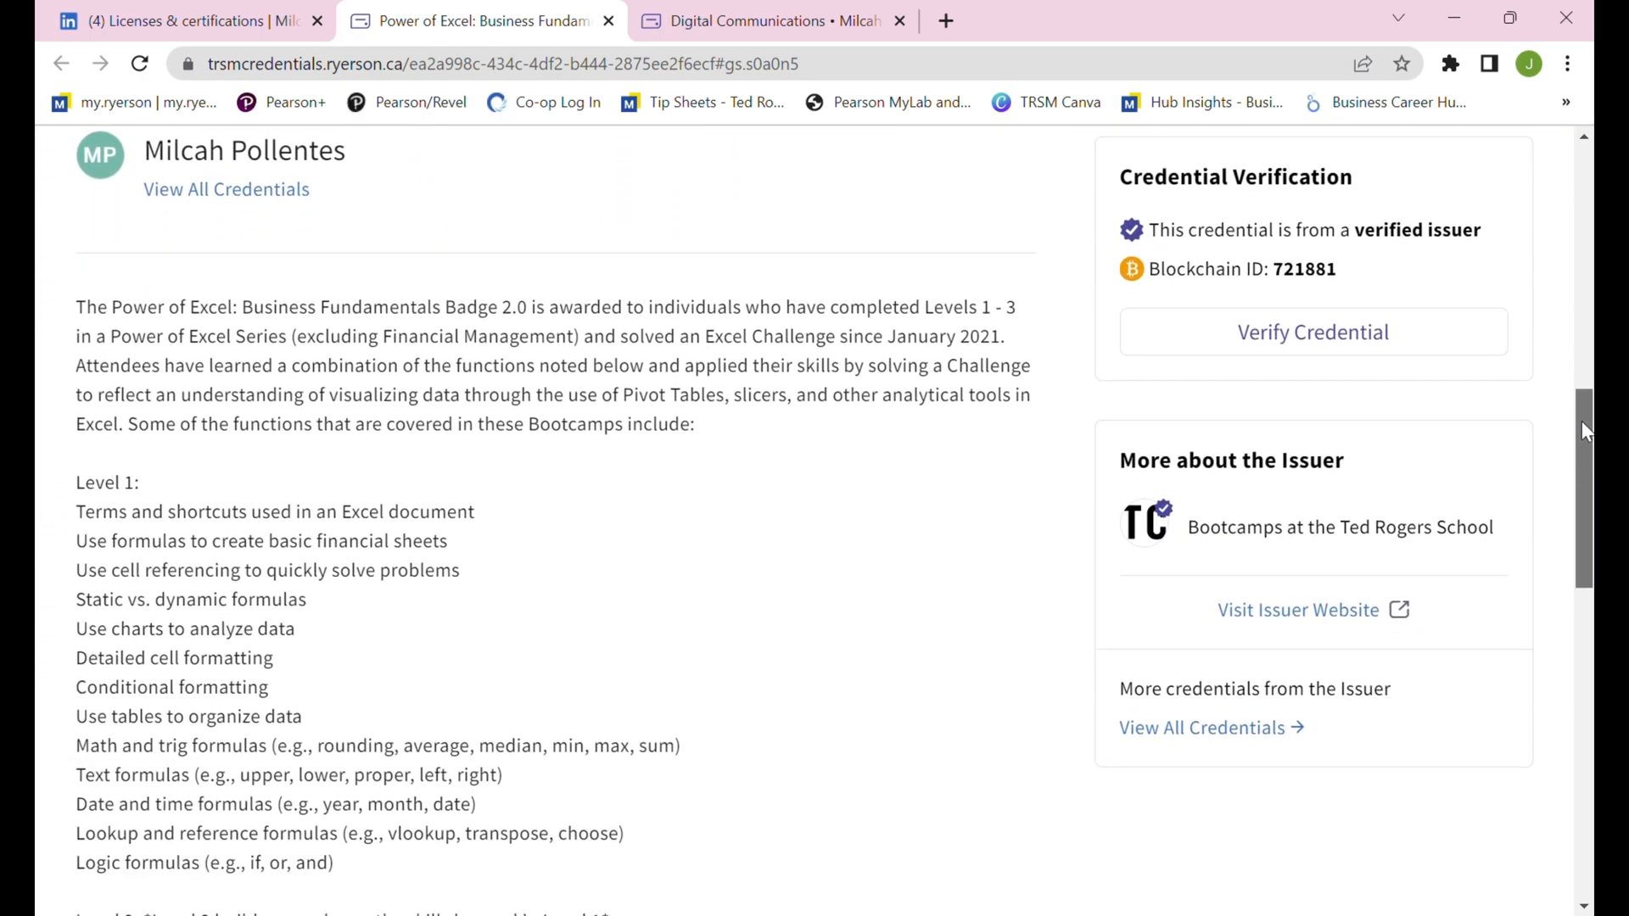
left_click(758, 20)
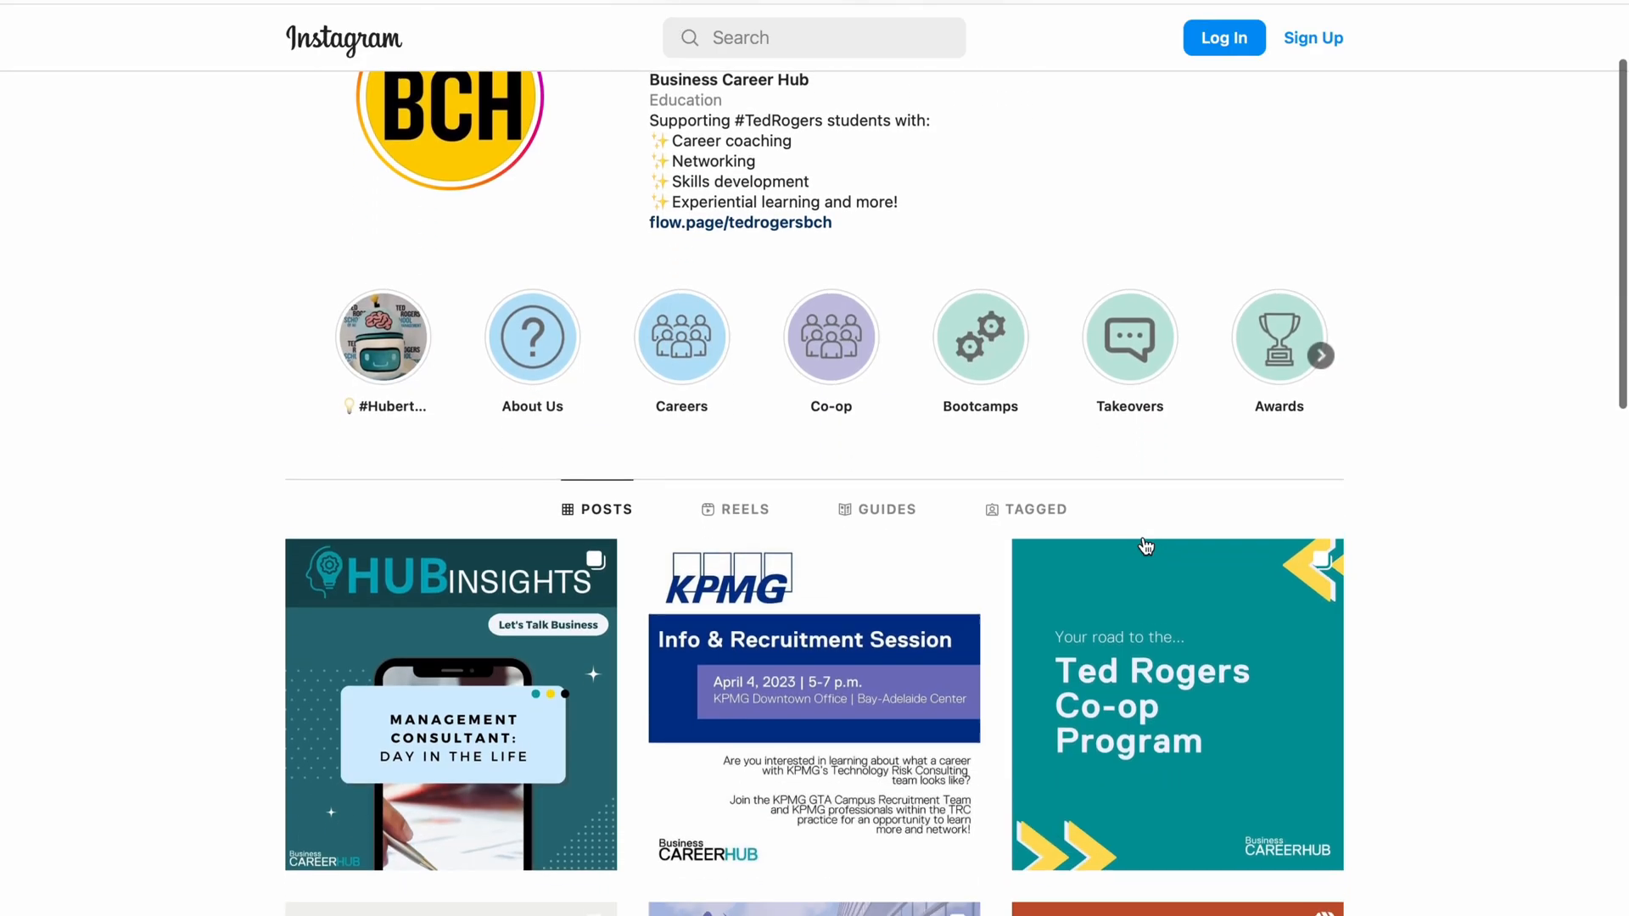
Step: Scroll through the Business Career Hub Instagram posts grid
scroll("down", 3)
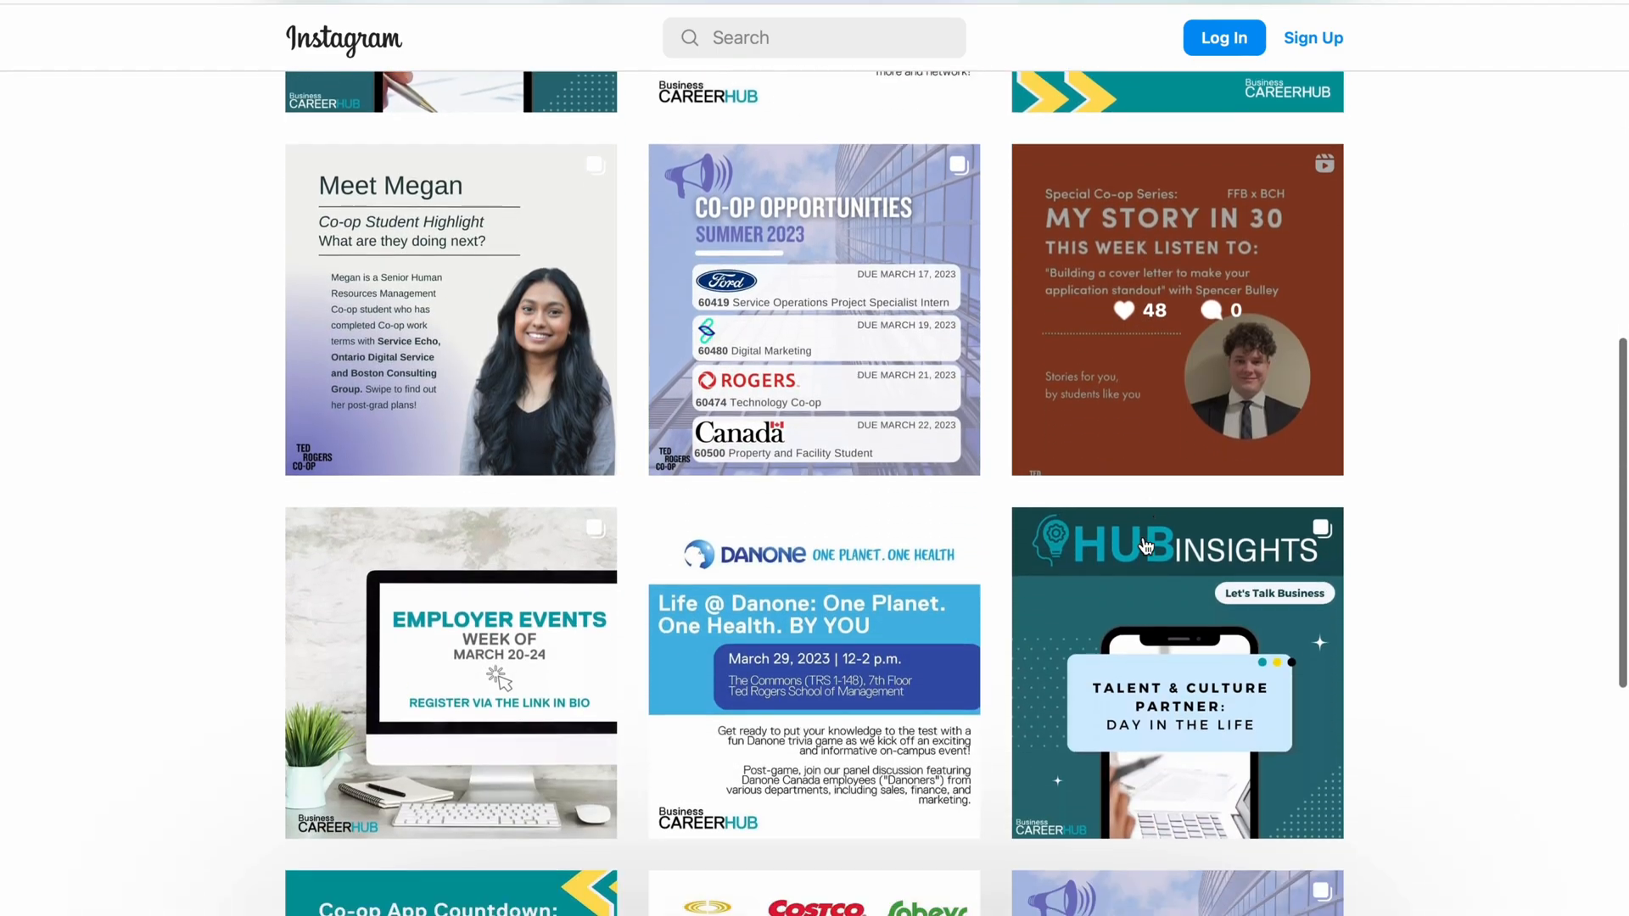
scroll("down", 3)
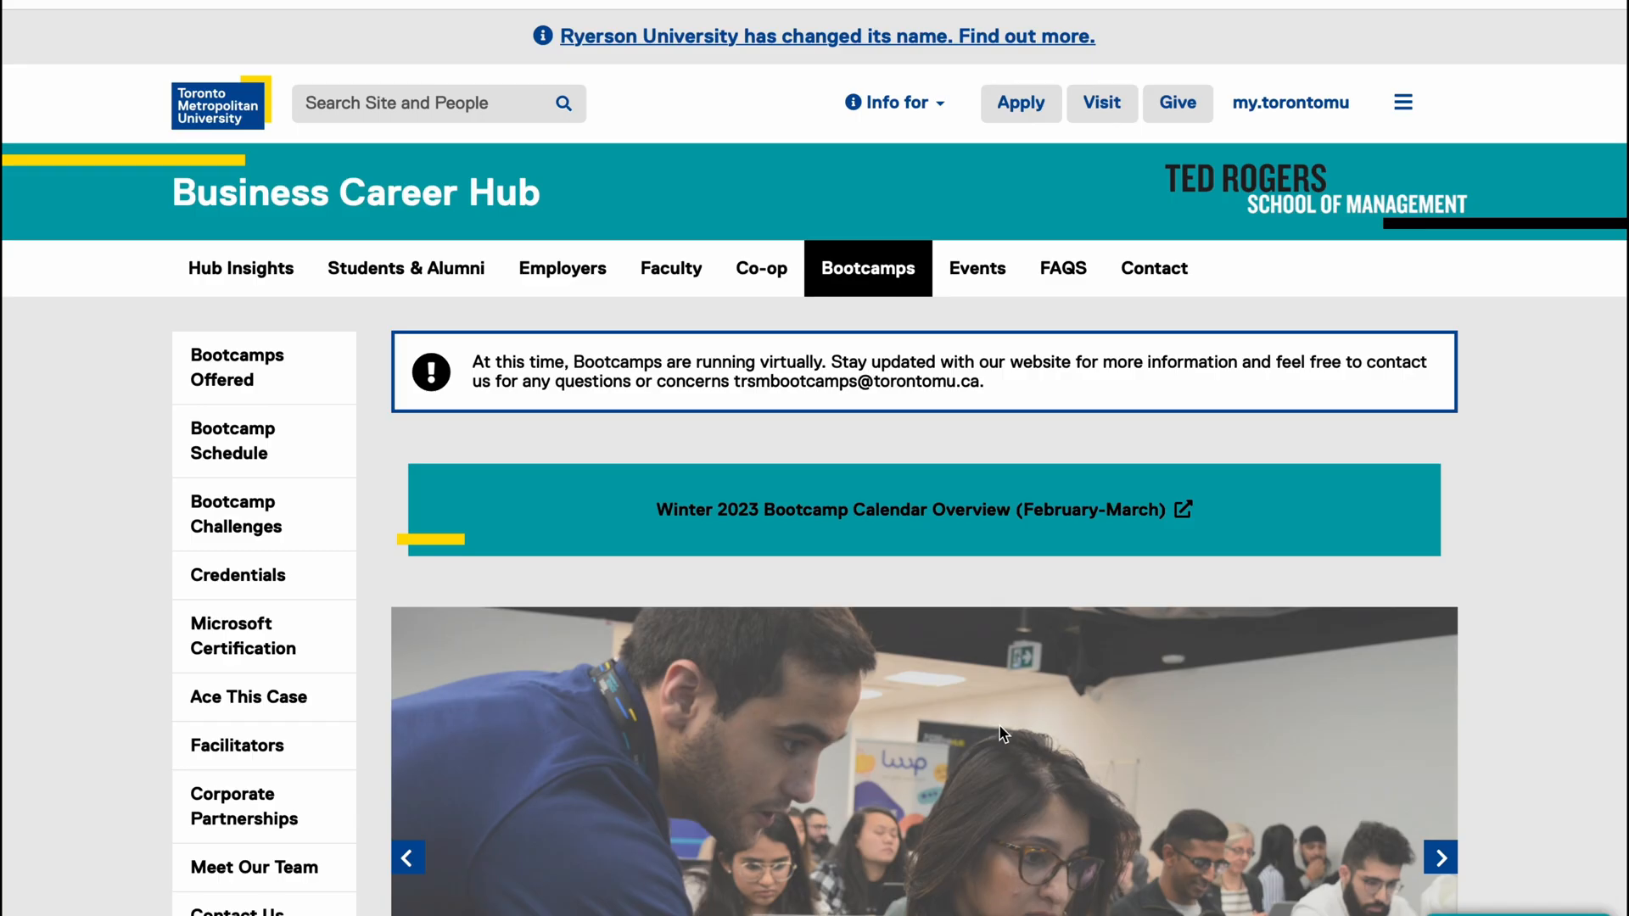
mouse_move(975, 536)
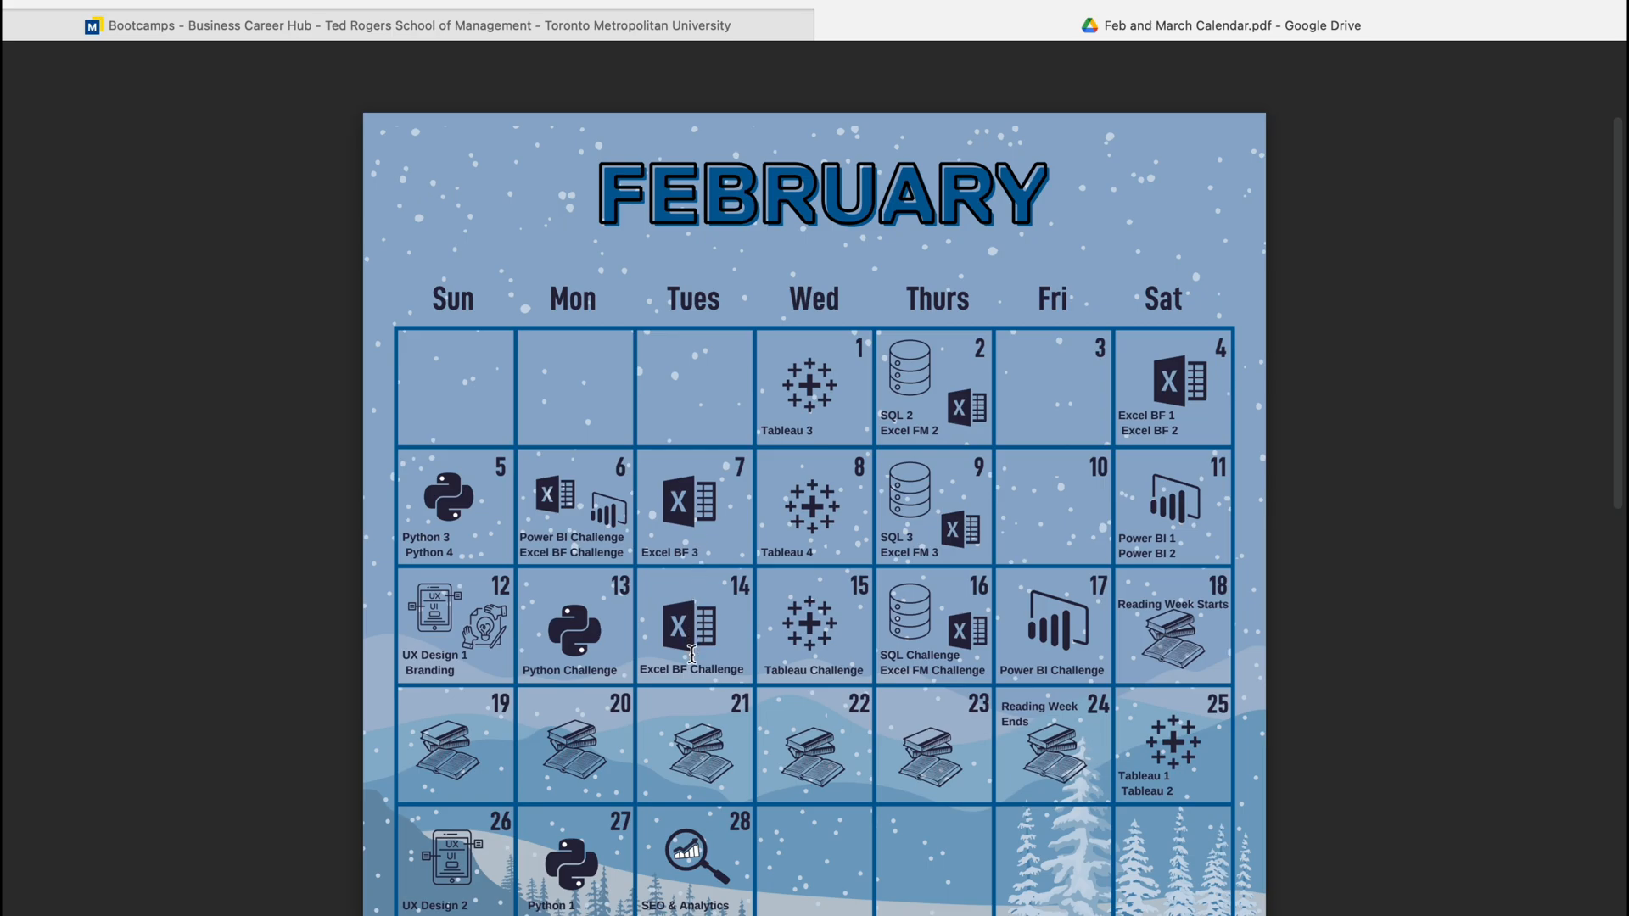
Step: Scroll through the February and March bootcamp calendar PDF to March's sessions
scroll("down", 3)
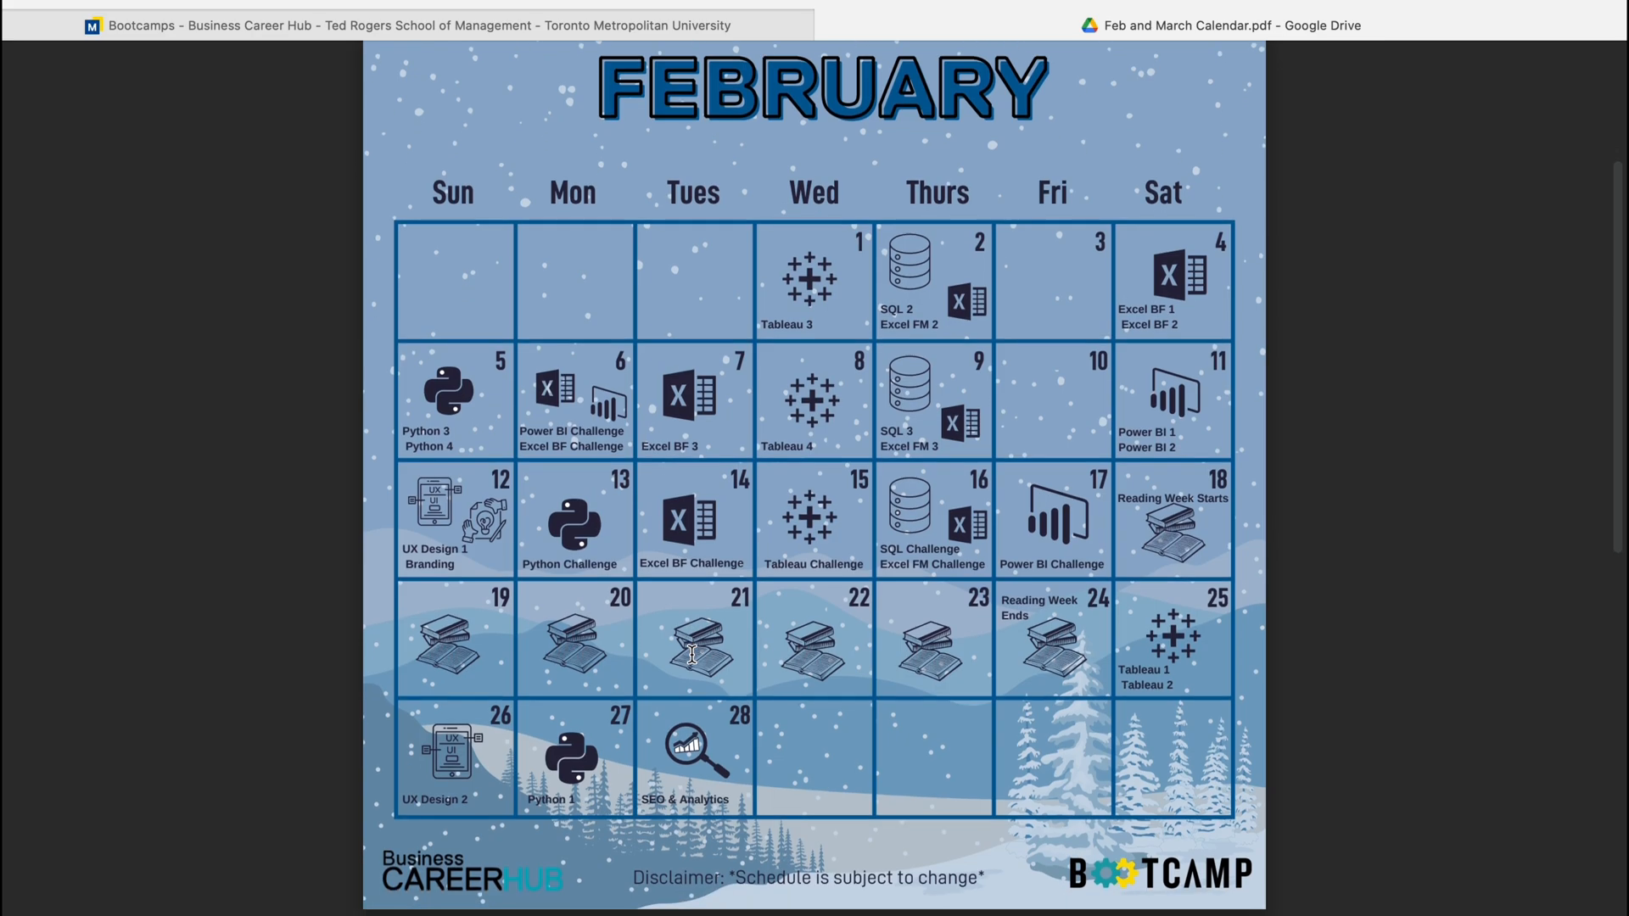
scroll("down", 3)
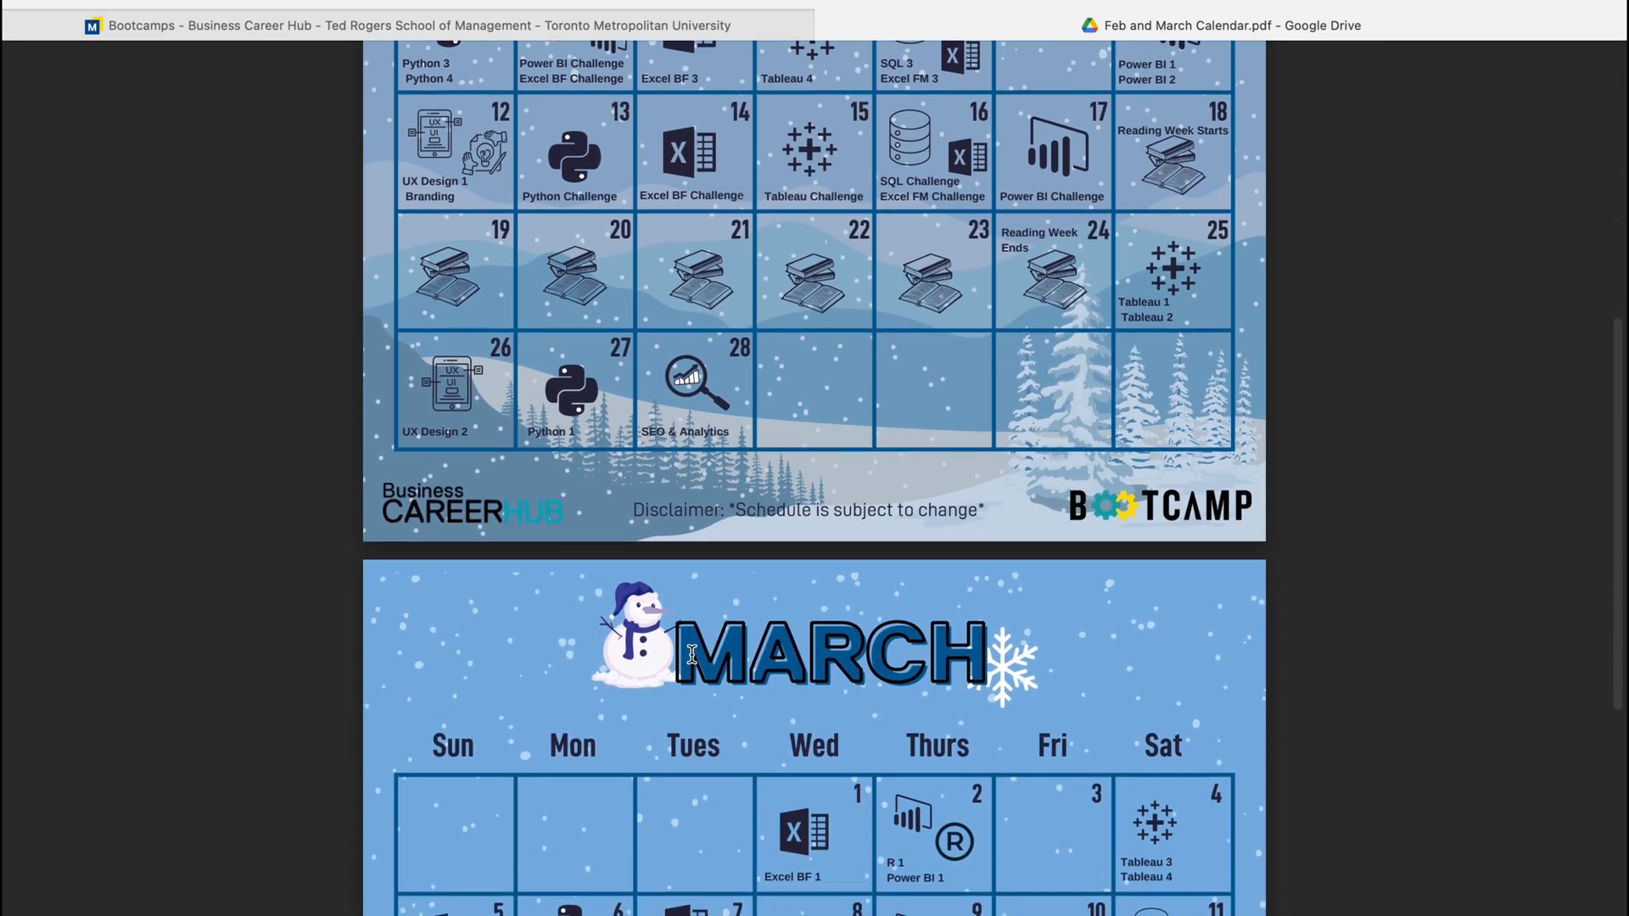
scroll("down", 3)
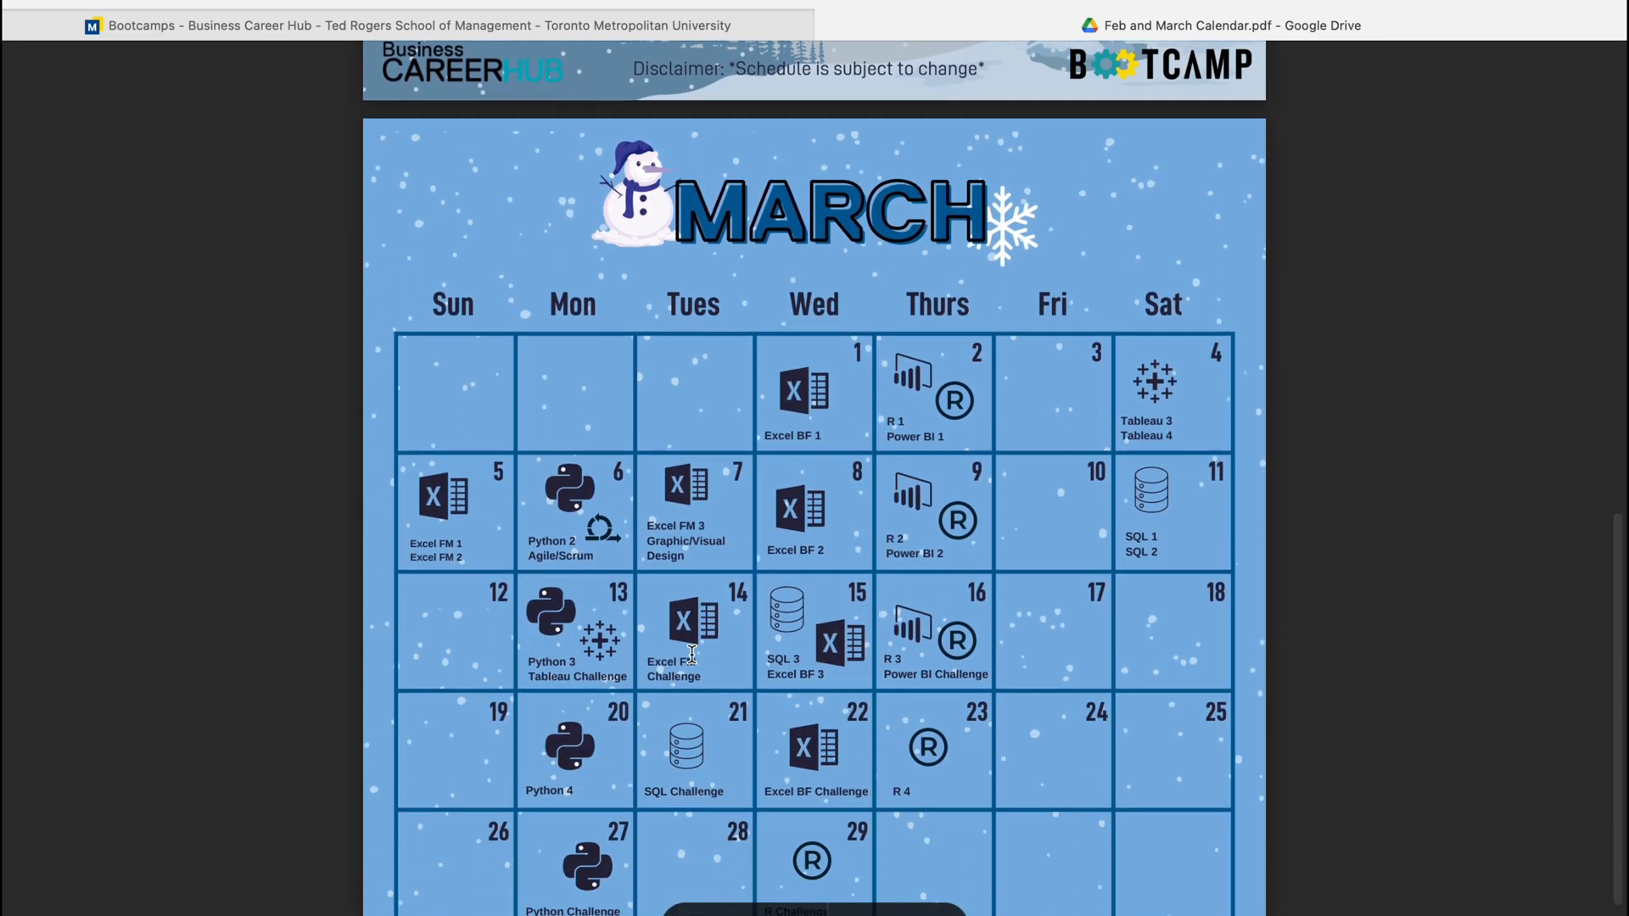
scroll("down", 3)
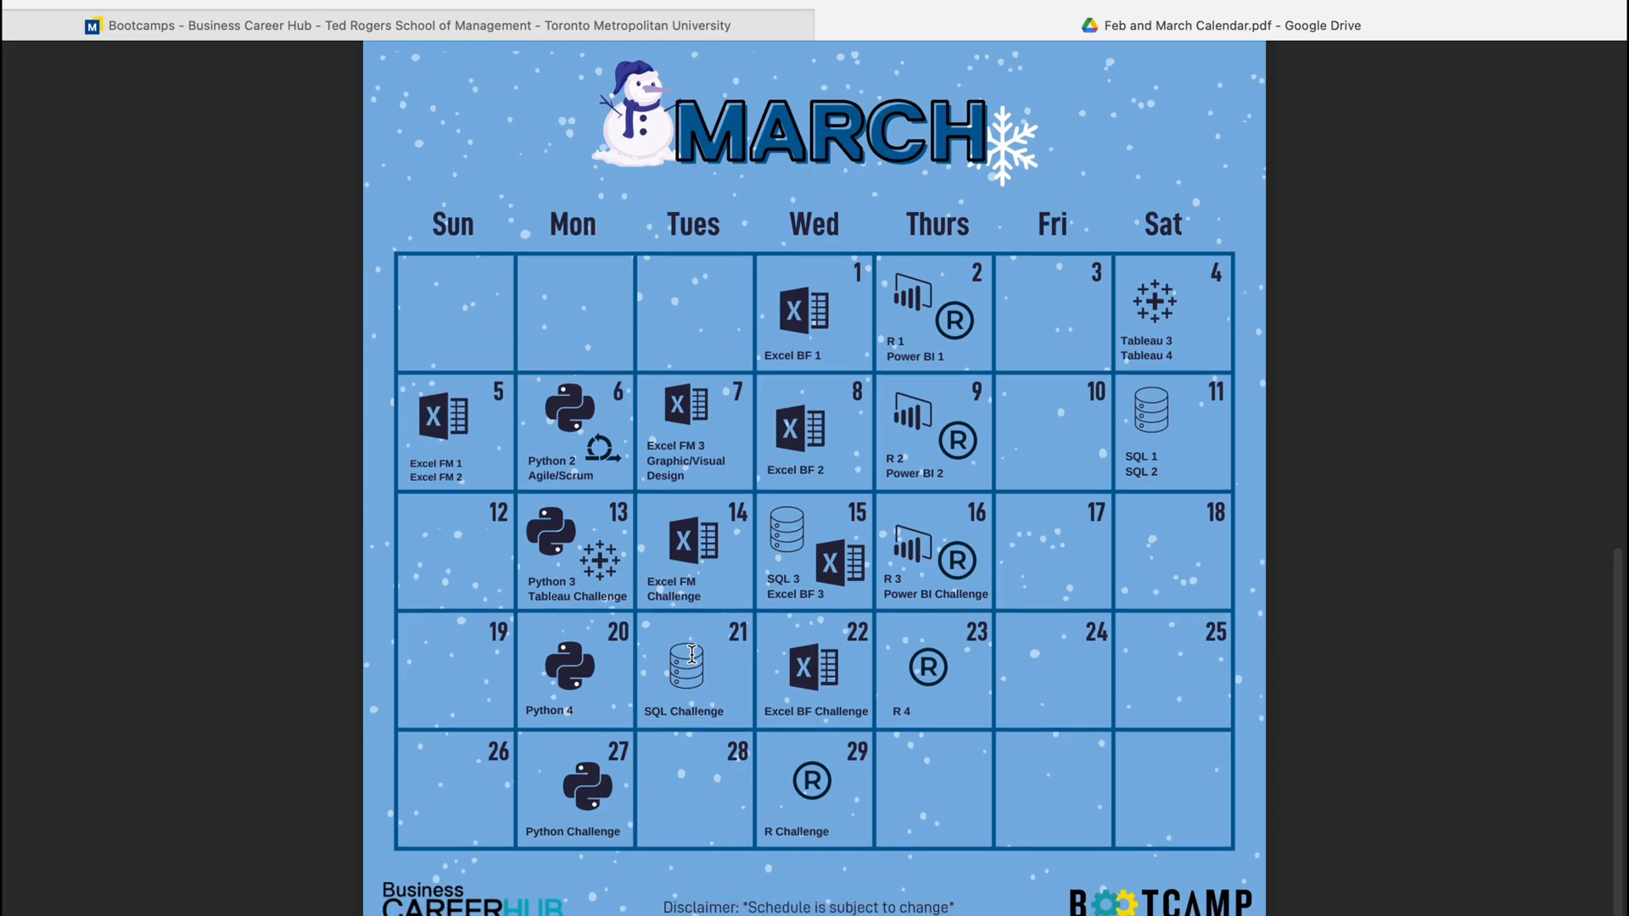
mouse_move(477, 445)
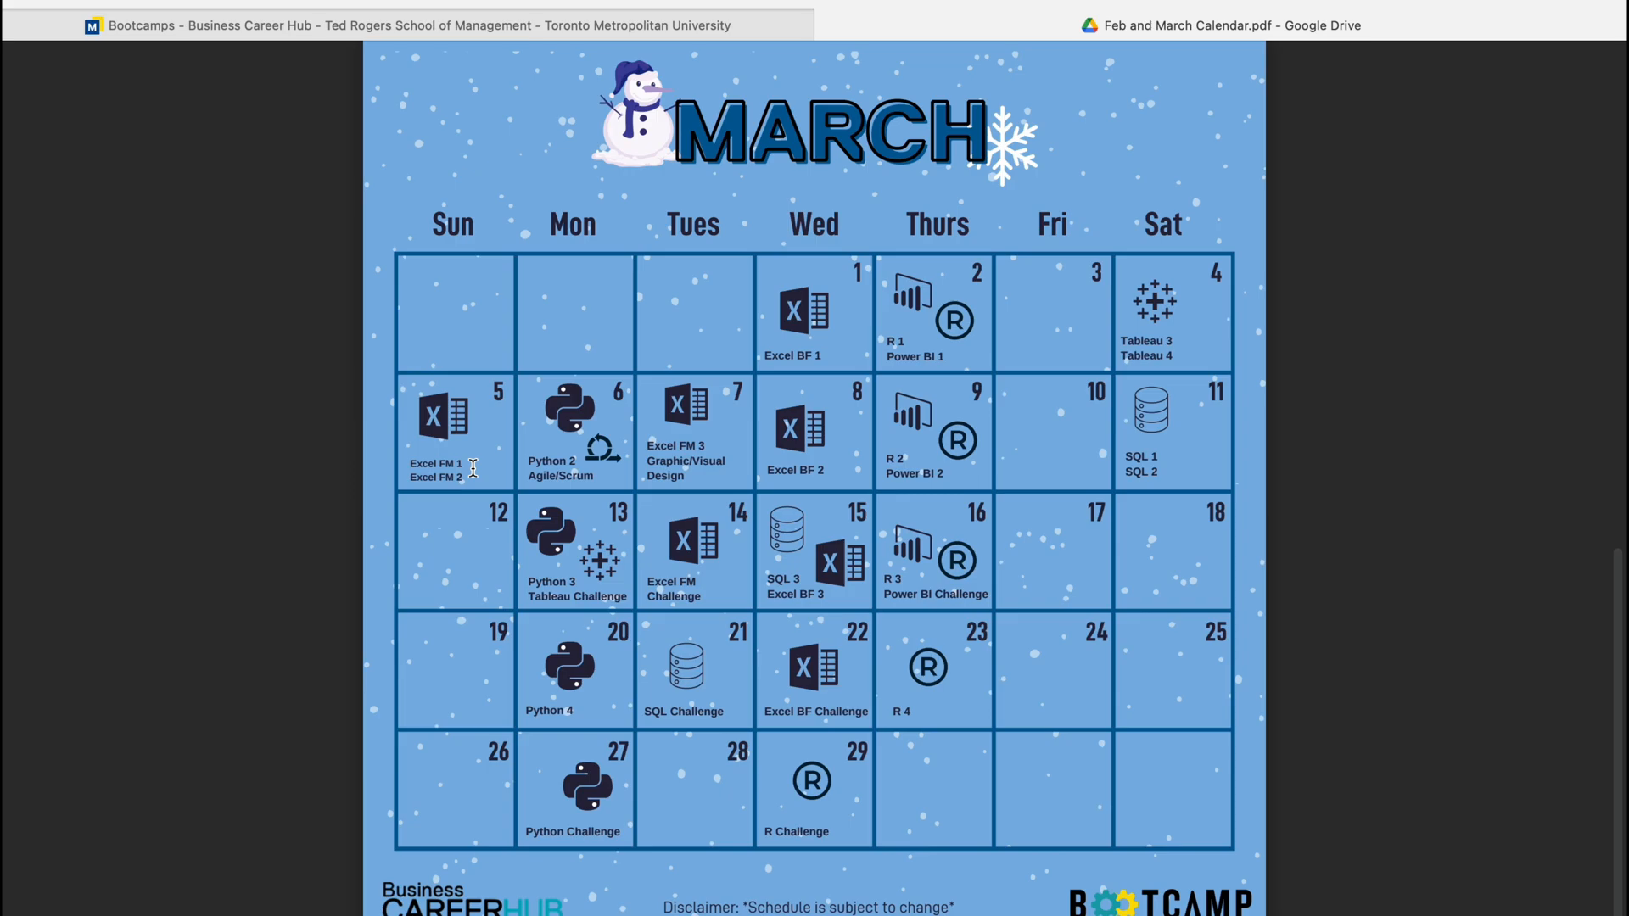
mouse_move(710, 439)
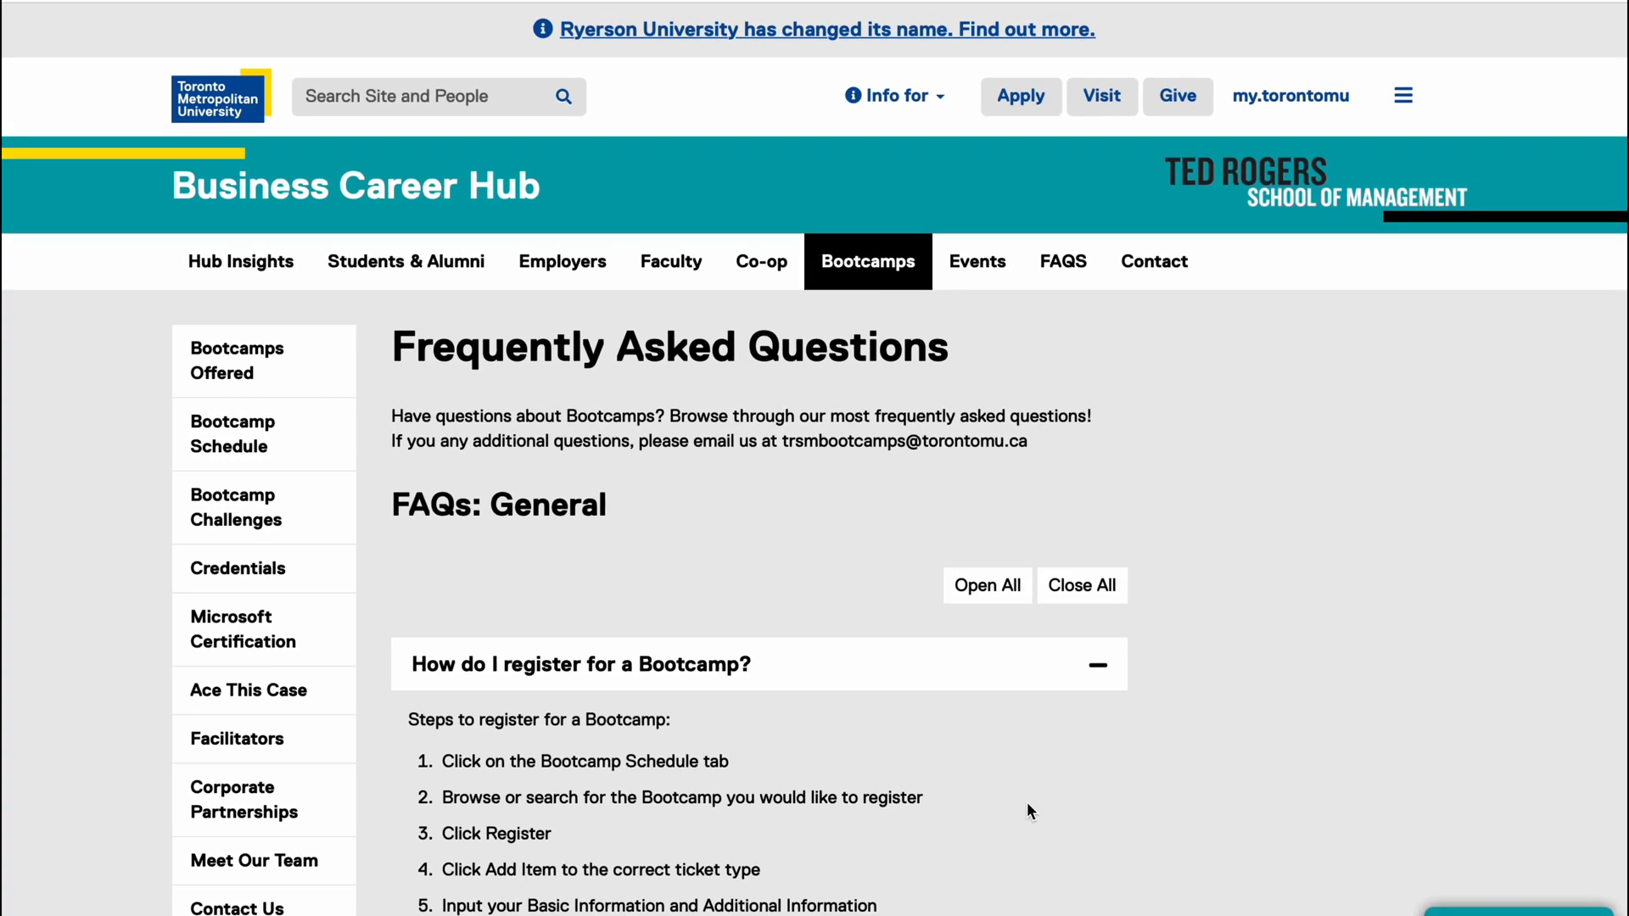
scroll("down", 3)
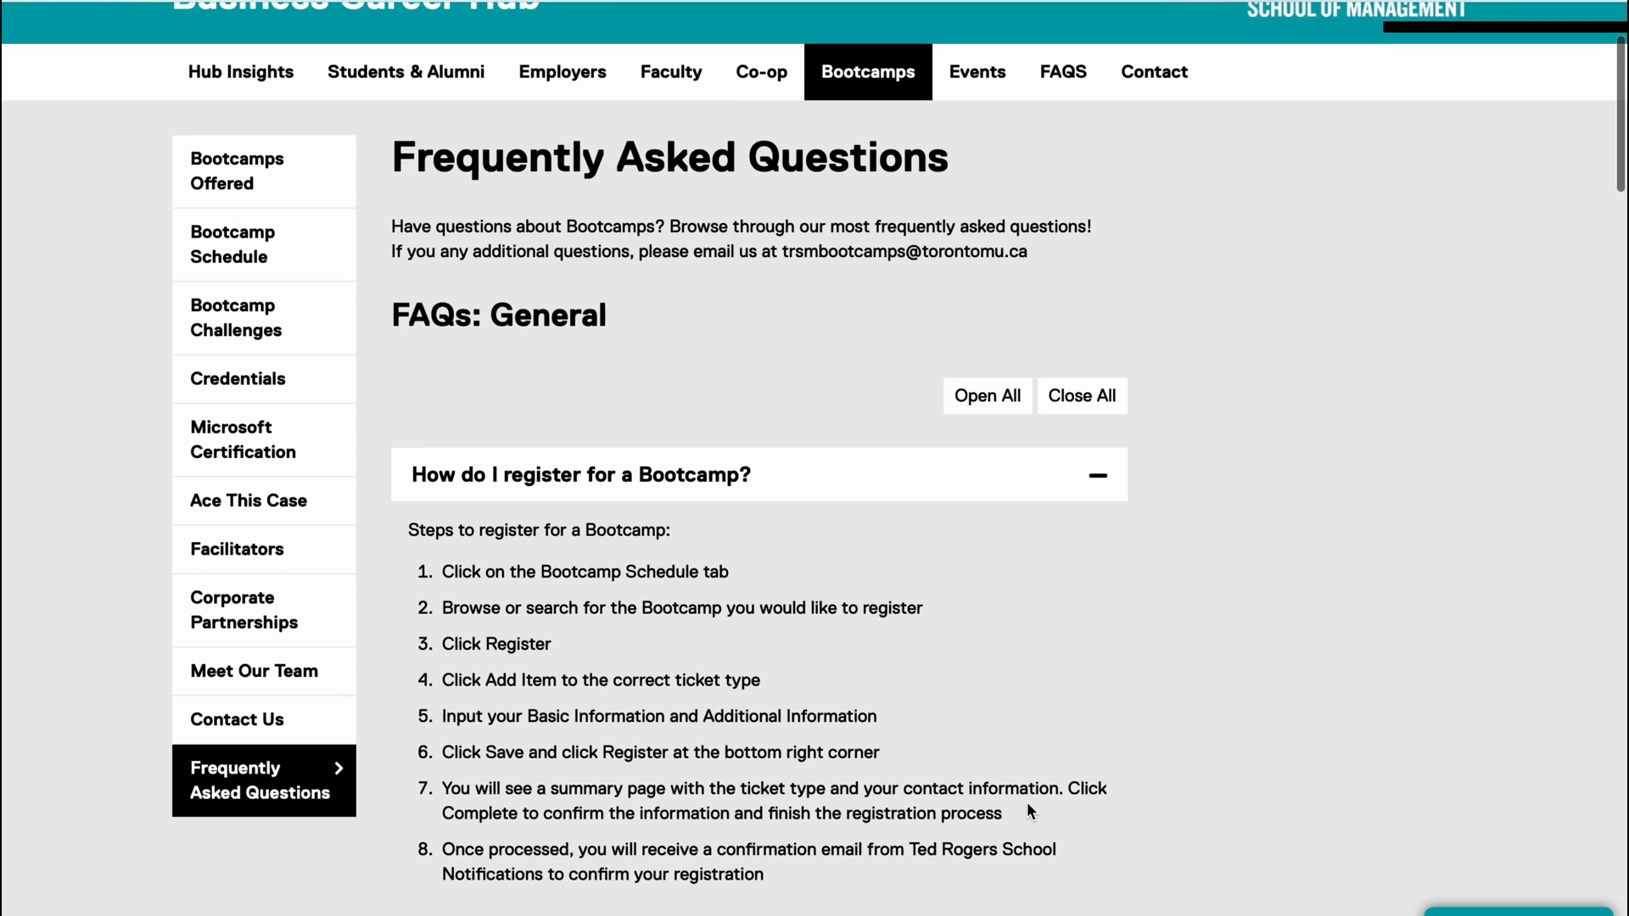
scroll("down", 3)
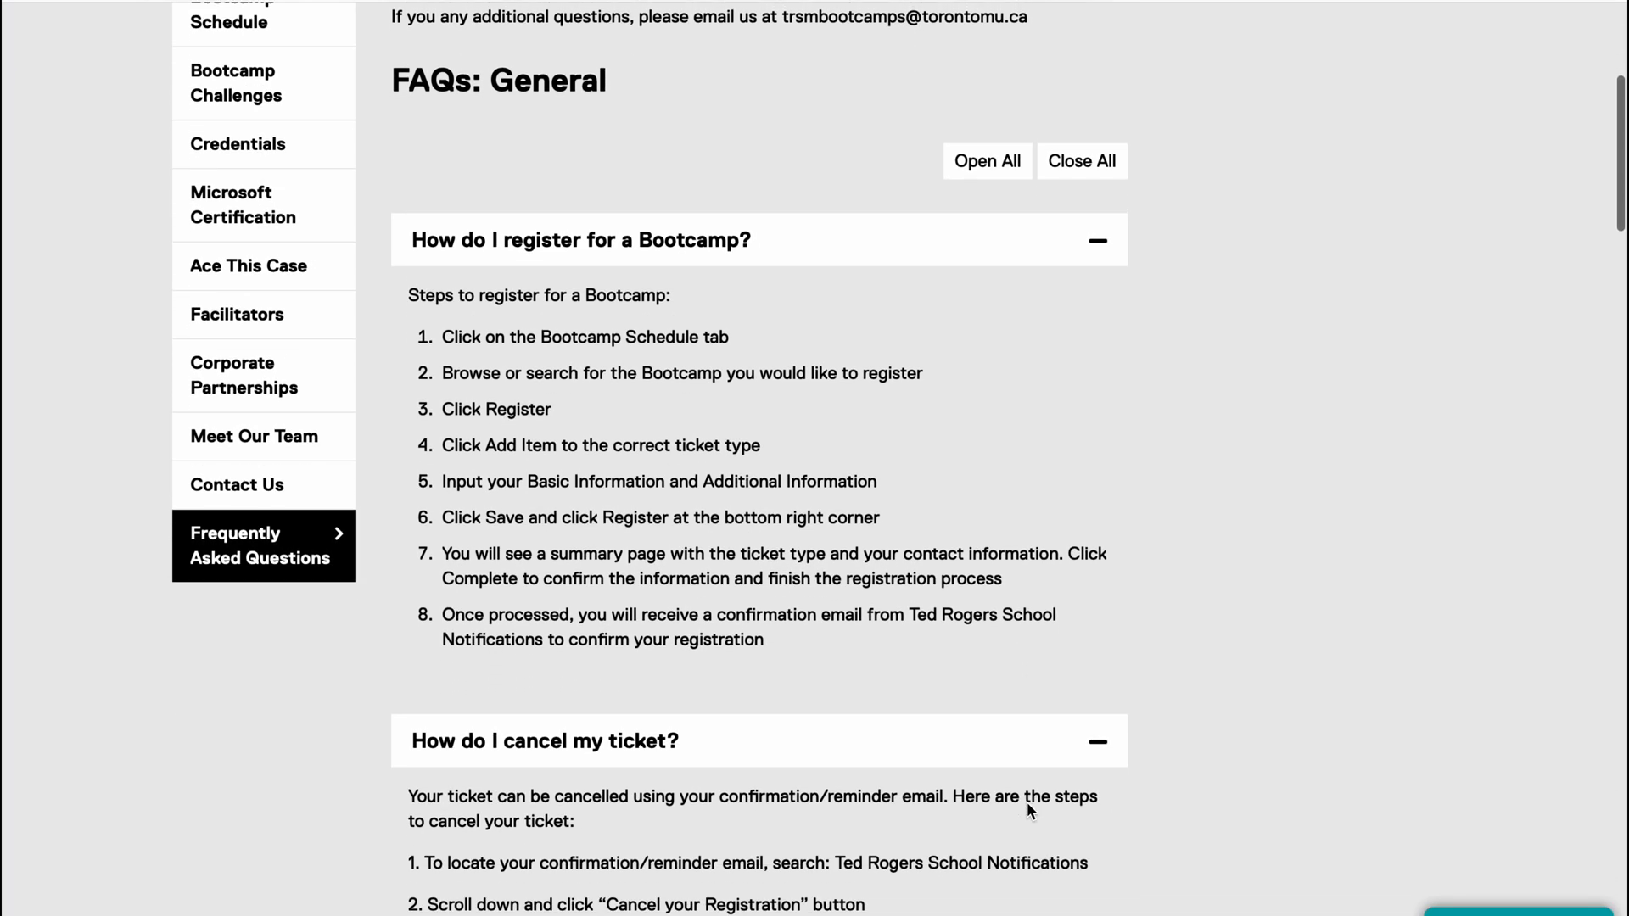
scroll("down", 3)
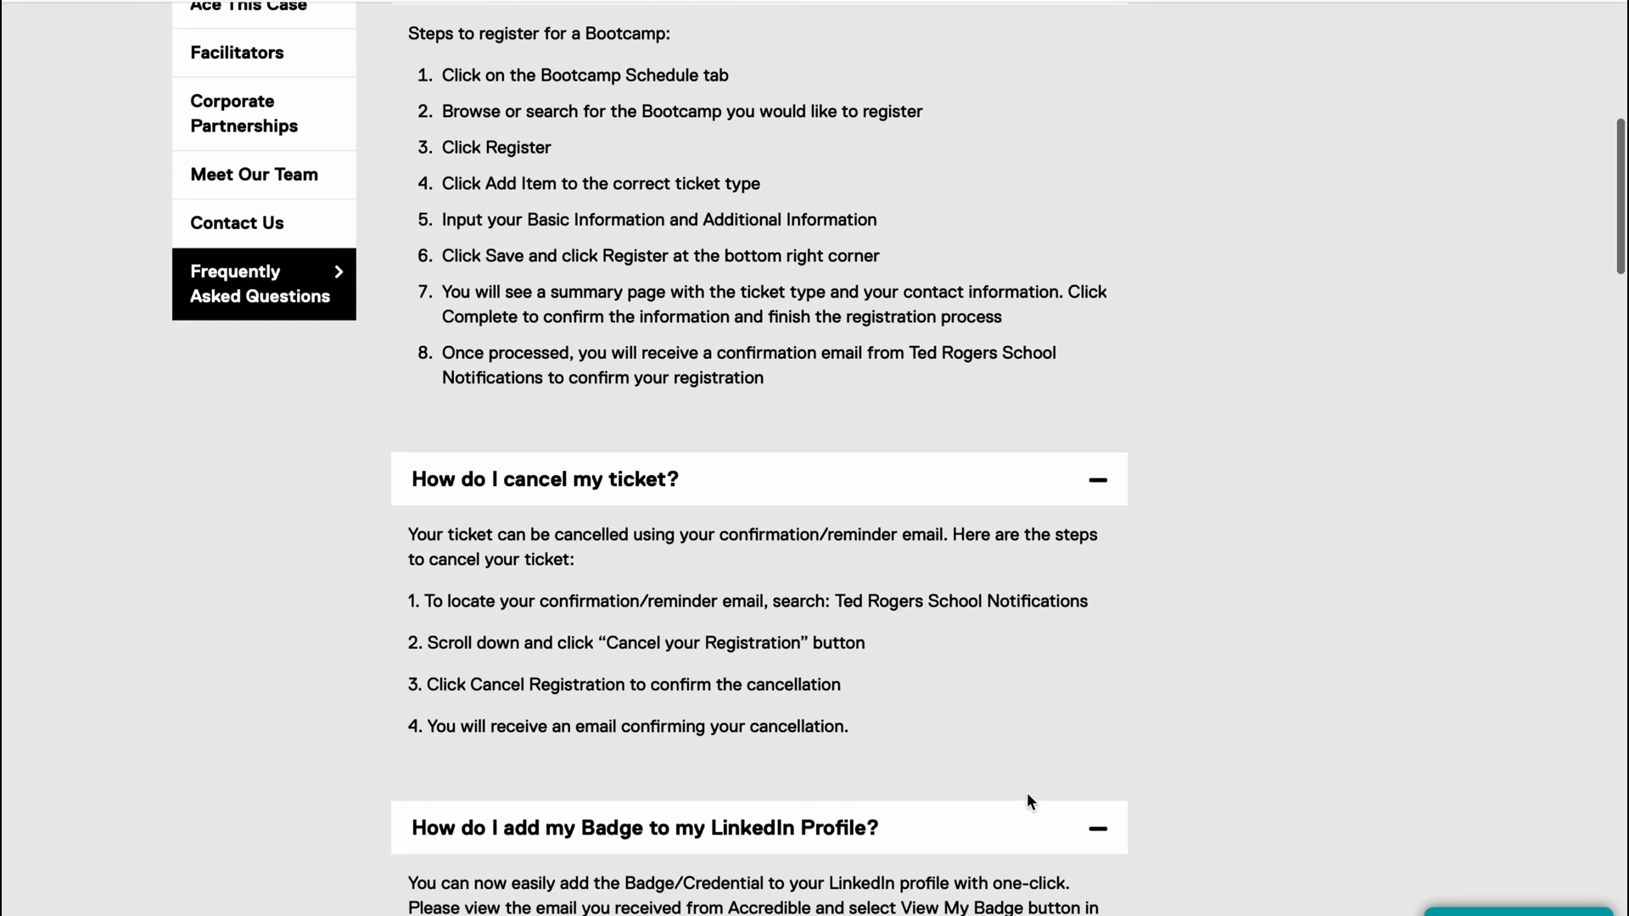
scroll("down", 3)
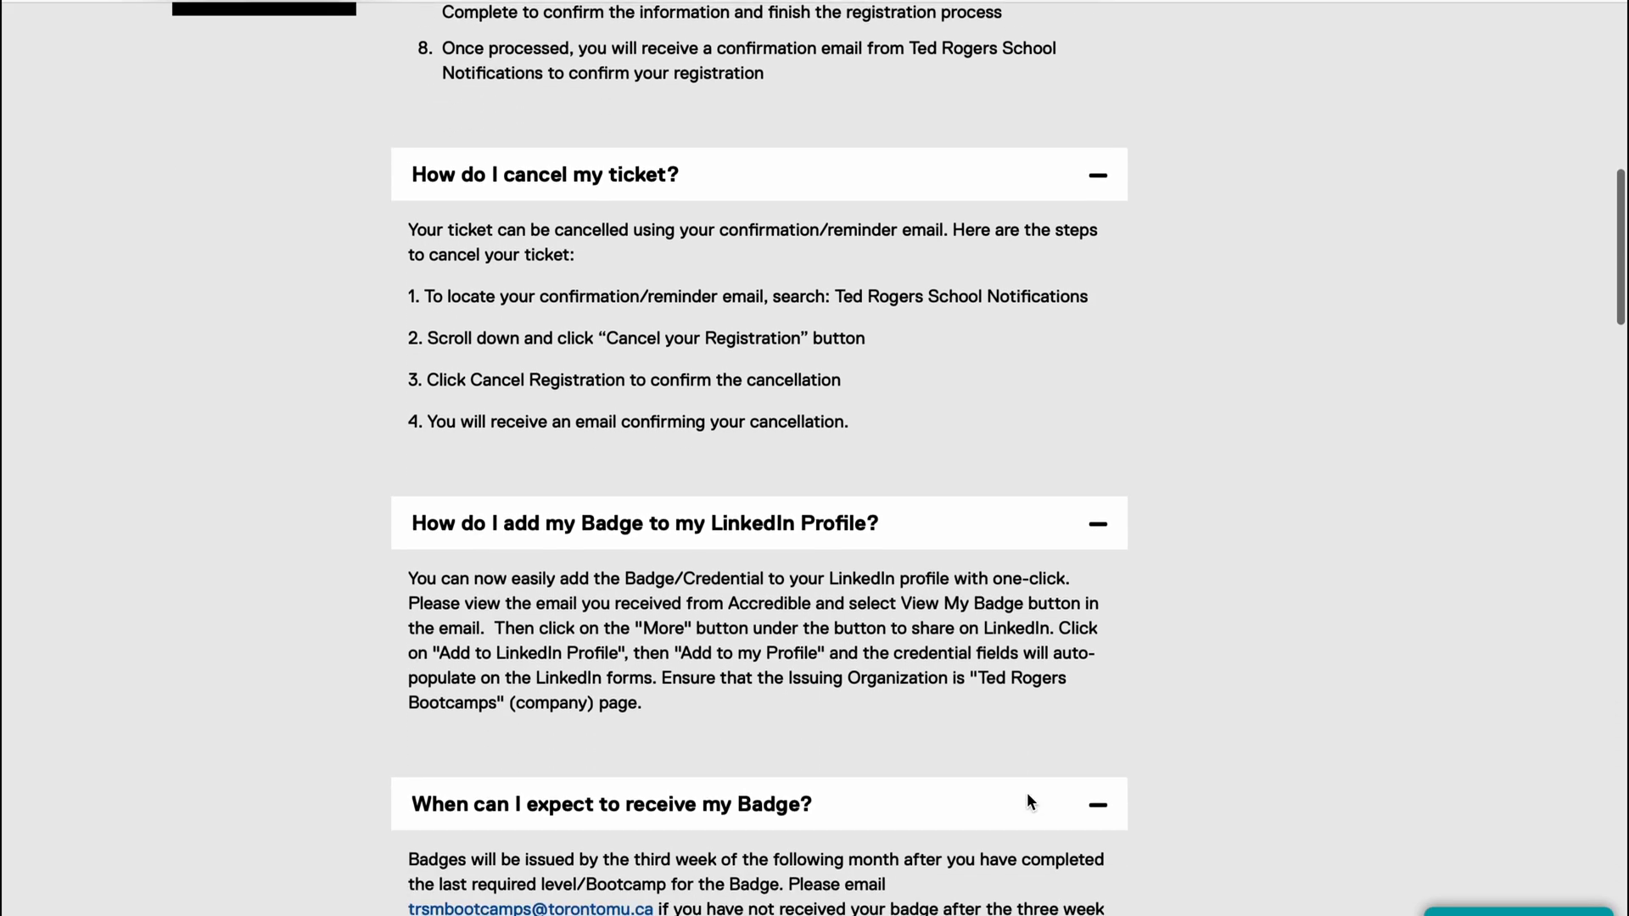
scroll("down", 3)
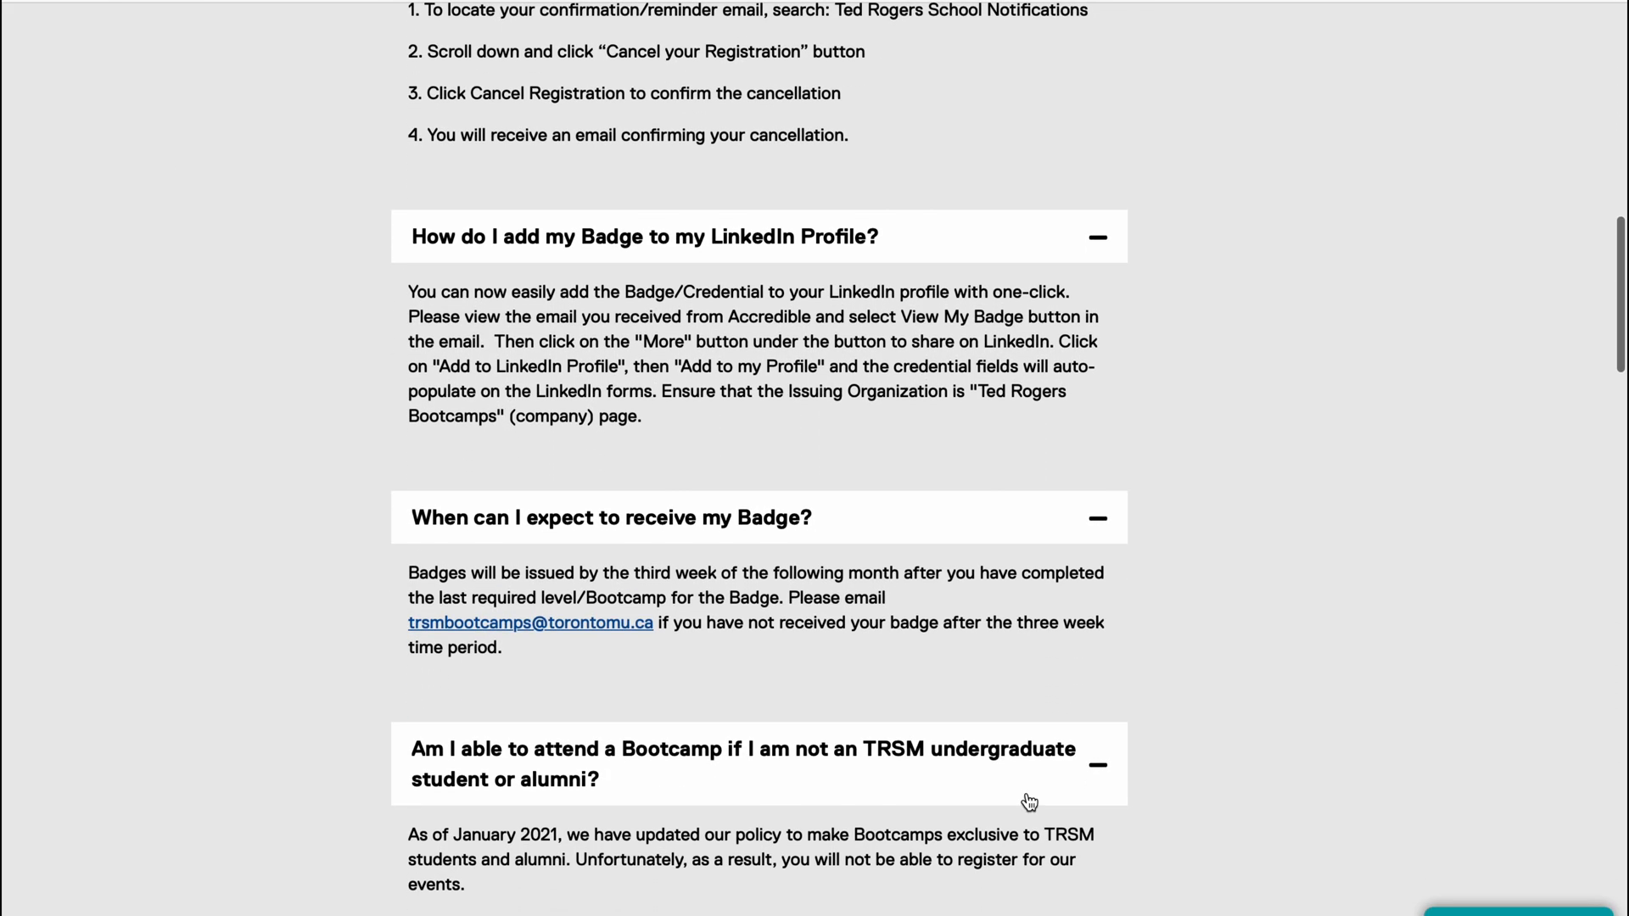
scroll("down", 3)
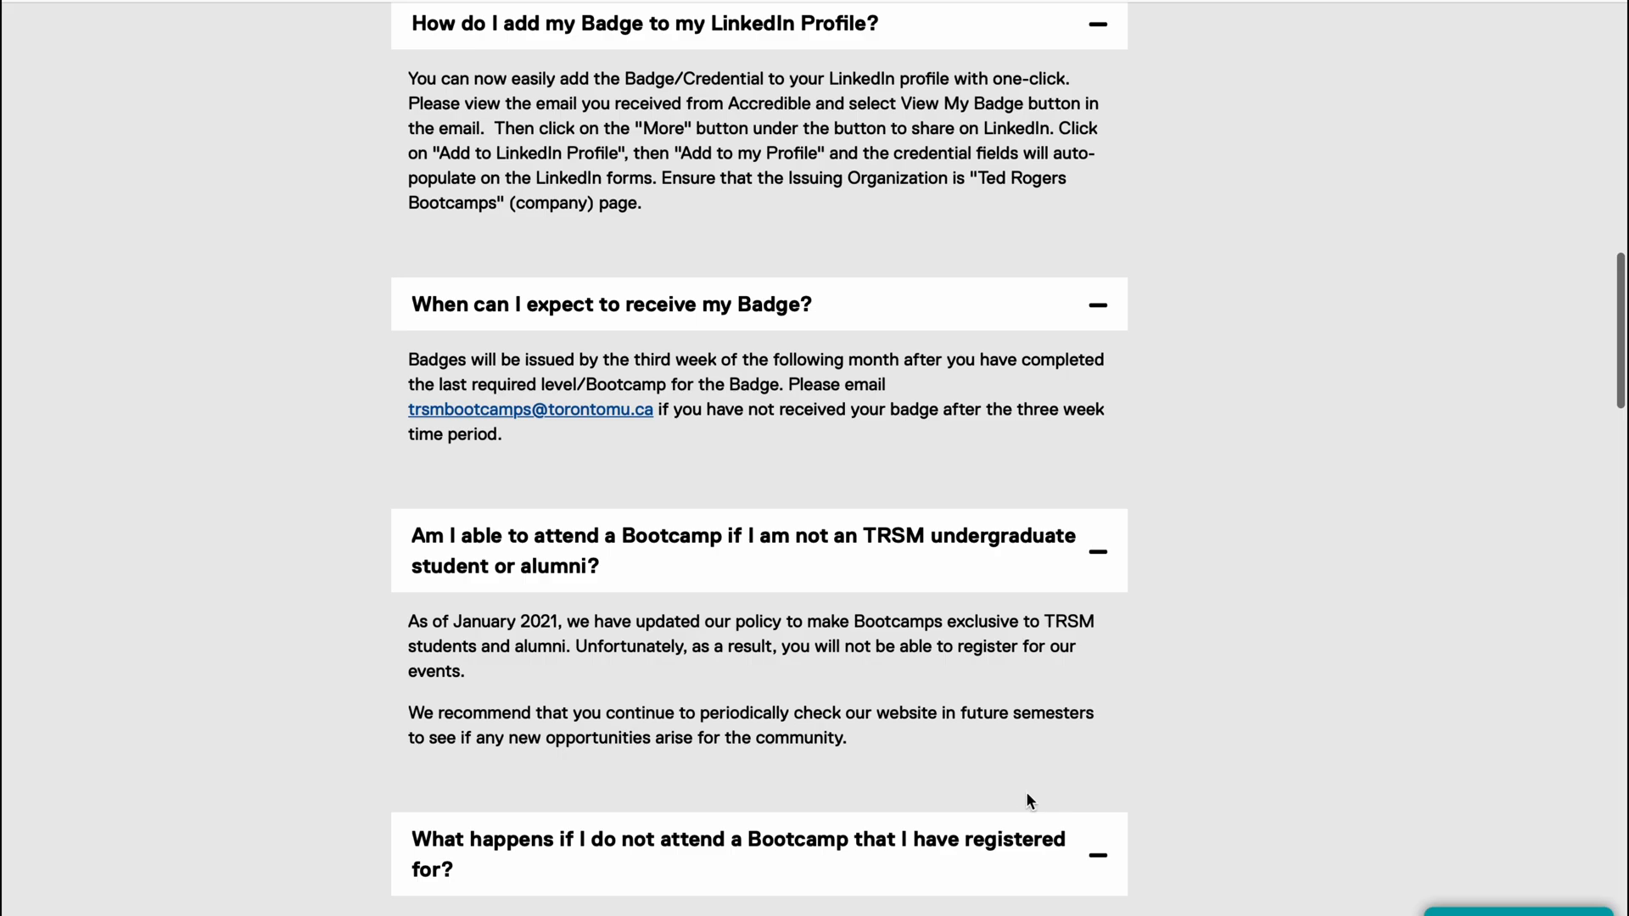
scroll("down", 3)
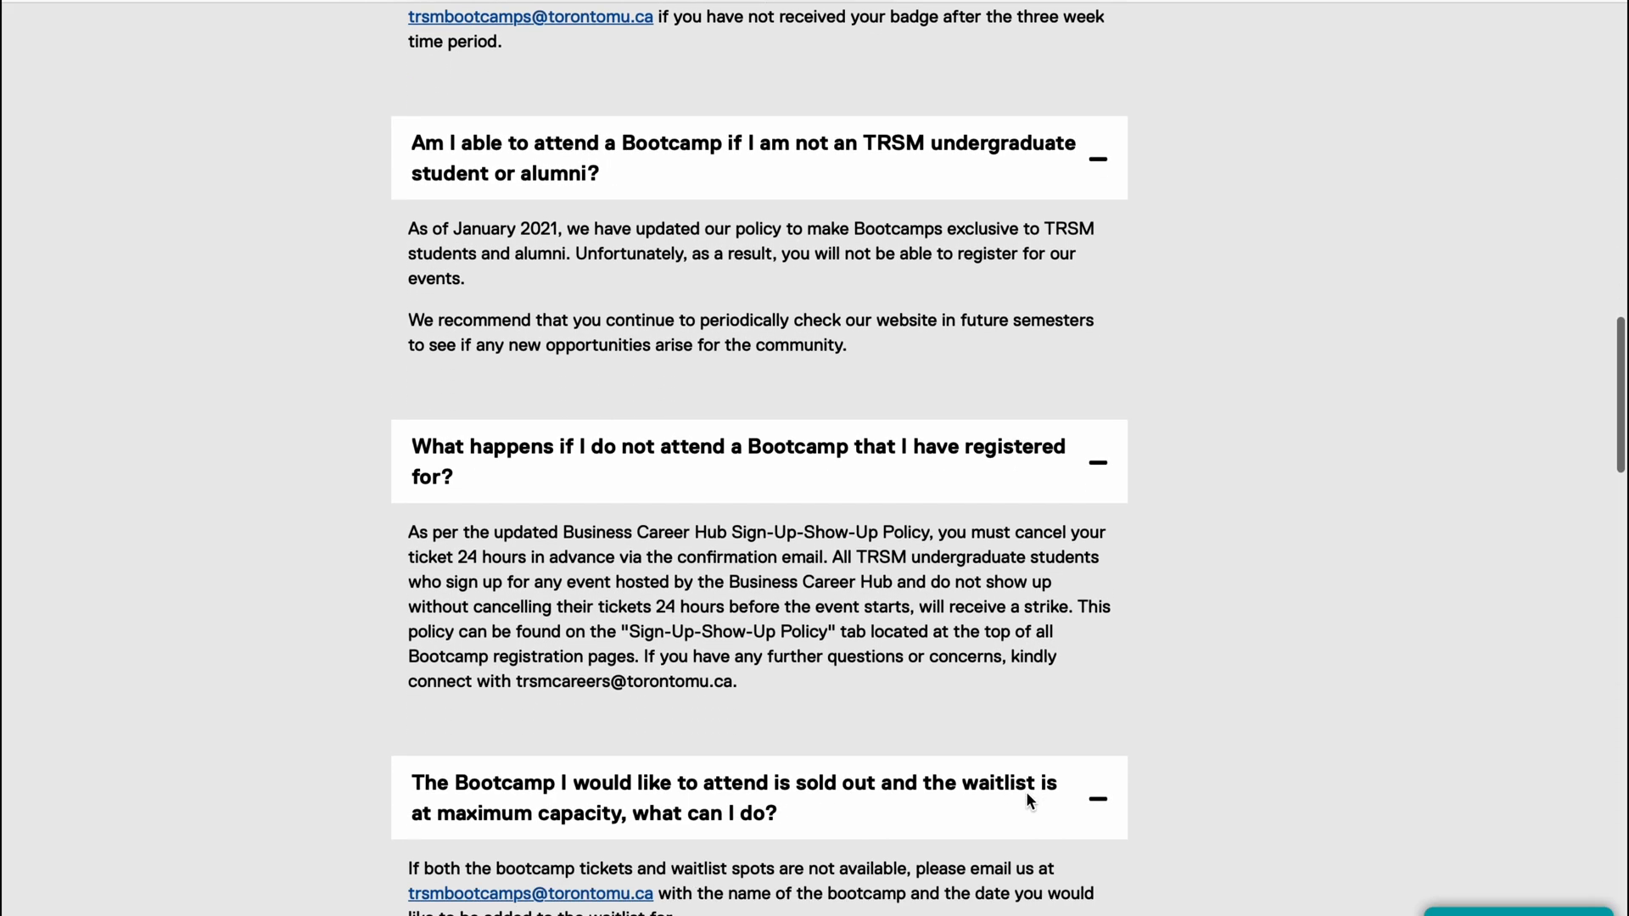
scroll("down", 3)
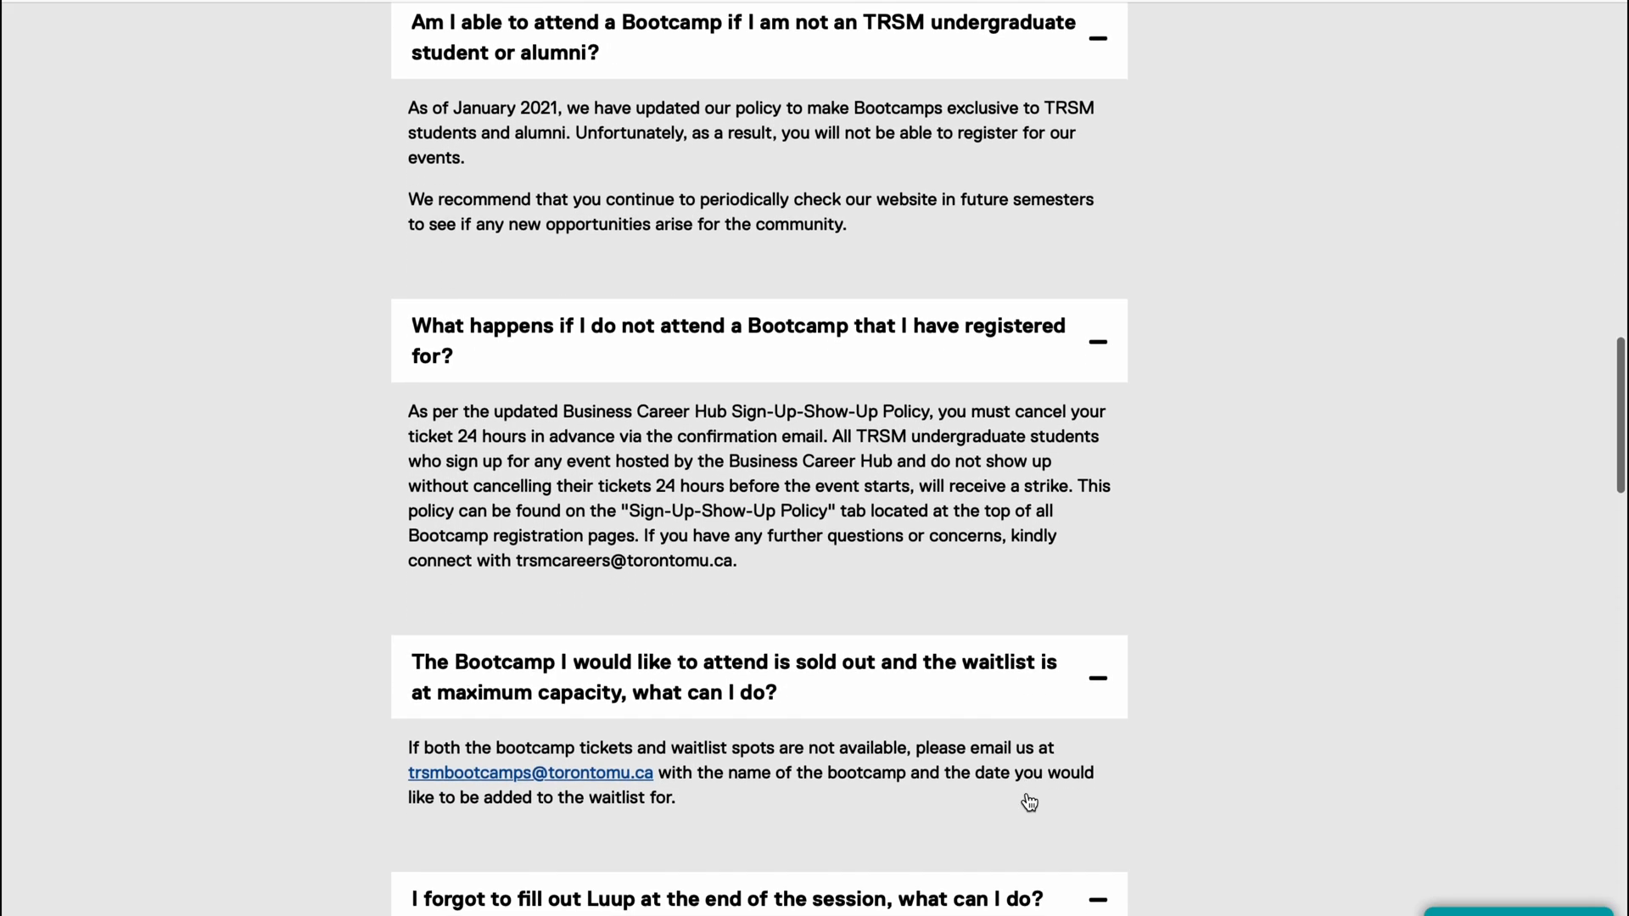
scroll("down", 3)
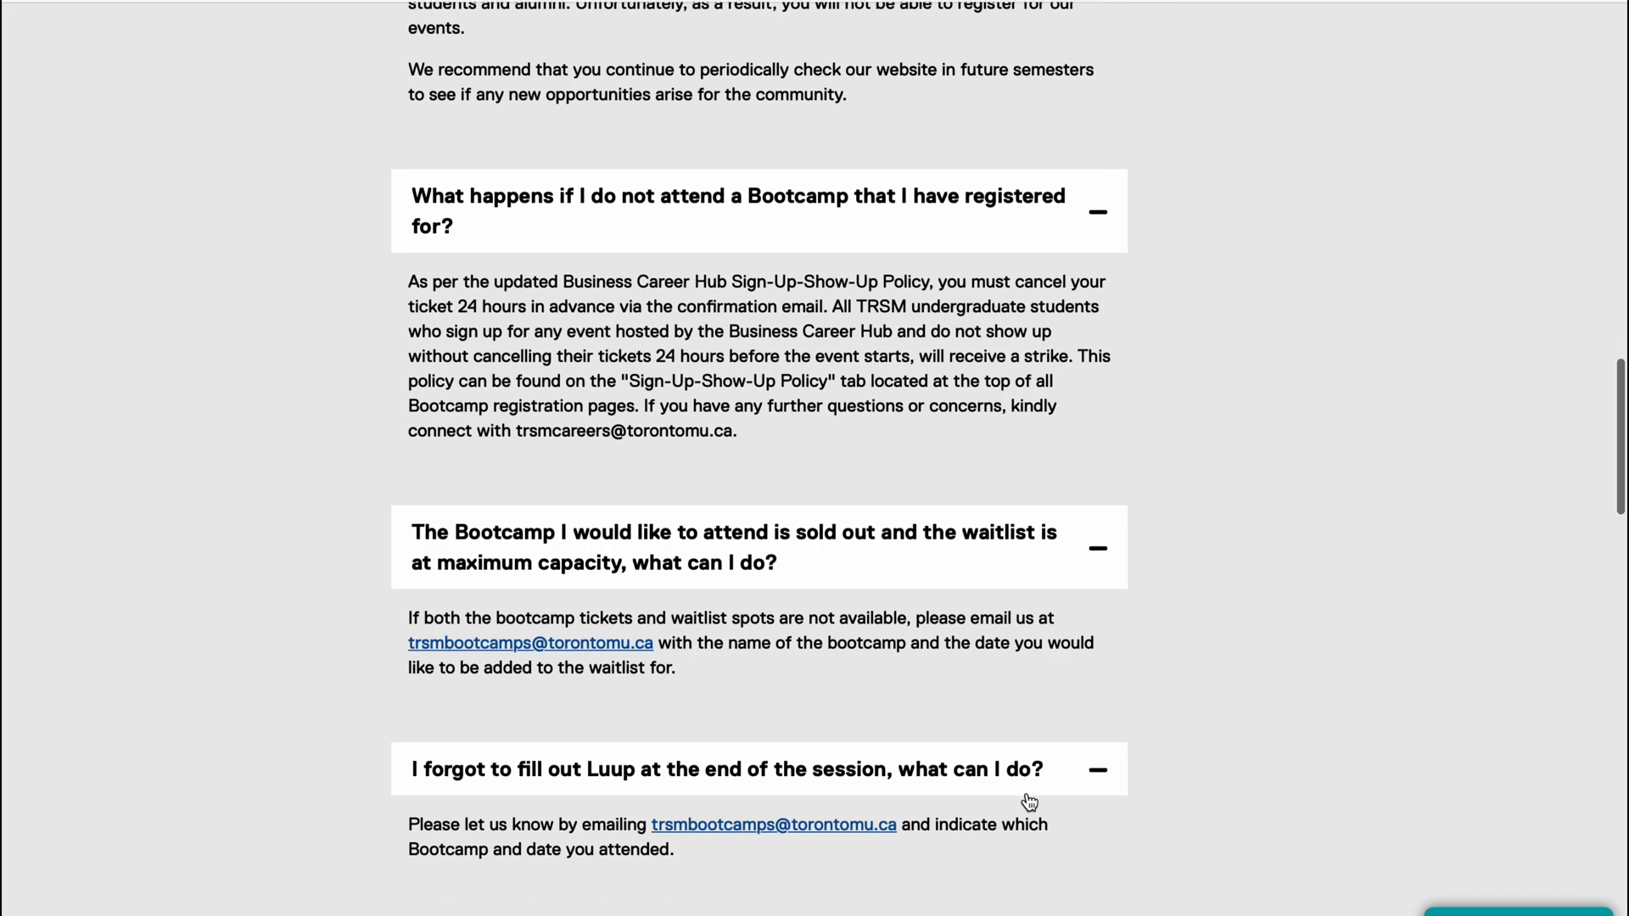
scroll("down", 3)
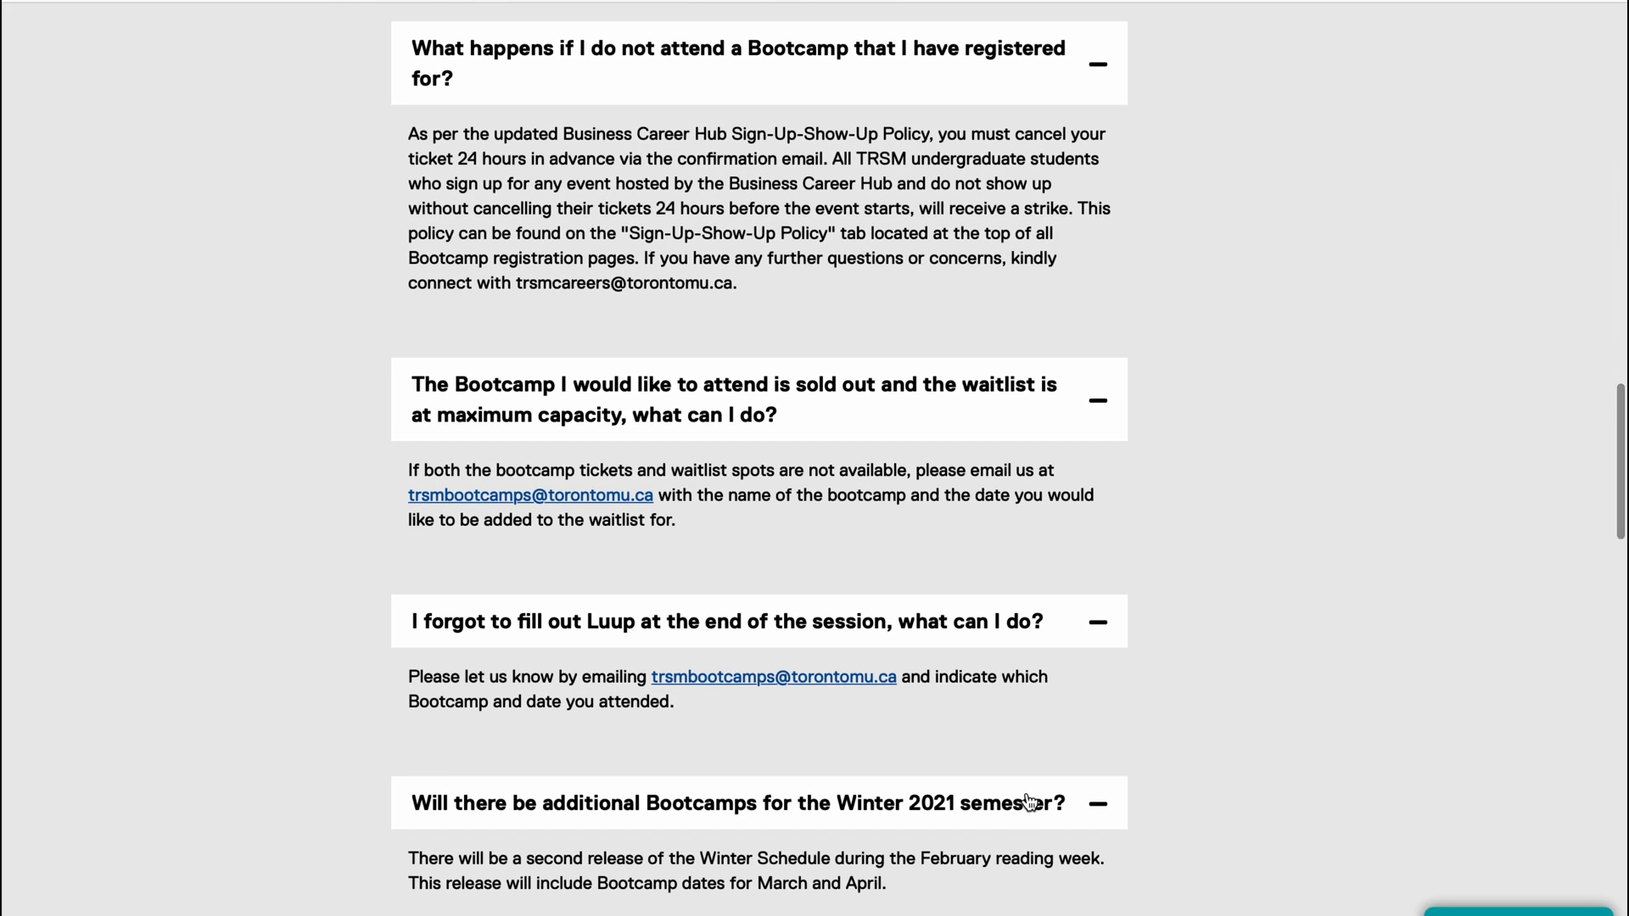
scroll("down", 3)
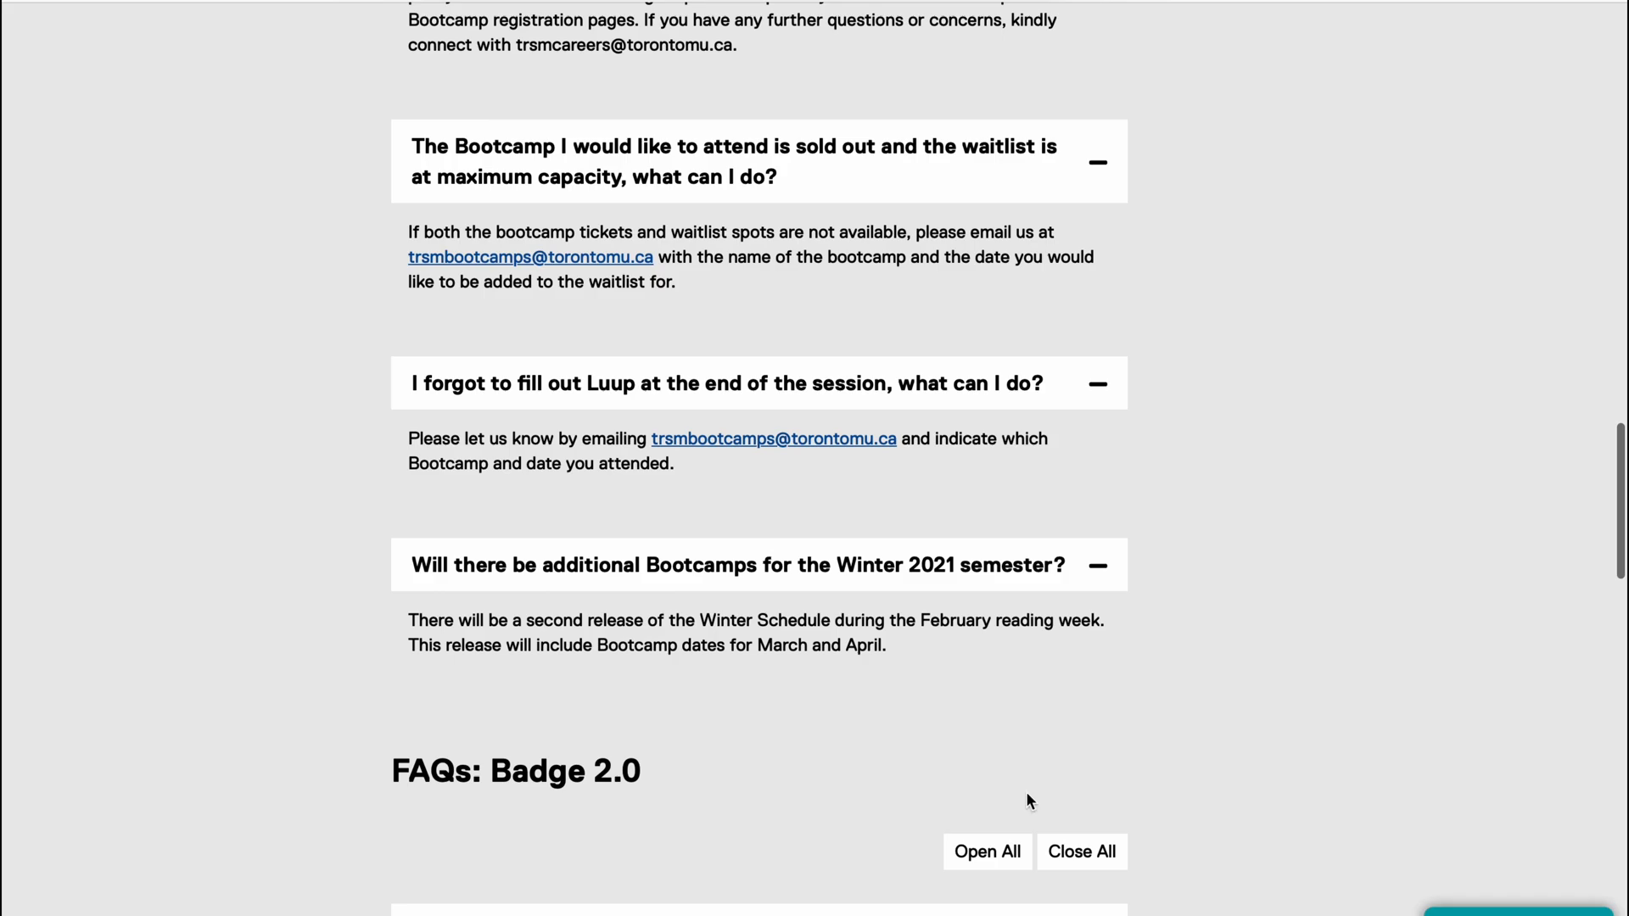
scroll("down", 3)
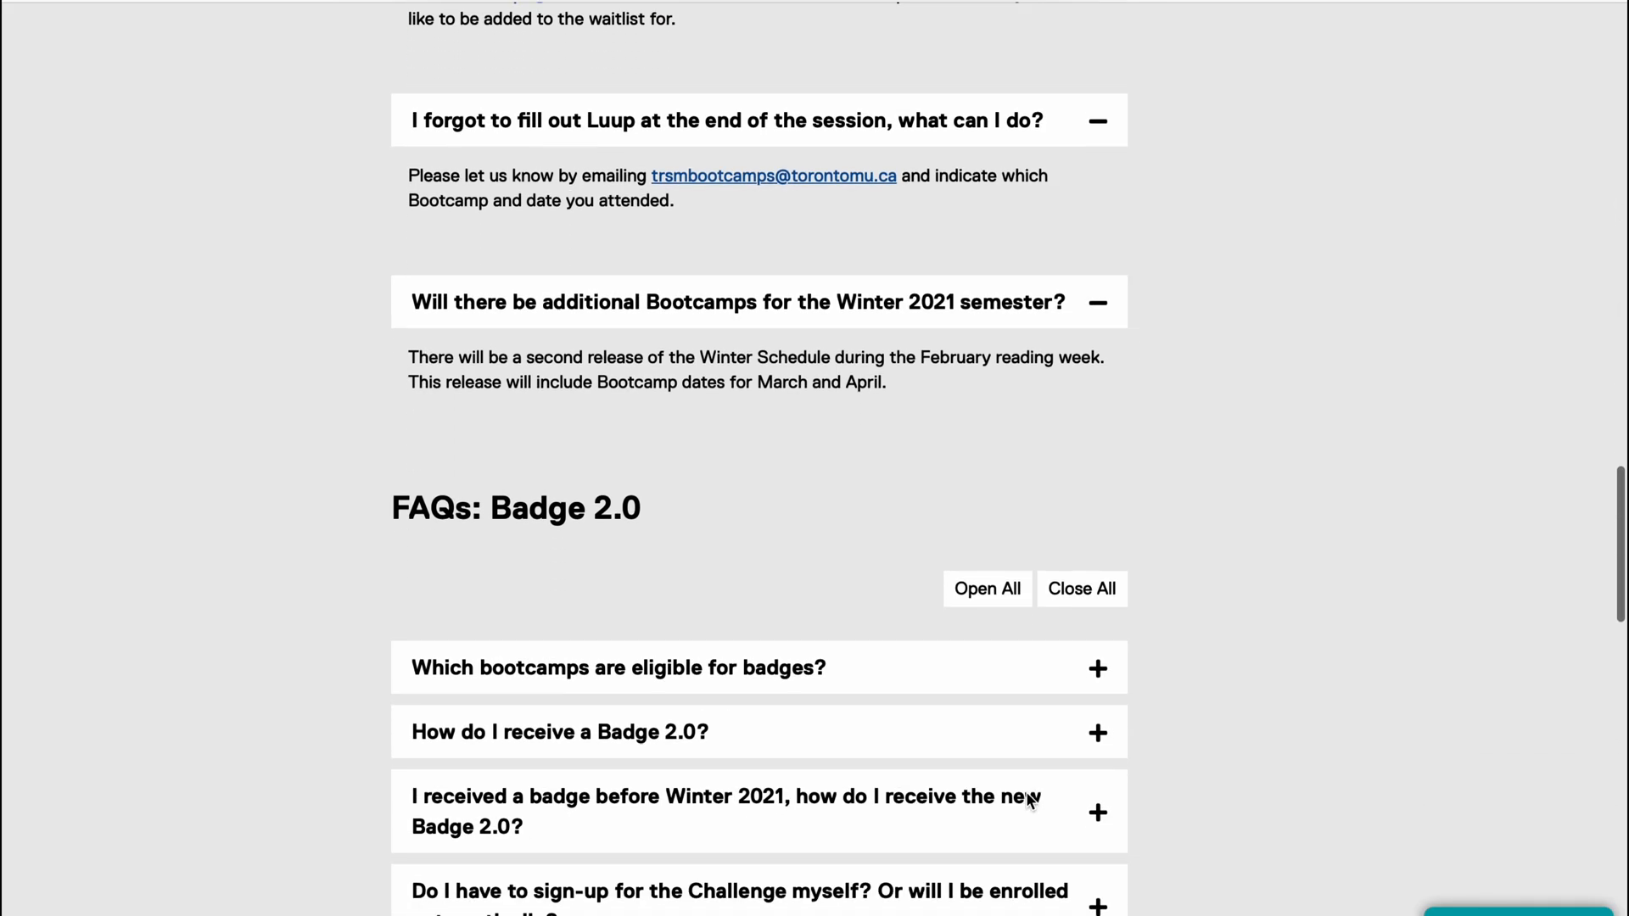
scroll("down", 3)
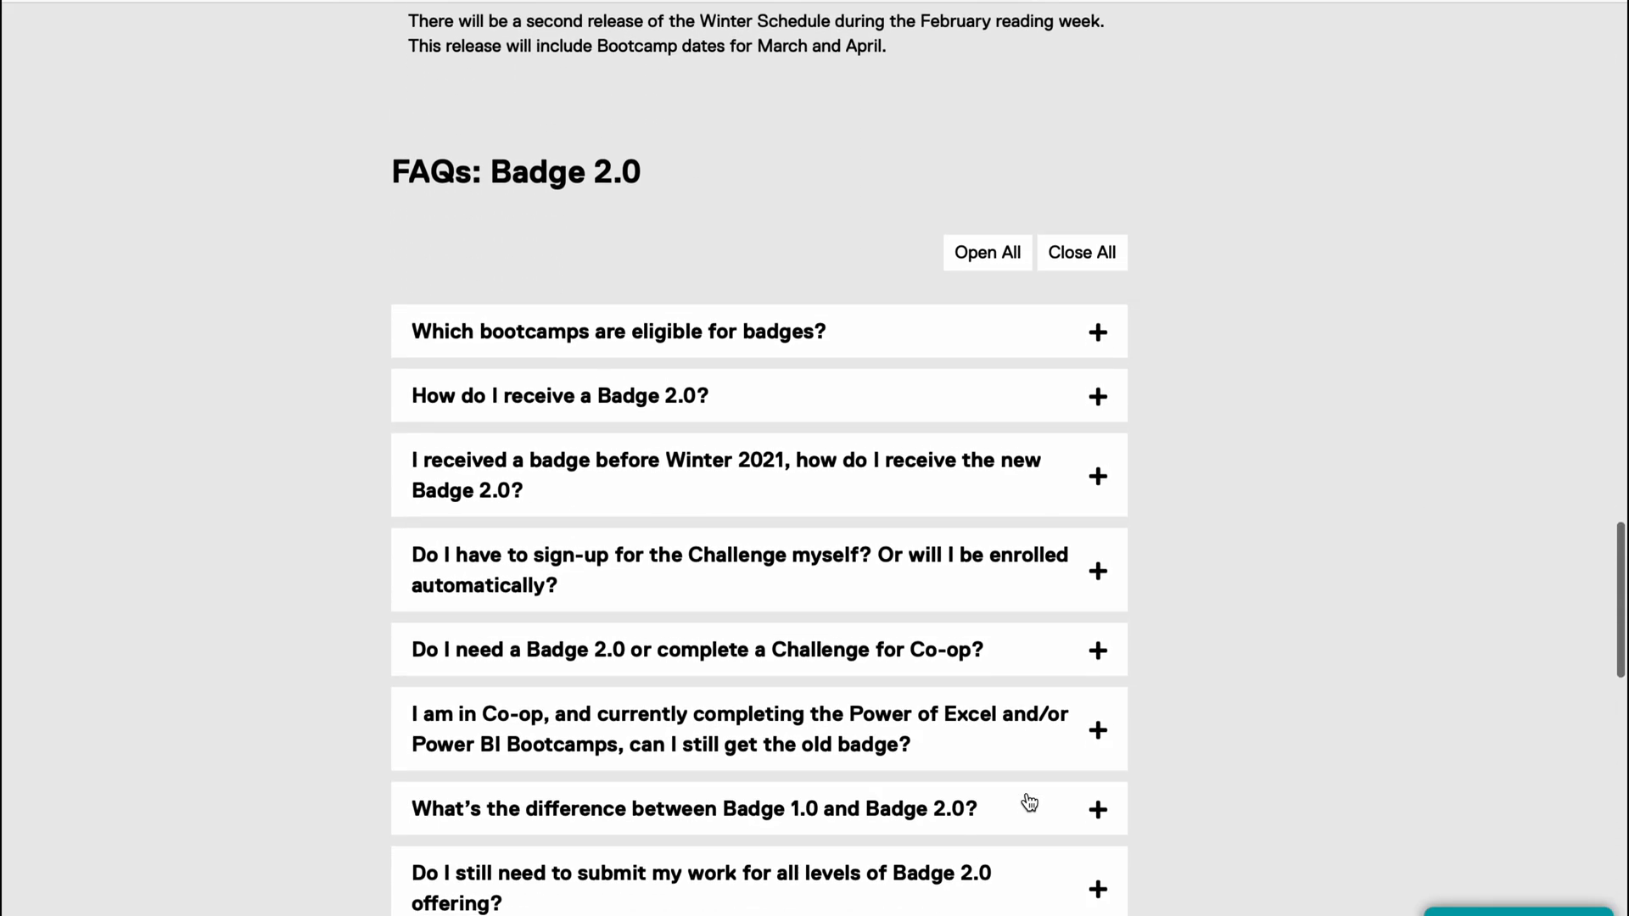
scroll("down", 3)
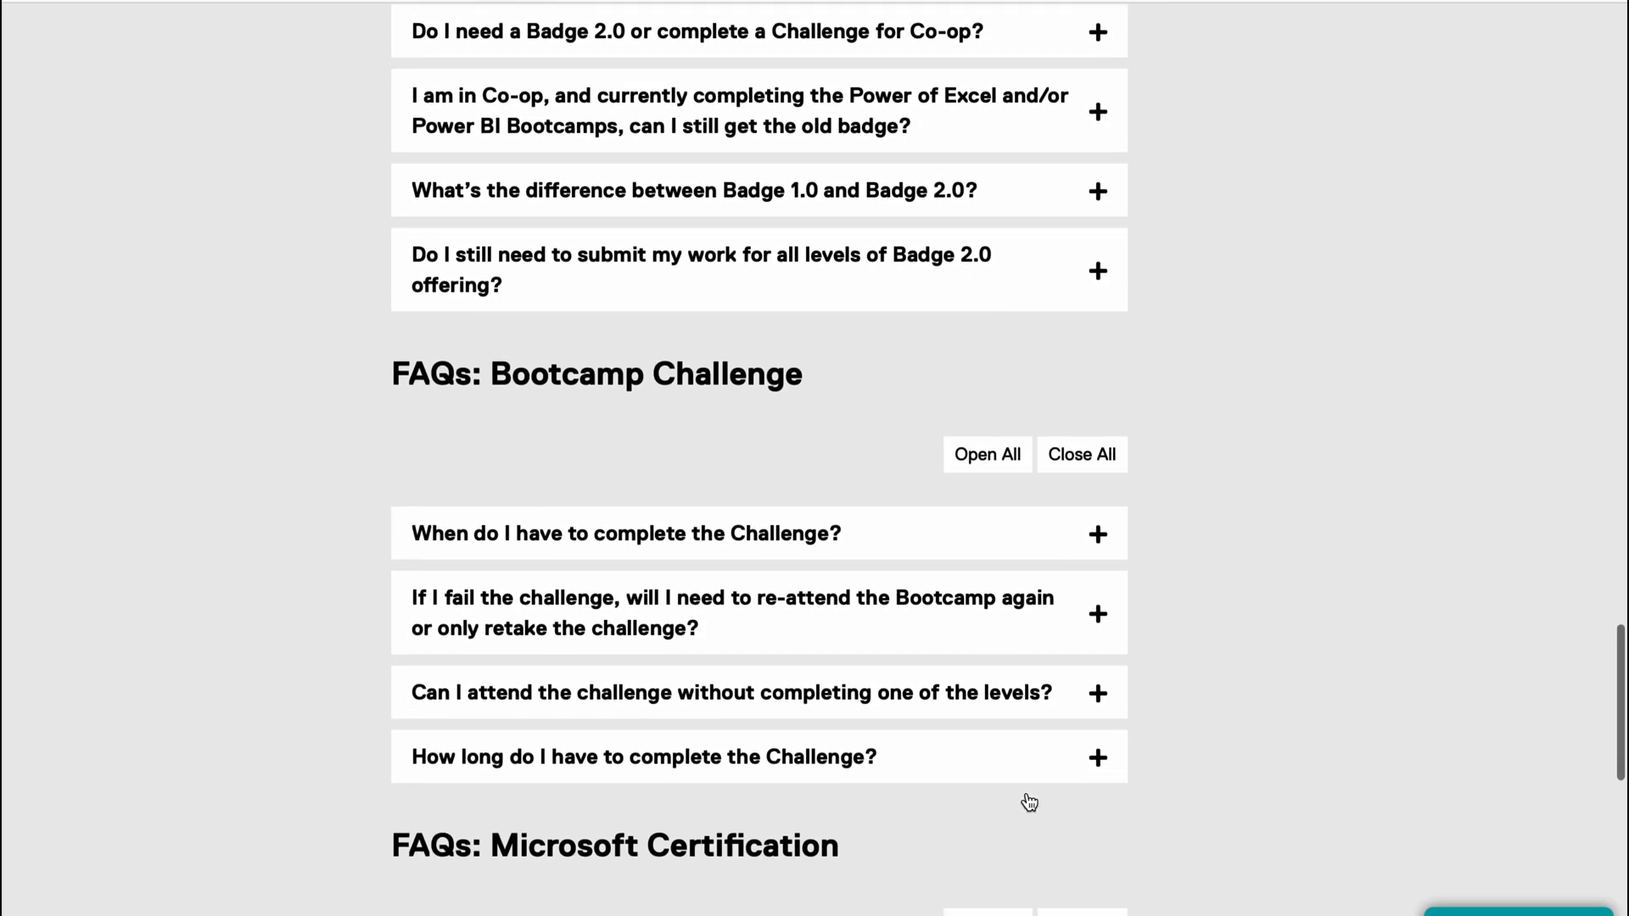
scroll("down", 3)
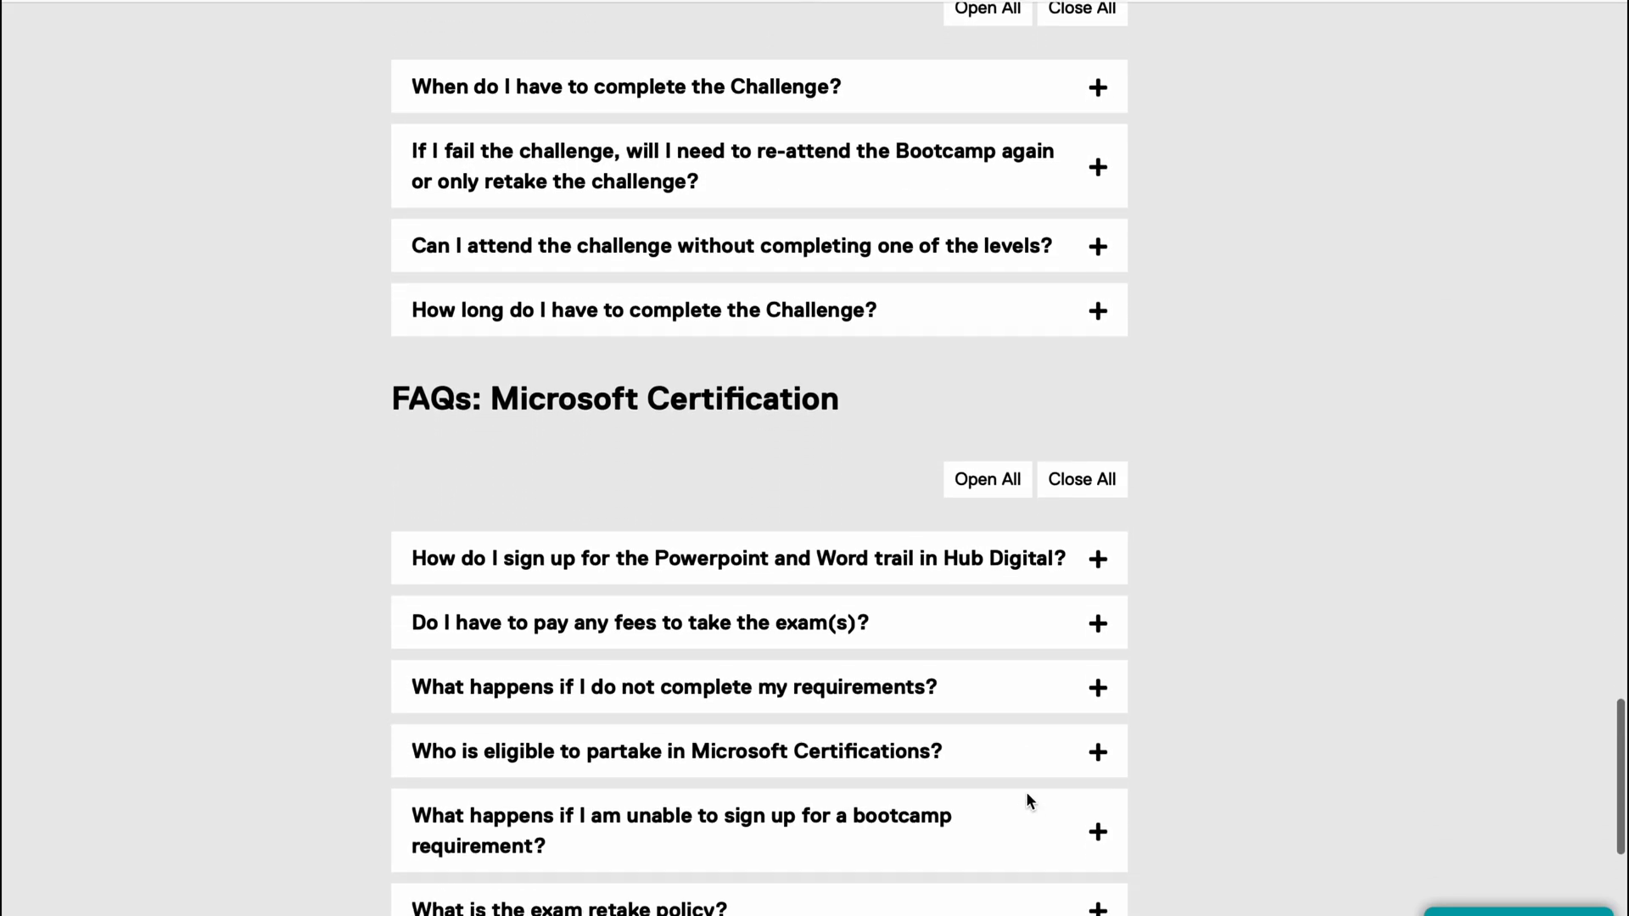
scroll("down", 3)
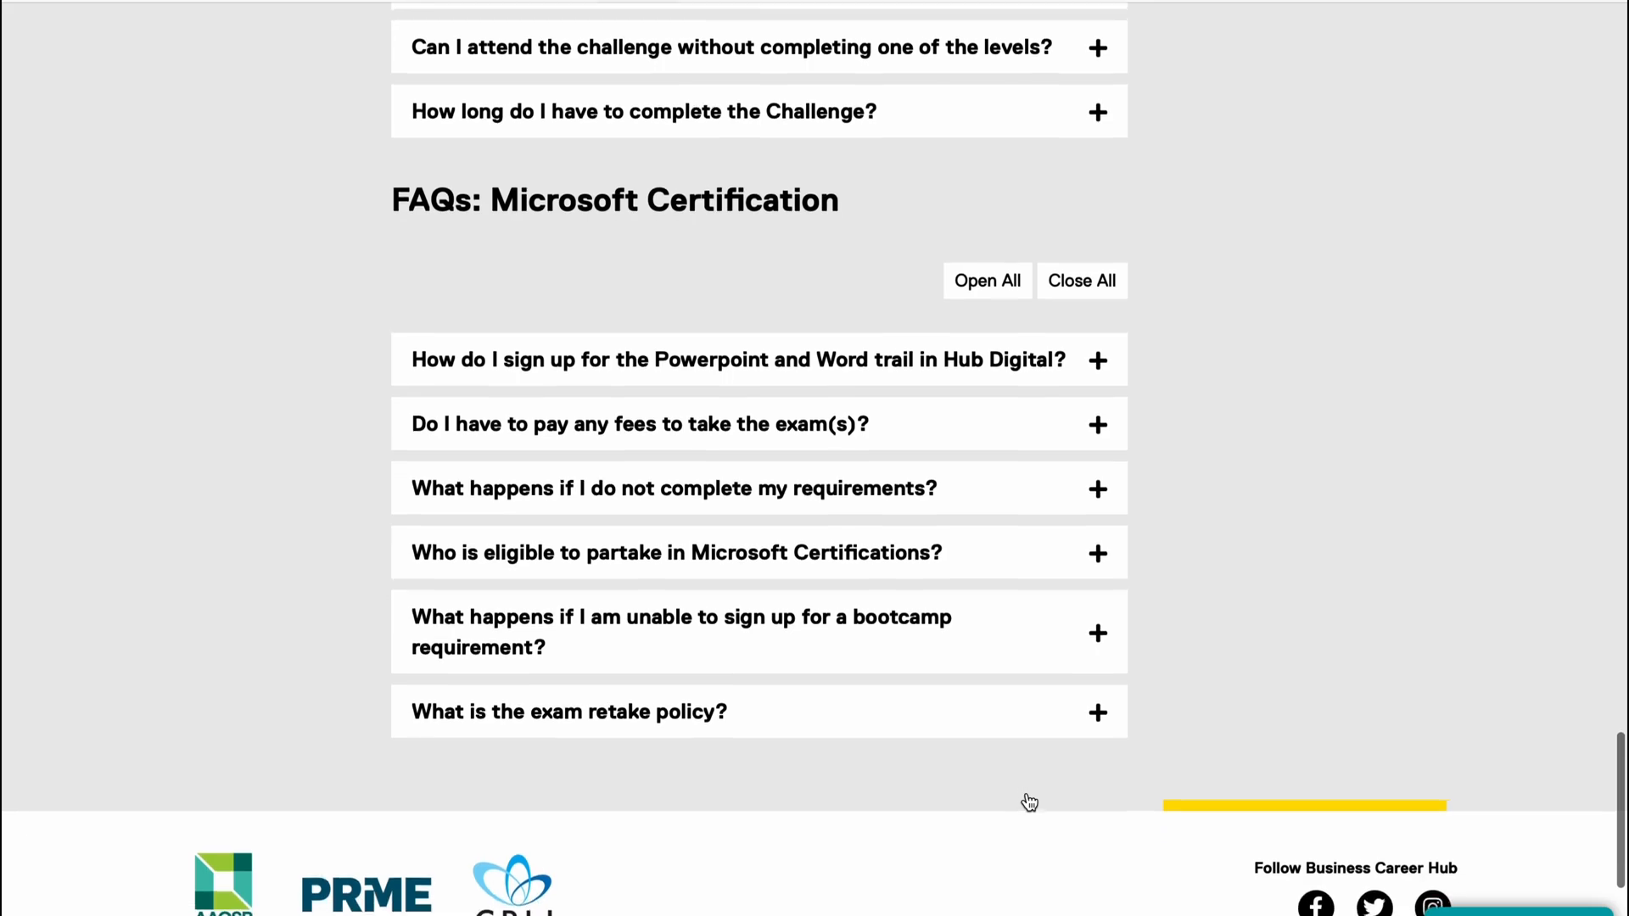